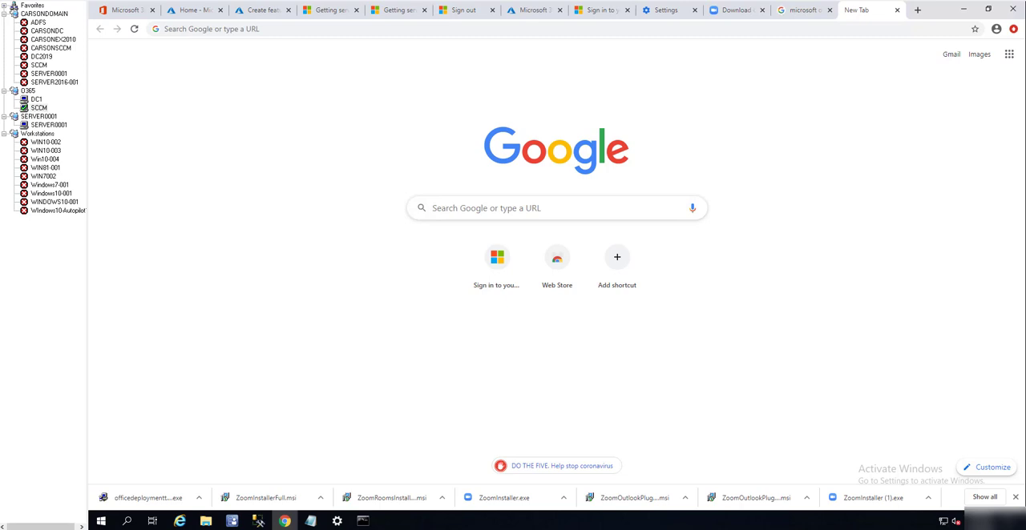
Search Google for 'Microsoft odt' and open the official Office Deployment Tool download result
click(556, 209)
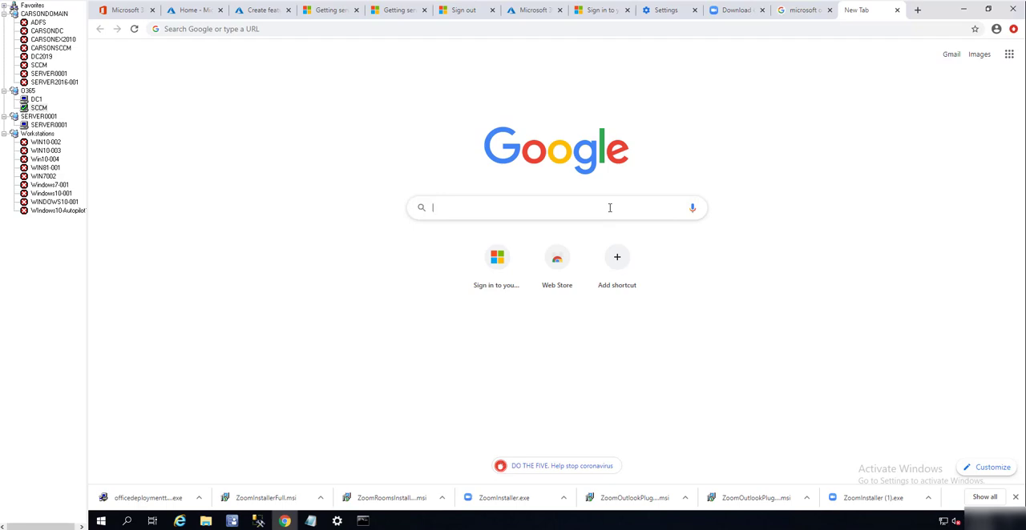
text(Microsoft odt)
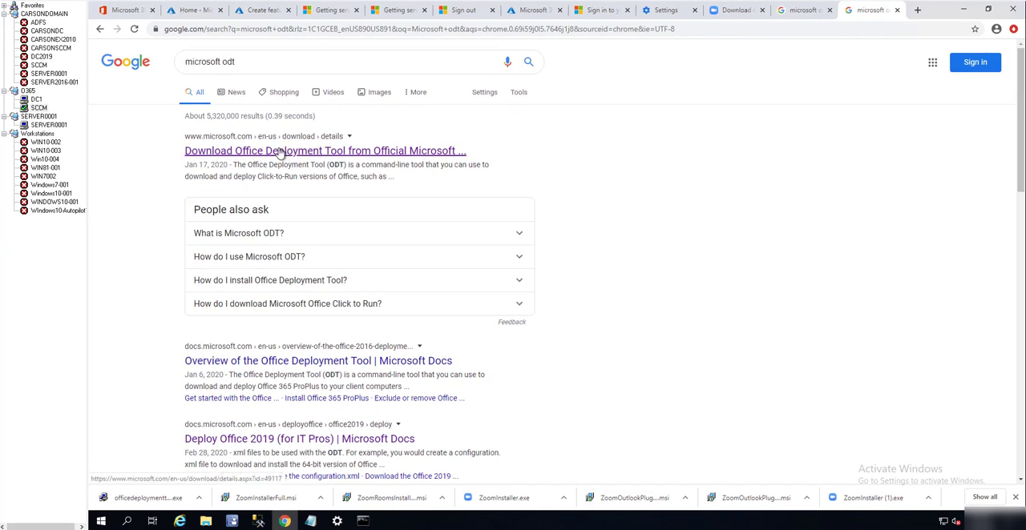
click(323, 150)
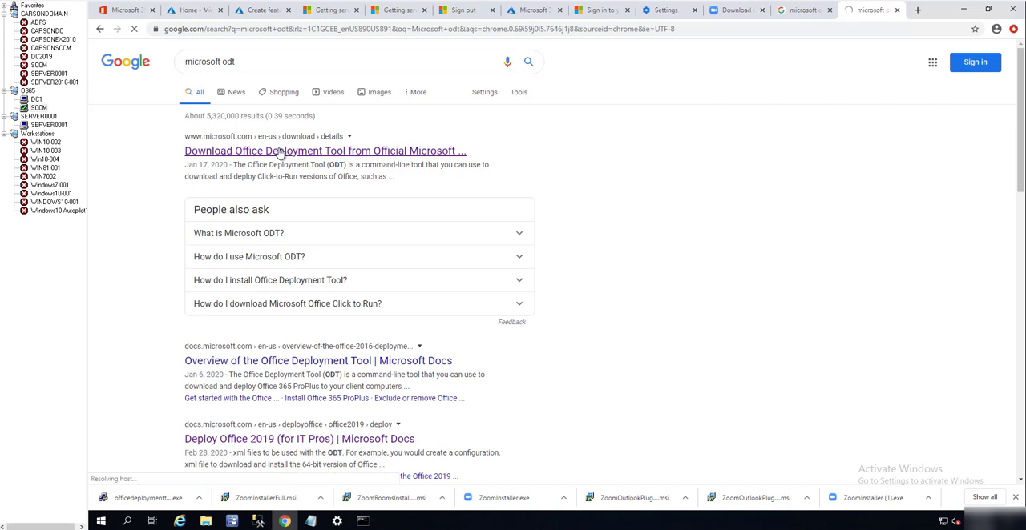
click(324, 151)
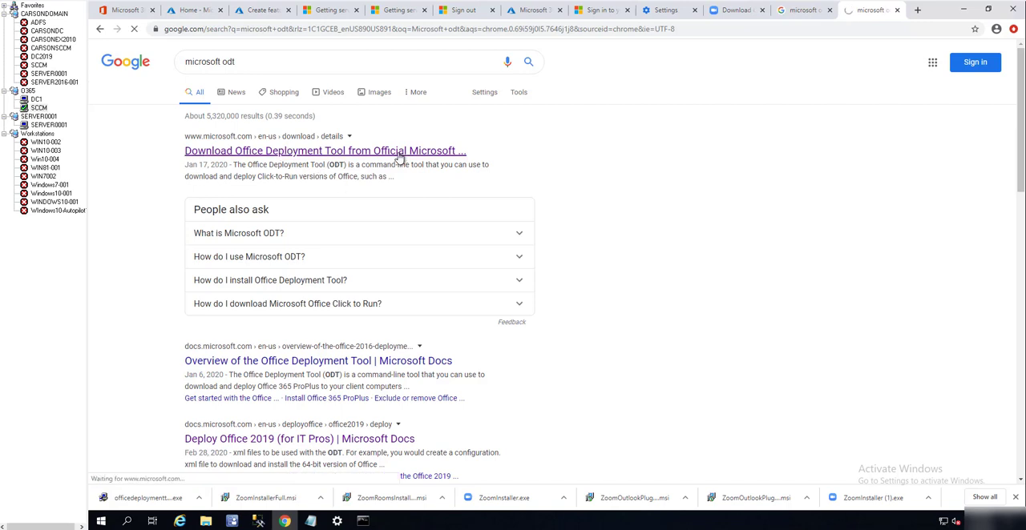
click(323, 151)
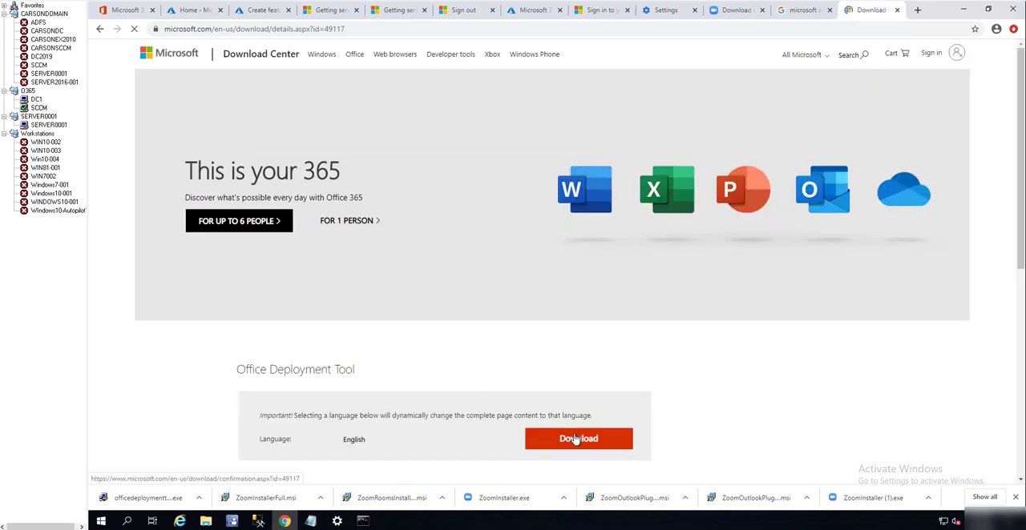
Download the Office Deployment Tool installer and reveal it in the Downloads folder
click(577, 439)
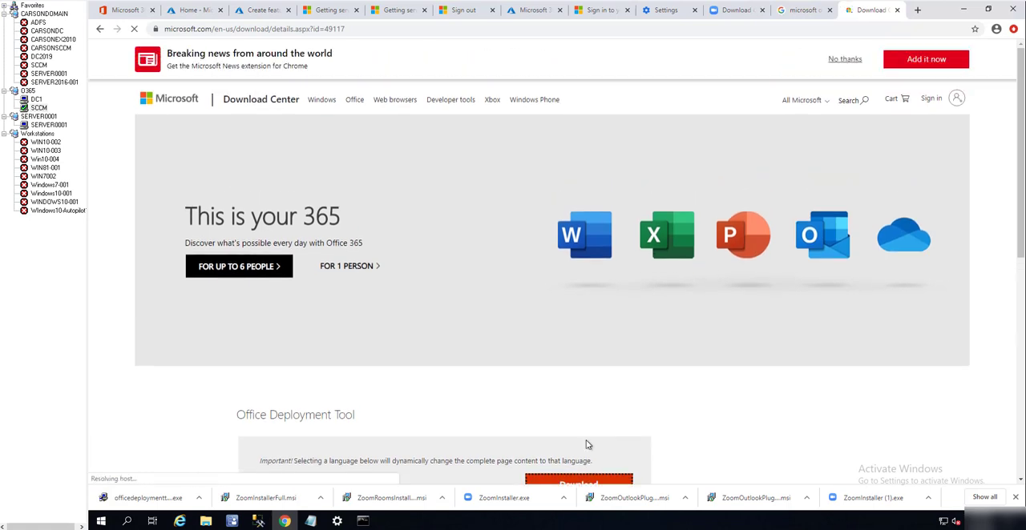
scroll(down, 3)
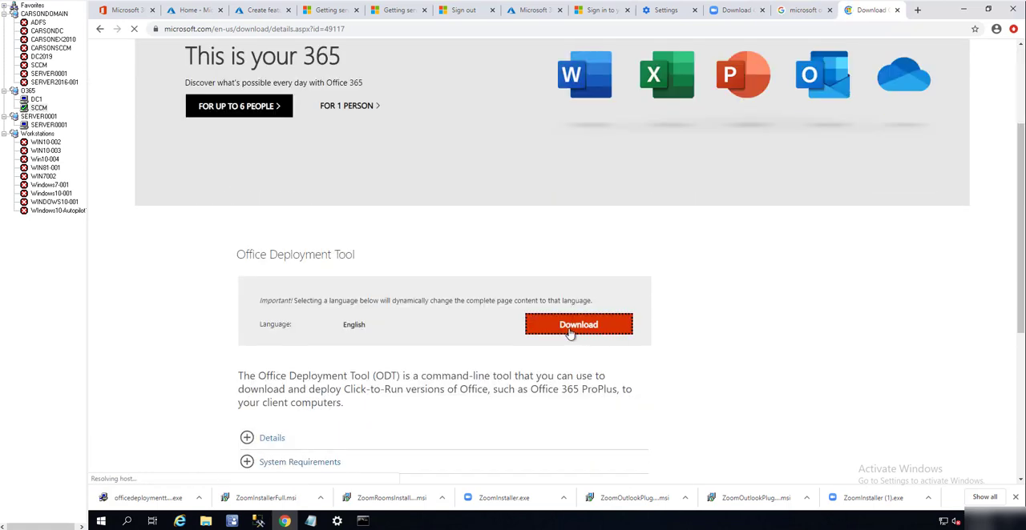
click(577, 324)
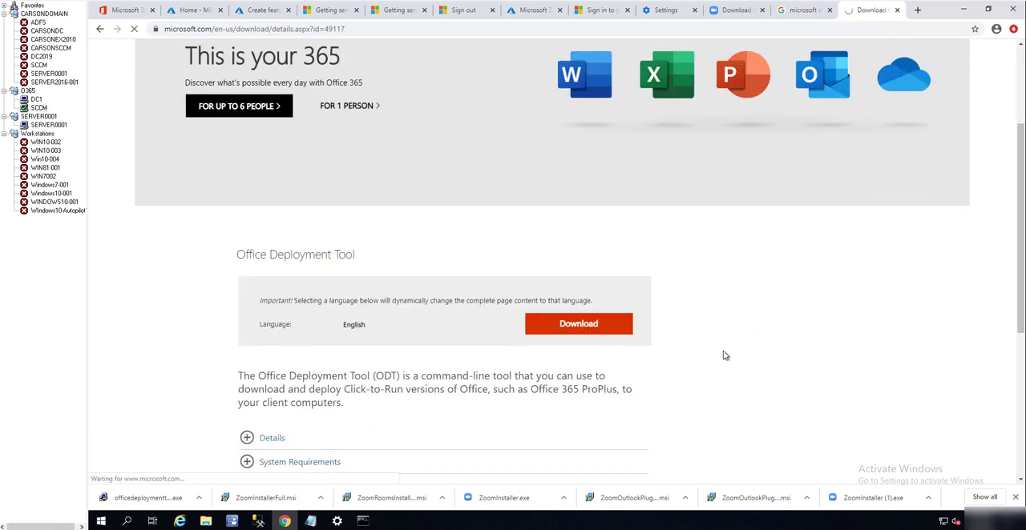
click(576, 324)
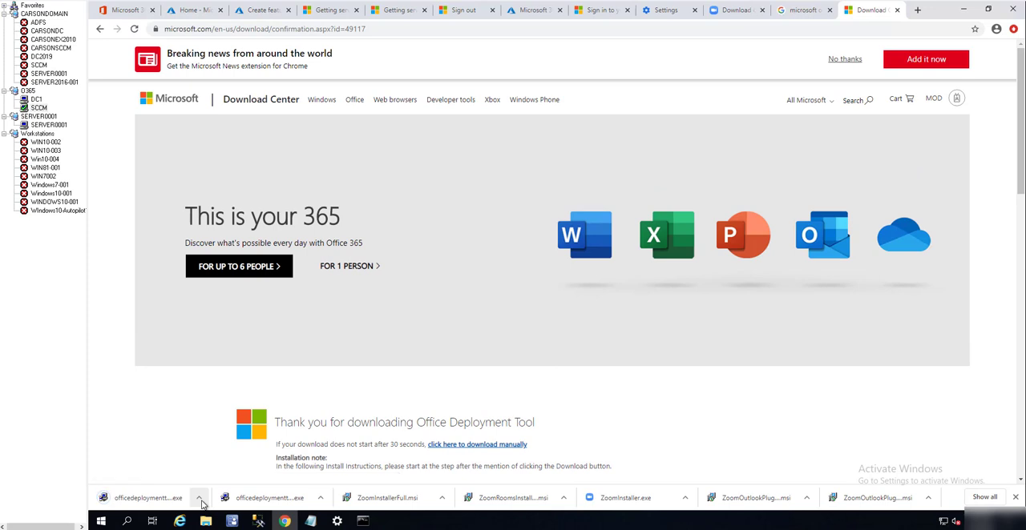
click(198, 497)
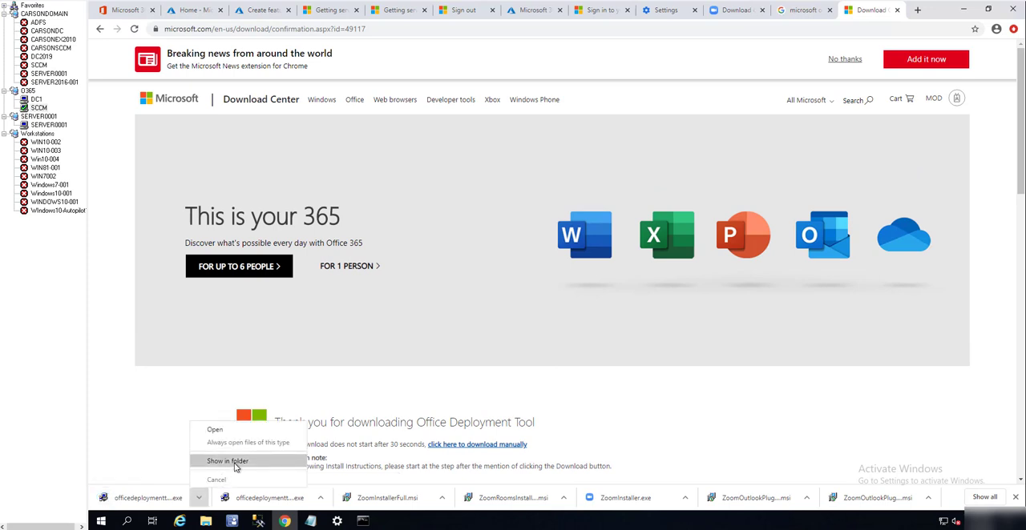
click(228, 462)
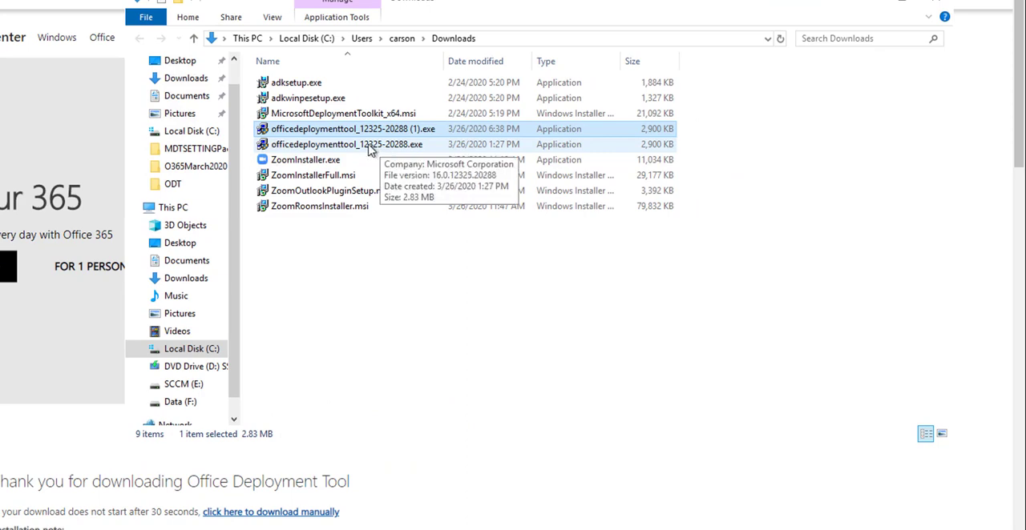
Run officedeploymenttool_12325-20288.exe and accept its license terms
double_click(350, 128)
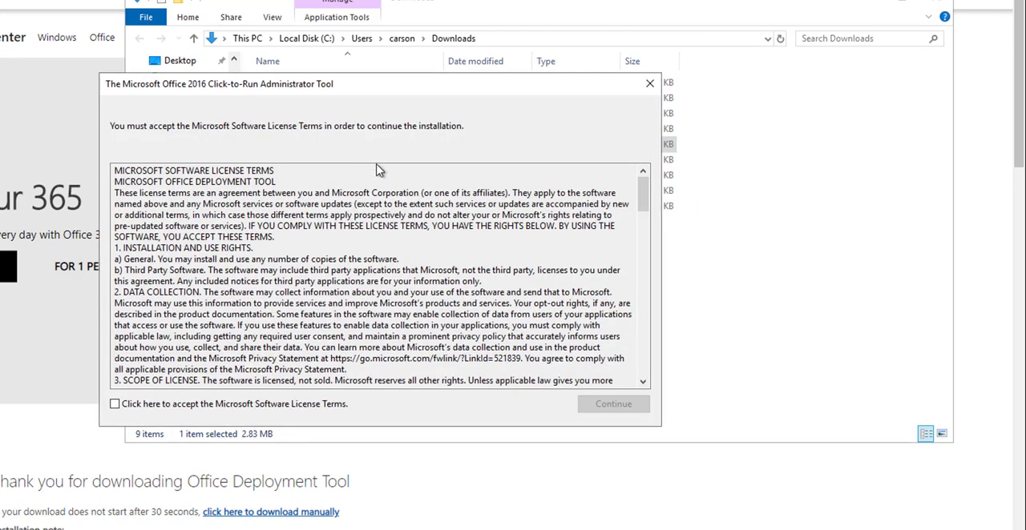
click(115, 404)
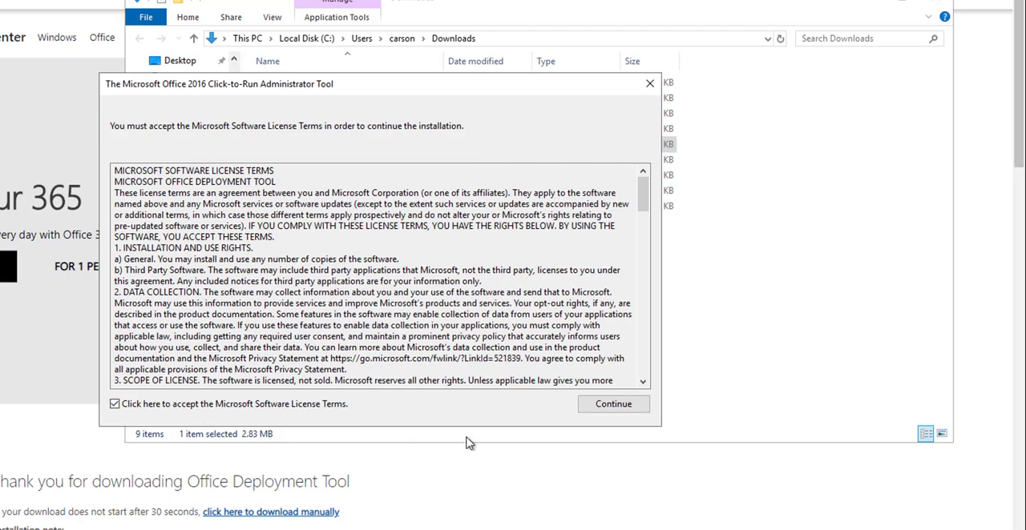
click(612, 404)
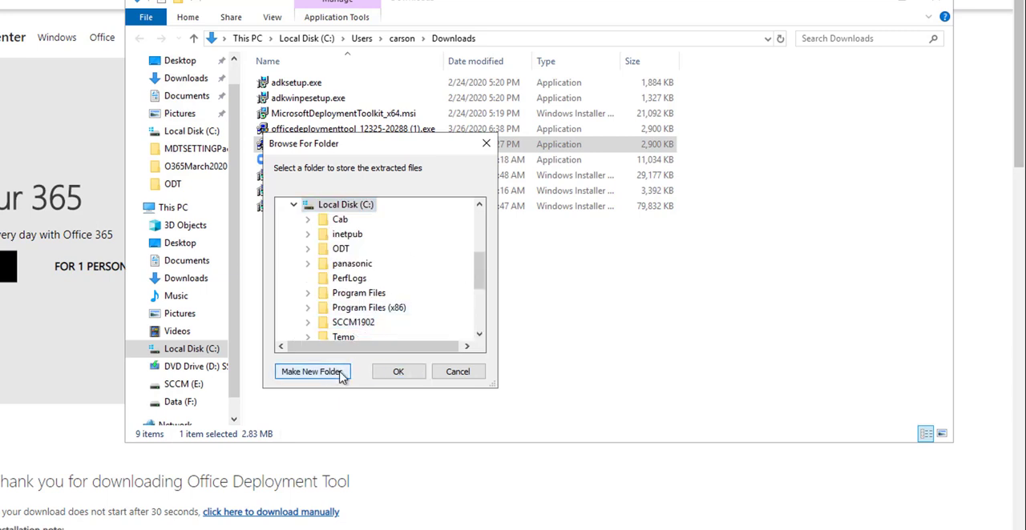
Extract the deployment tool files into a new C:\Office365 folder
click(311, 372)
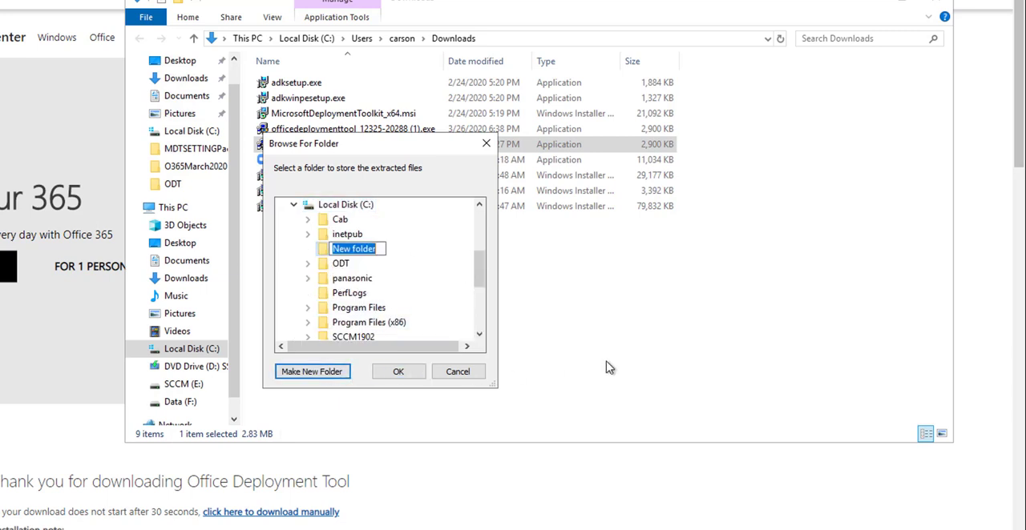
text(Office)
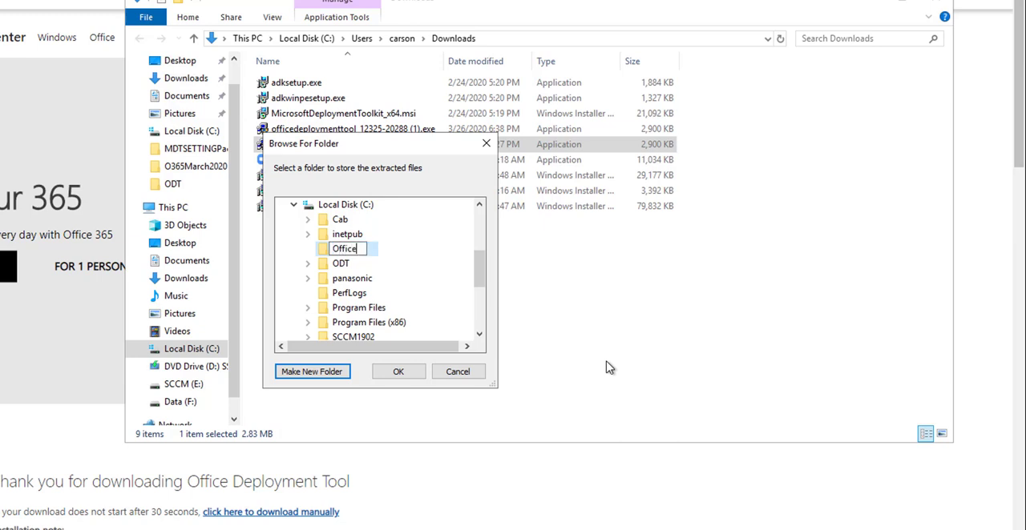
text(365)
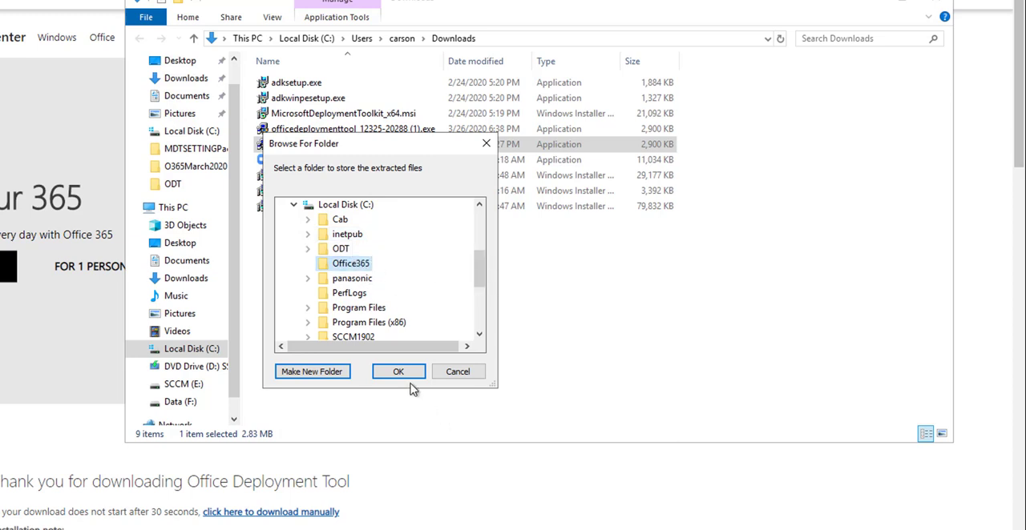
click(397, 371)
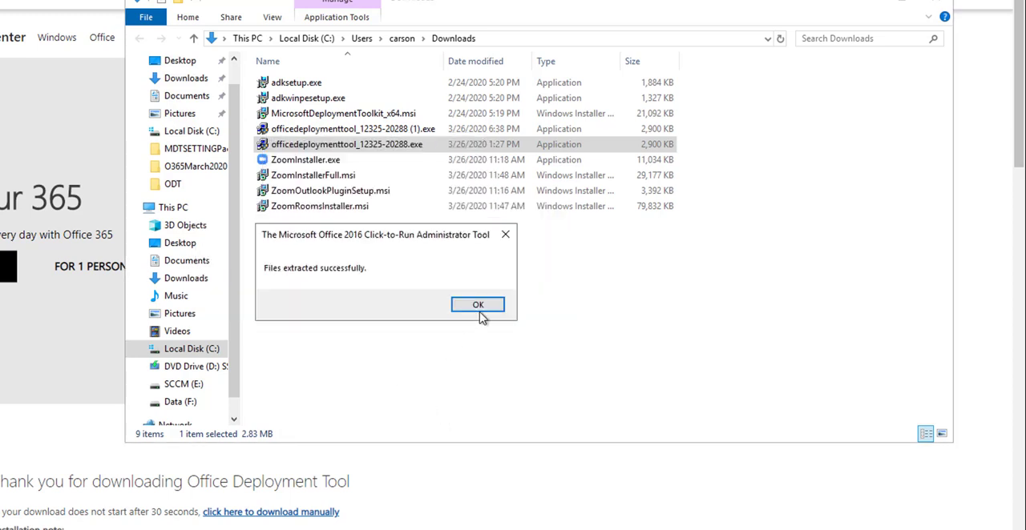
click(477, 305)
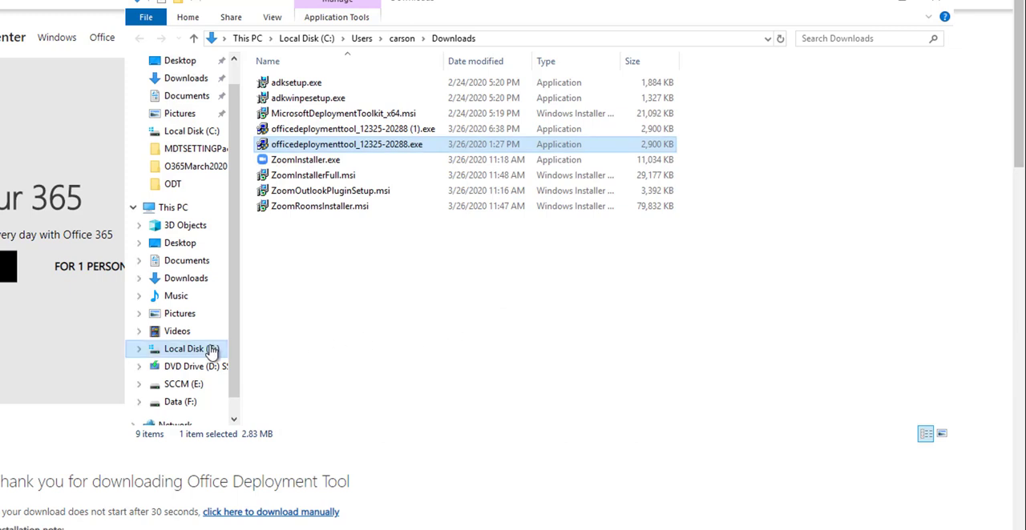
Browse to C:\Office365 holding setup.exe and the three configuration XML files
click(190, 350)
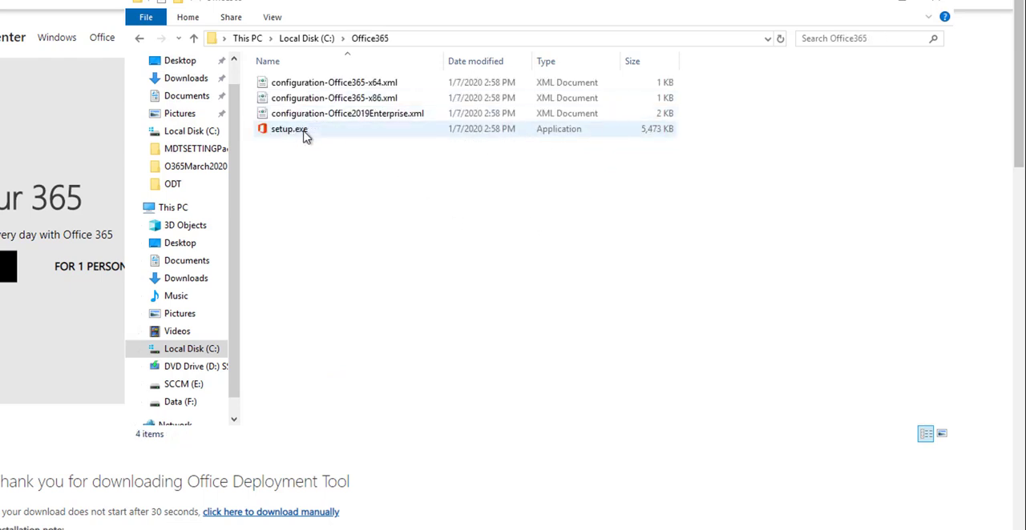
click(334, 82)
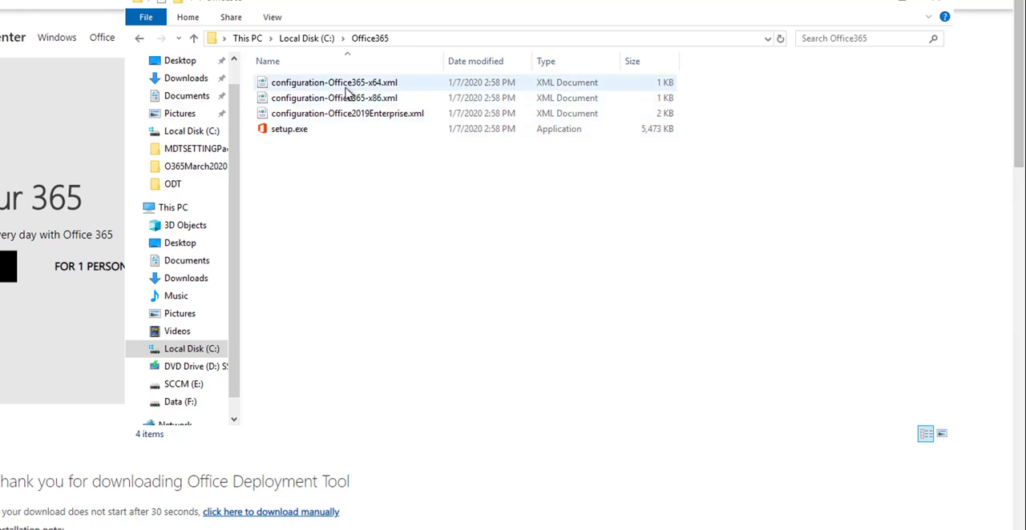
mouse_move(345, 98)
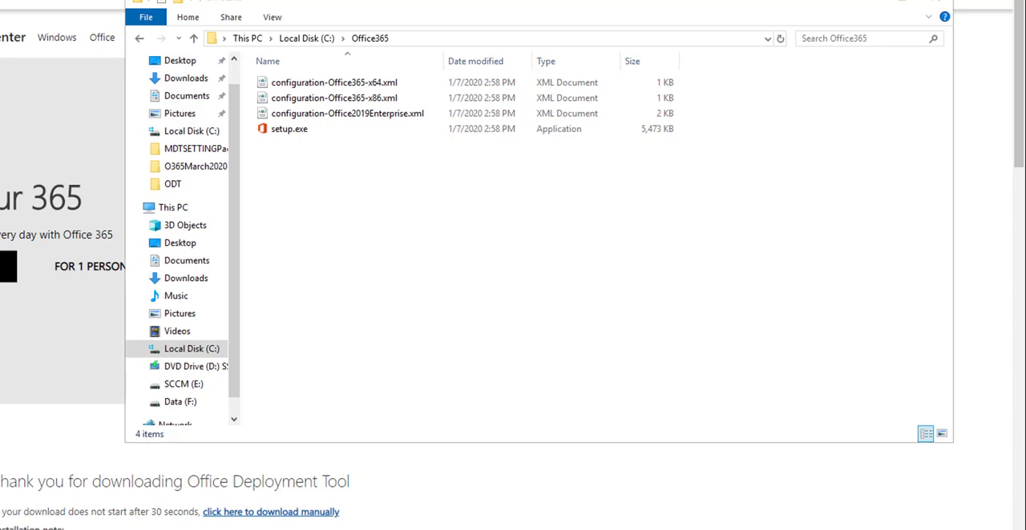
Launch Command Prompt and change directory to C:\Office365
text(cmd)
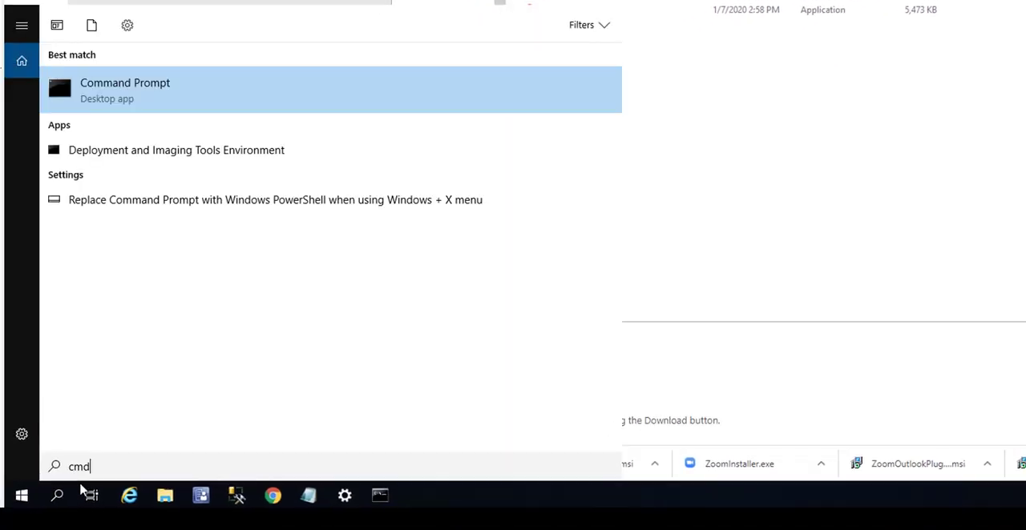
click(125, 89)
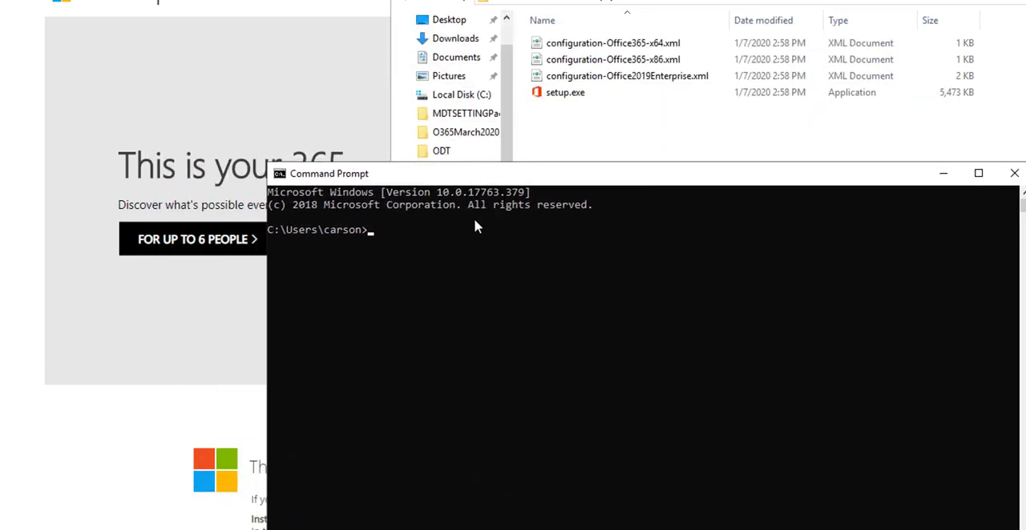
mouse_move(574, 334)
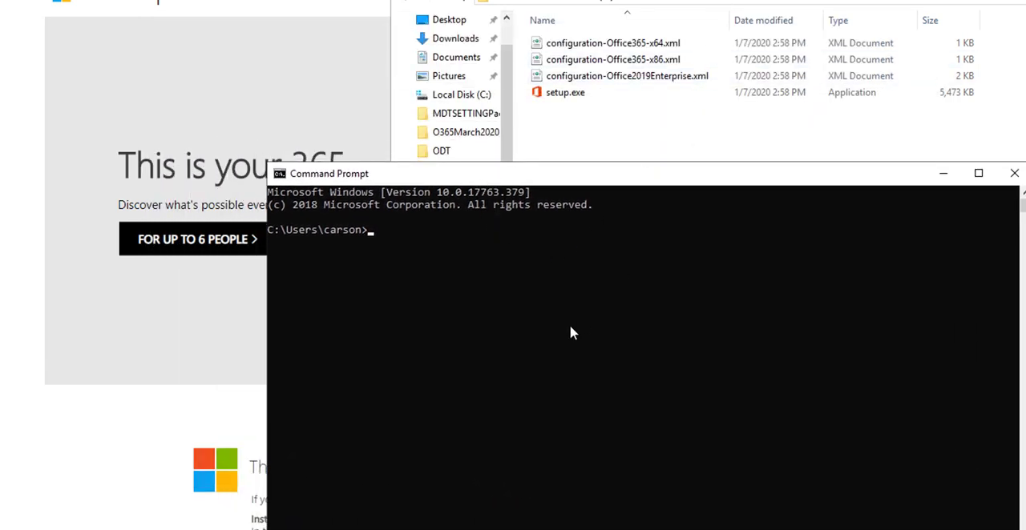
text(cd\)
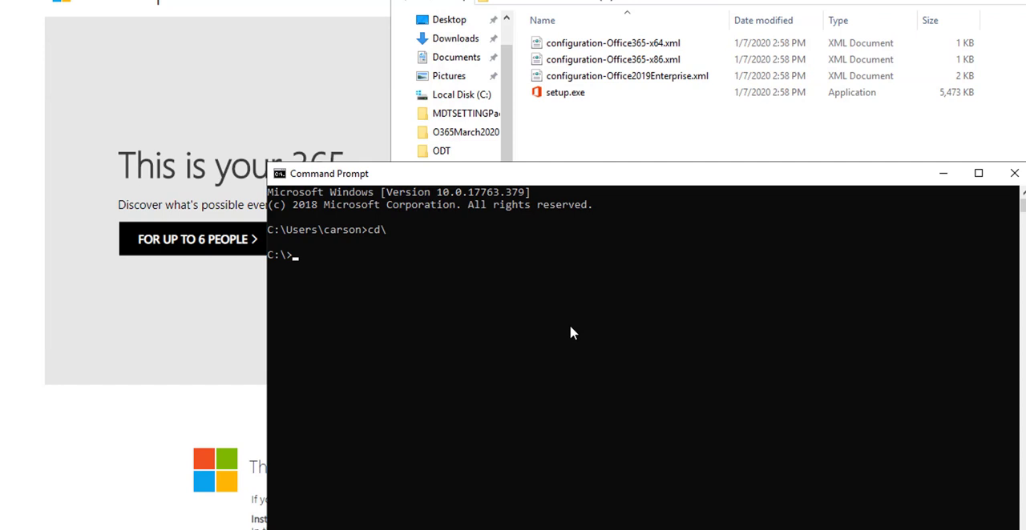
text(cd)
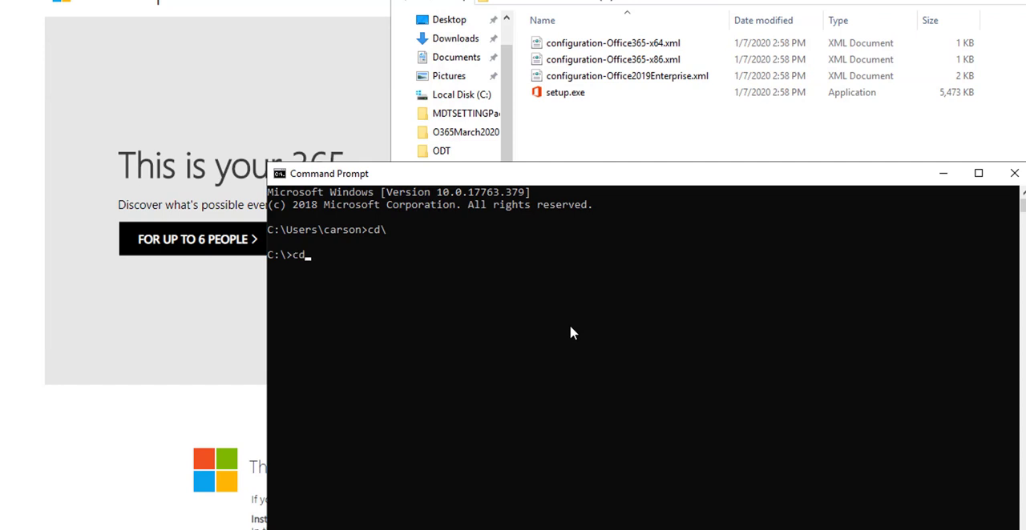
text(oo)
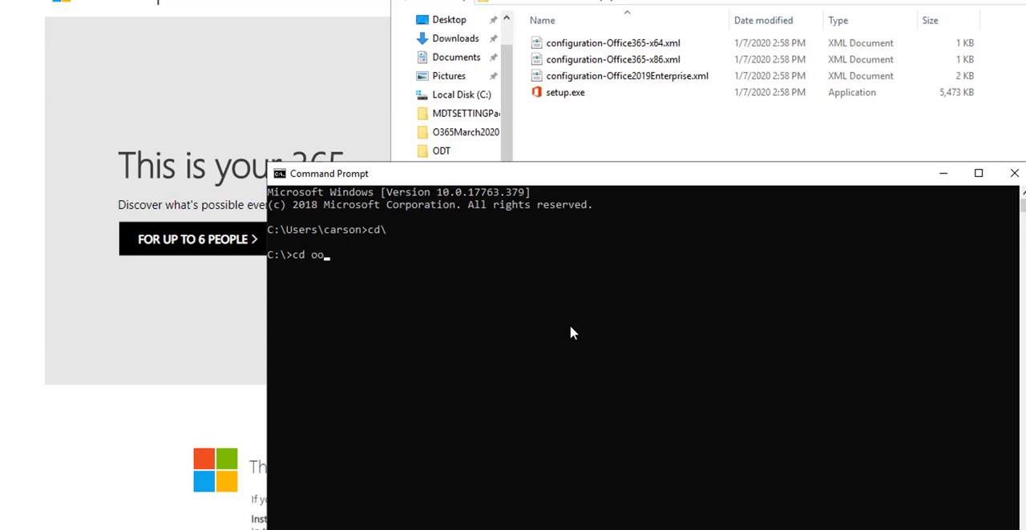
text(ffice365)
text(dir)
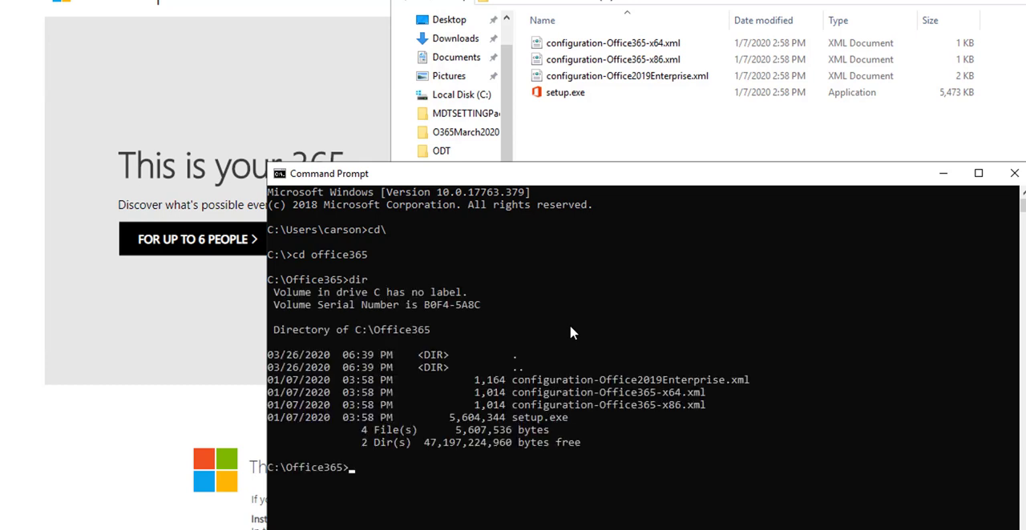
Begin the command 'setup.exe /download' without running it yet
text(se)
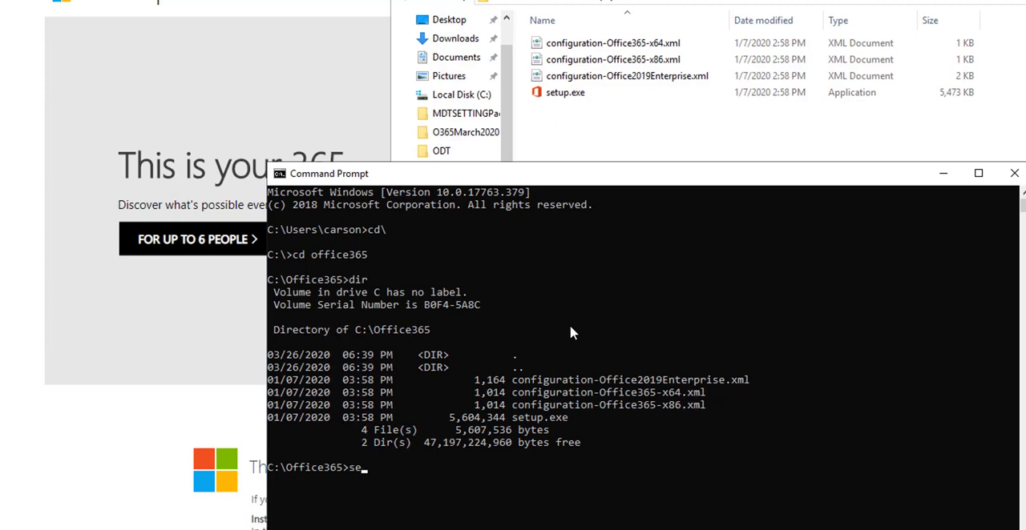
text(tup)
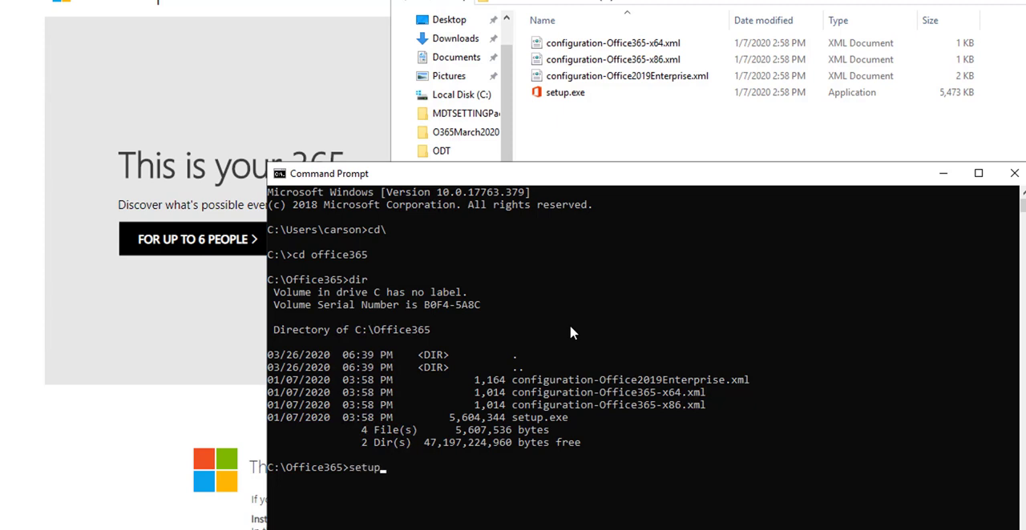
text(.exe)
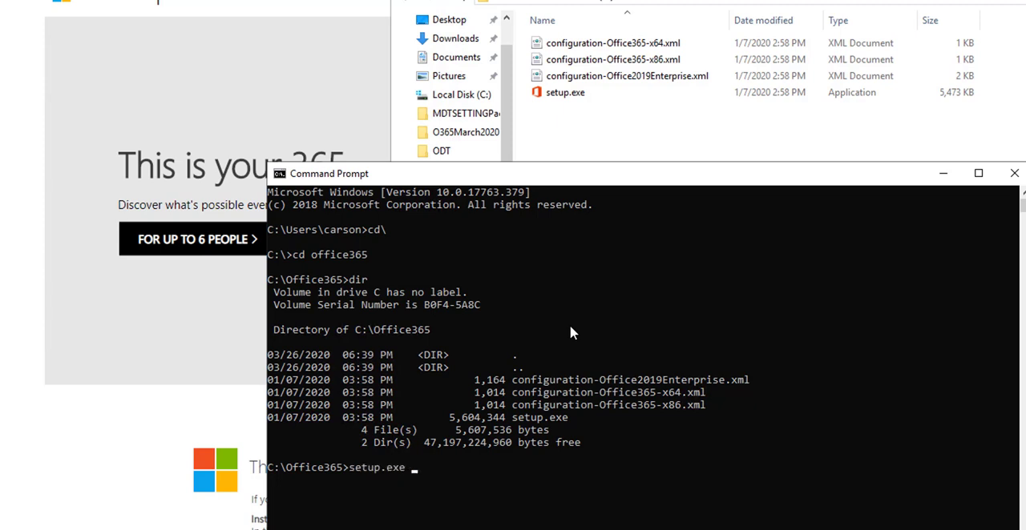
text(/)
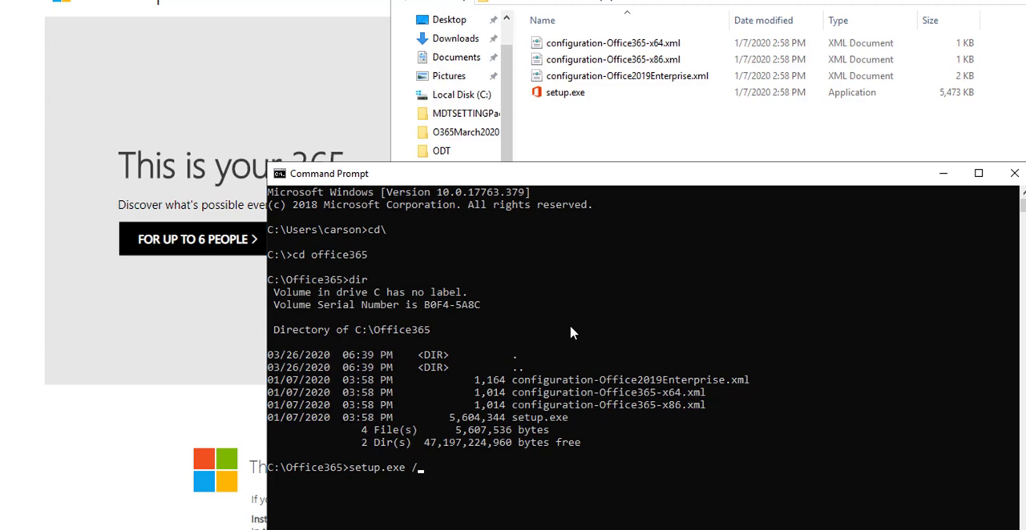
text(download)
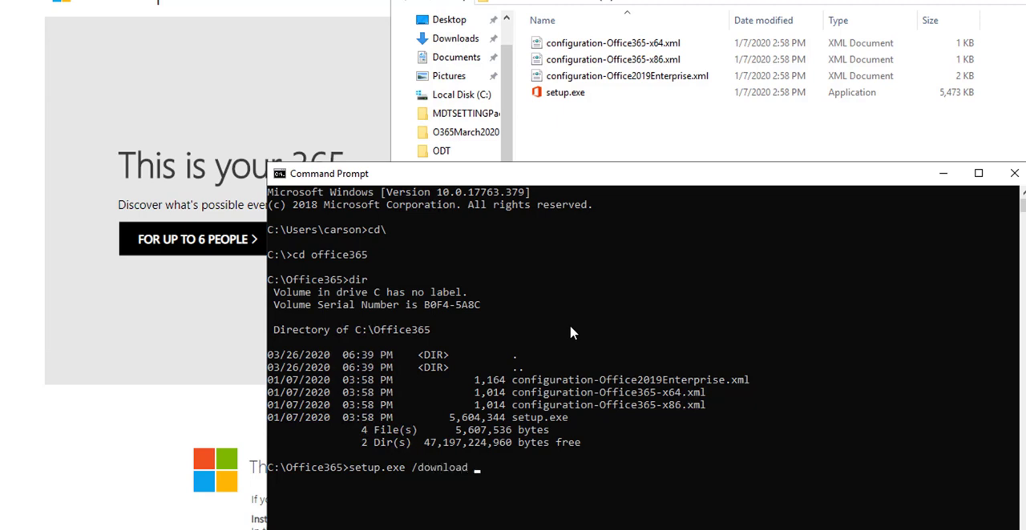
mouse_move(585, 314)
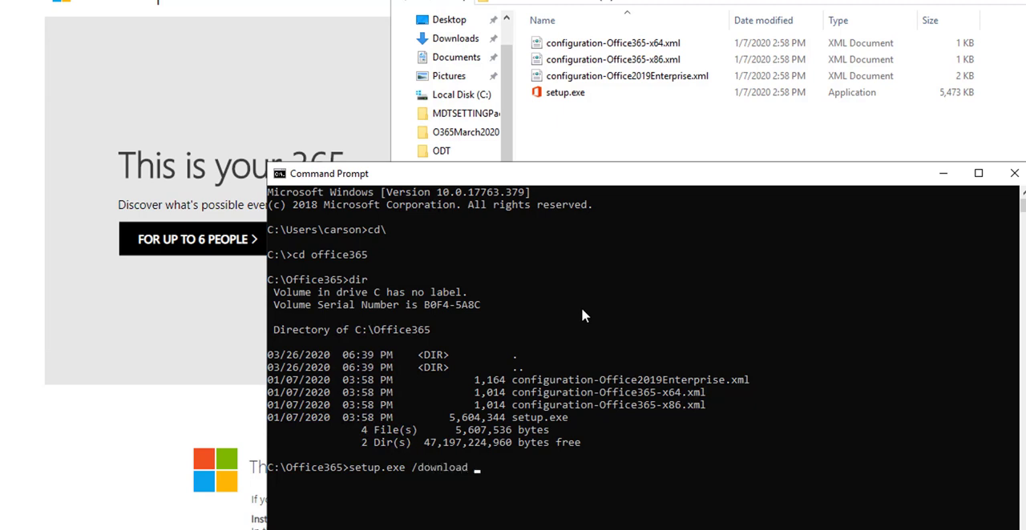
Copy the name configuration-Office365-x86.xml and append it to the download command
click(612, 59)
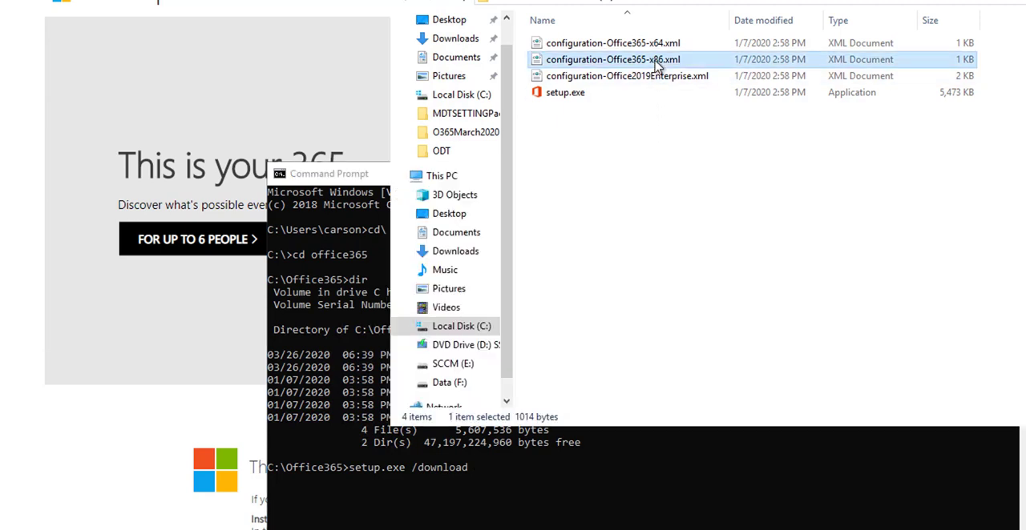
right_click(612, 59)
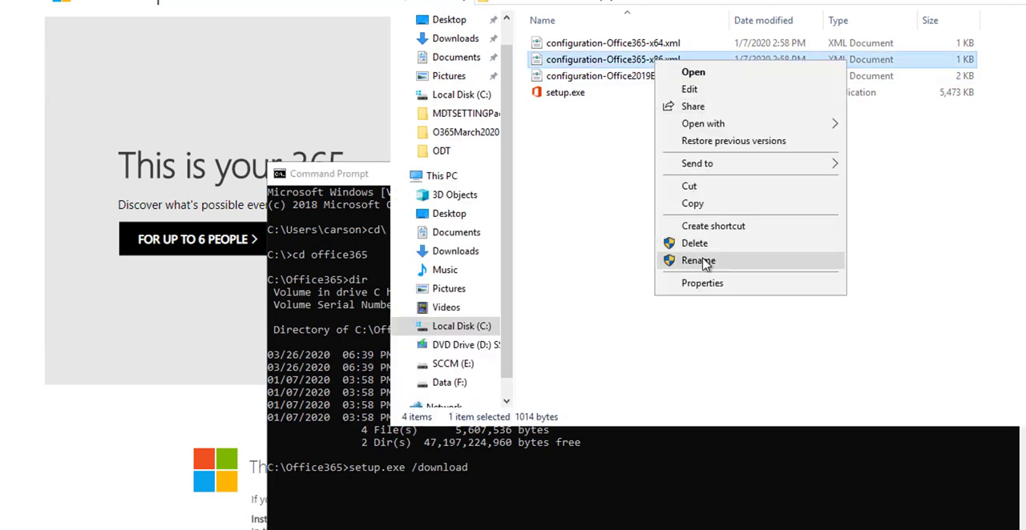
click(697, 260)
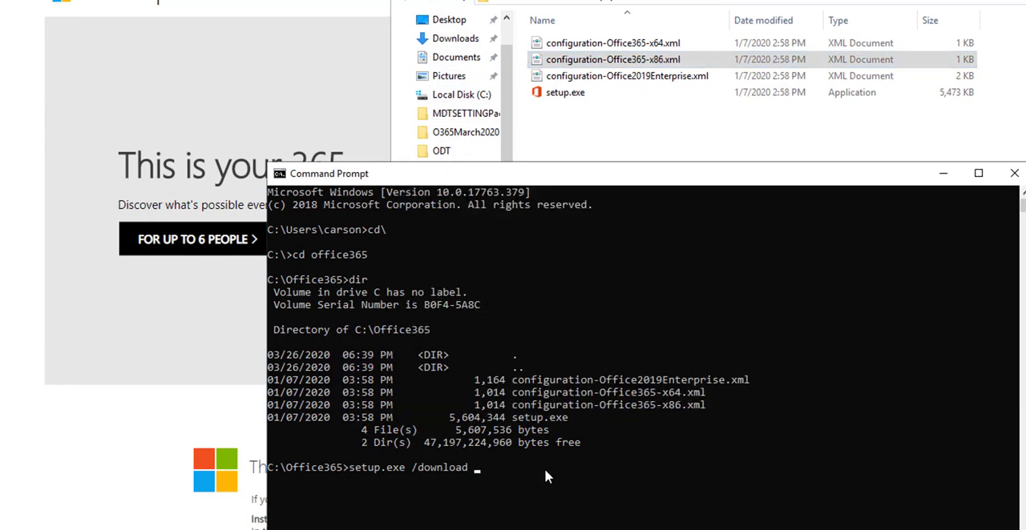
text(configuration-Office365-x86.xml)
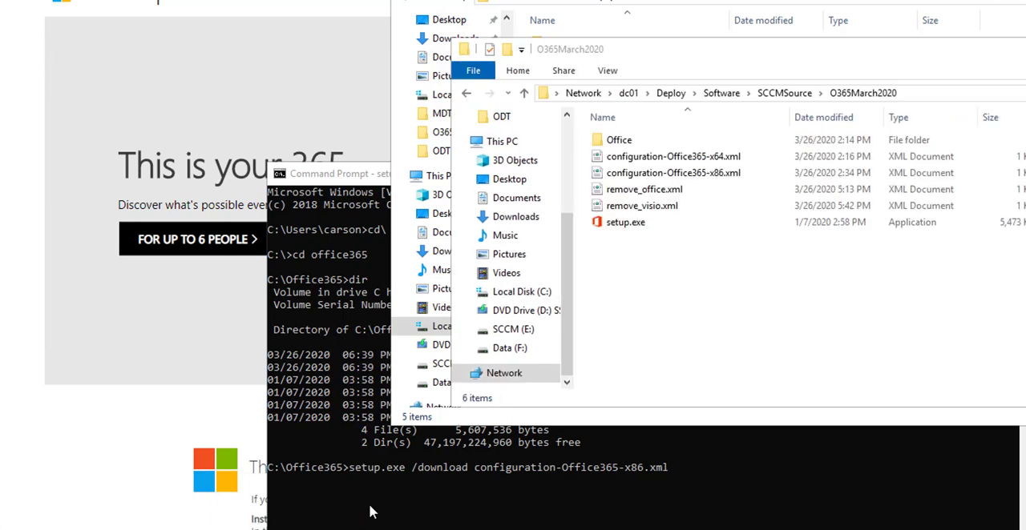
Bring the \\dc01\Deploy\Software\SCCMSource\O365March2020 share window to the front
click(645, 189)
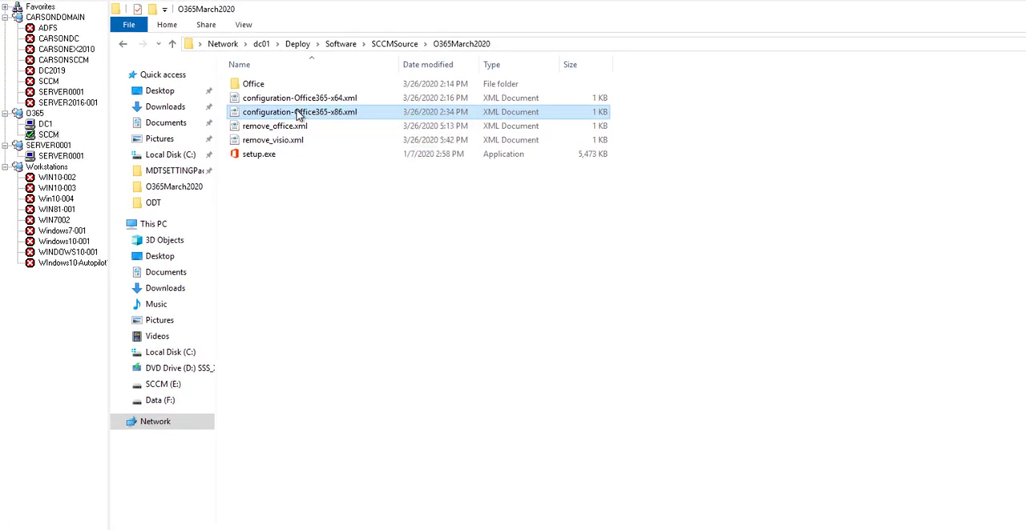
View configuration-Office365-x86.xml in Notepad, highlighting the Add block with ProPlus and Visio Pro product IDs
right_click(298, 112)
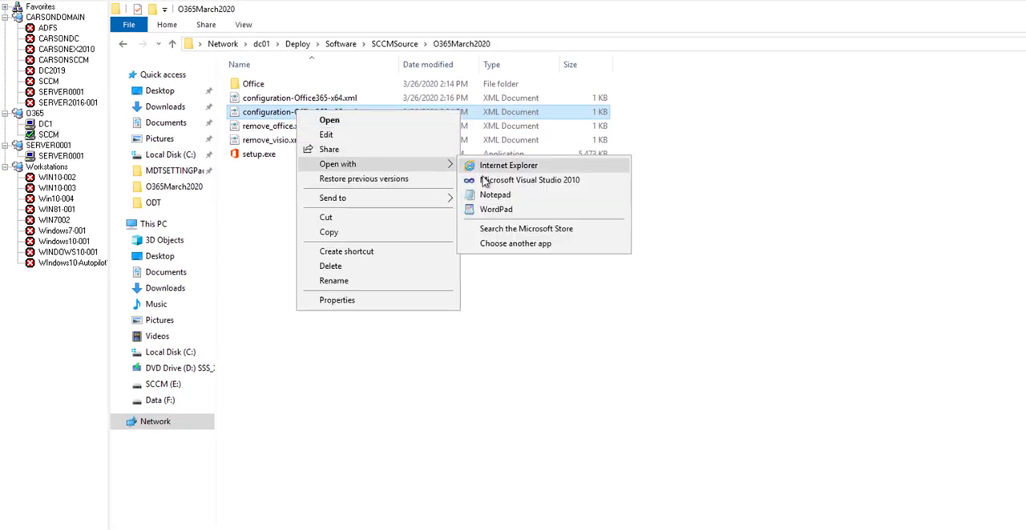
click(494, 196)
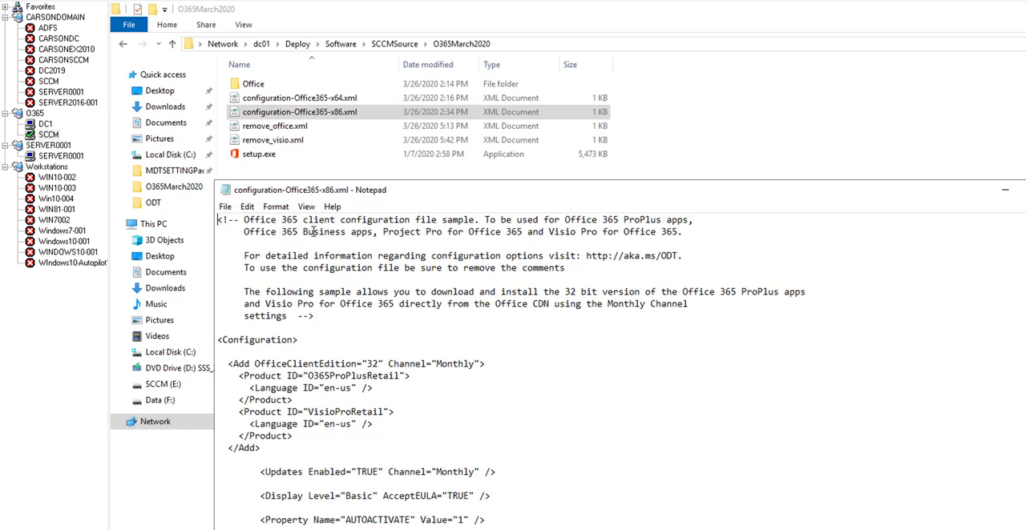
double_click(256, 340)
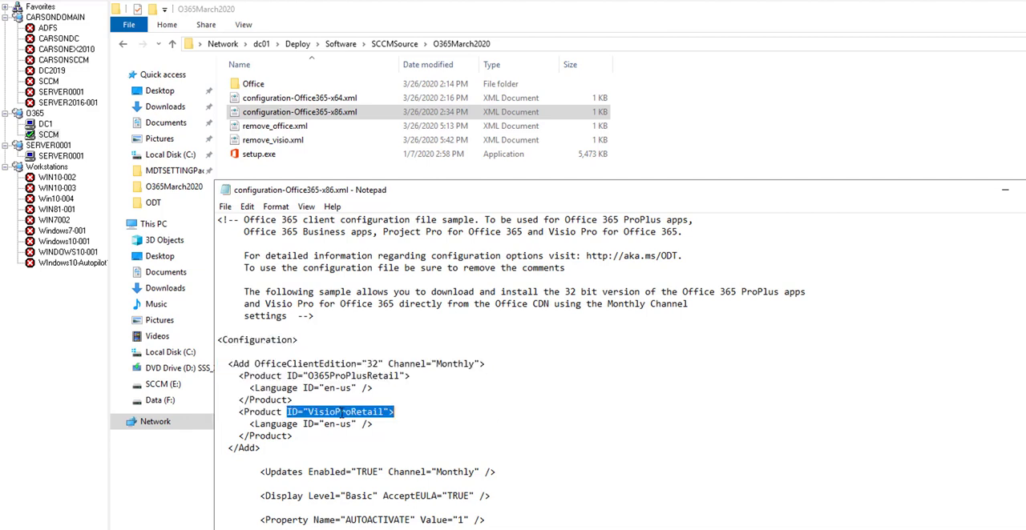
click(369, 410)
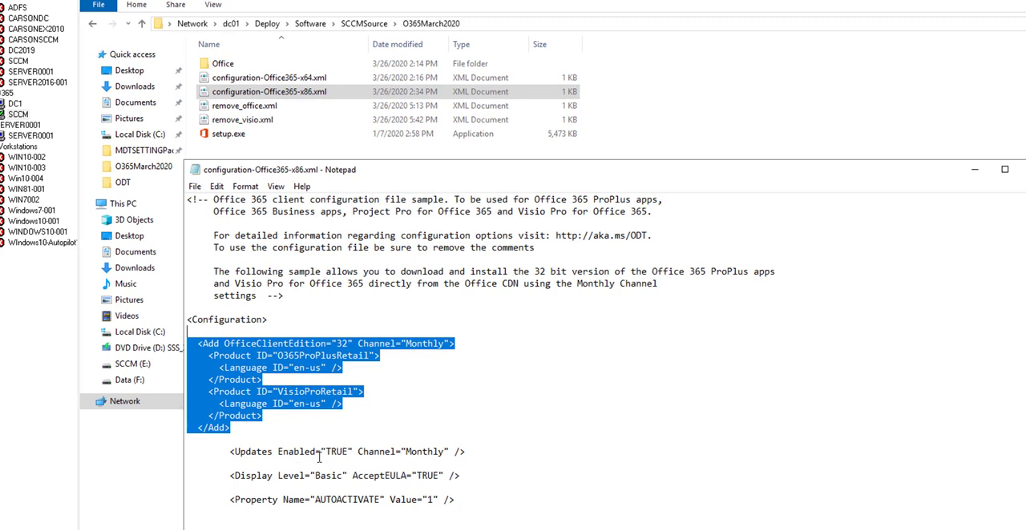
mouse_move(381, 462)
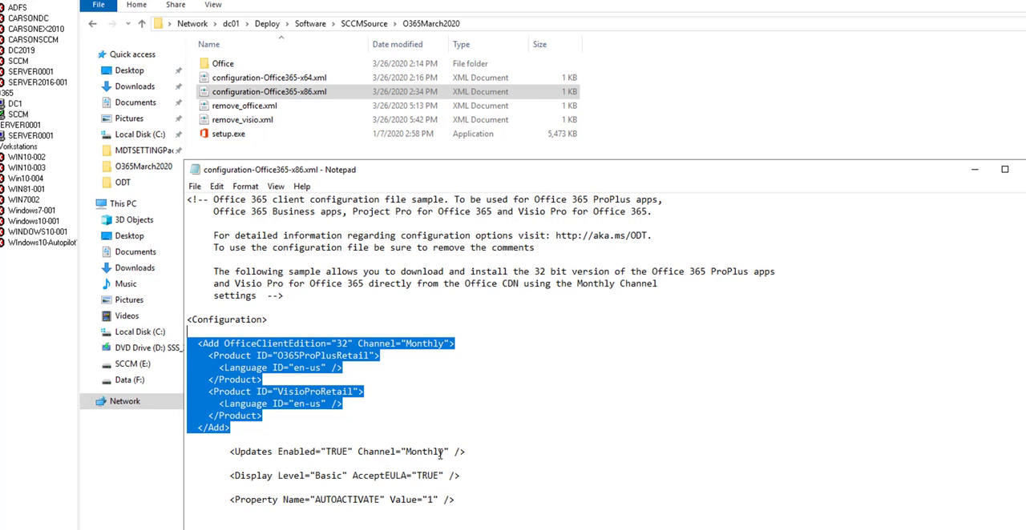
Set Updates Enabled to No and Display Level to None in the configuration
click(280, 500)
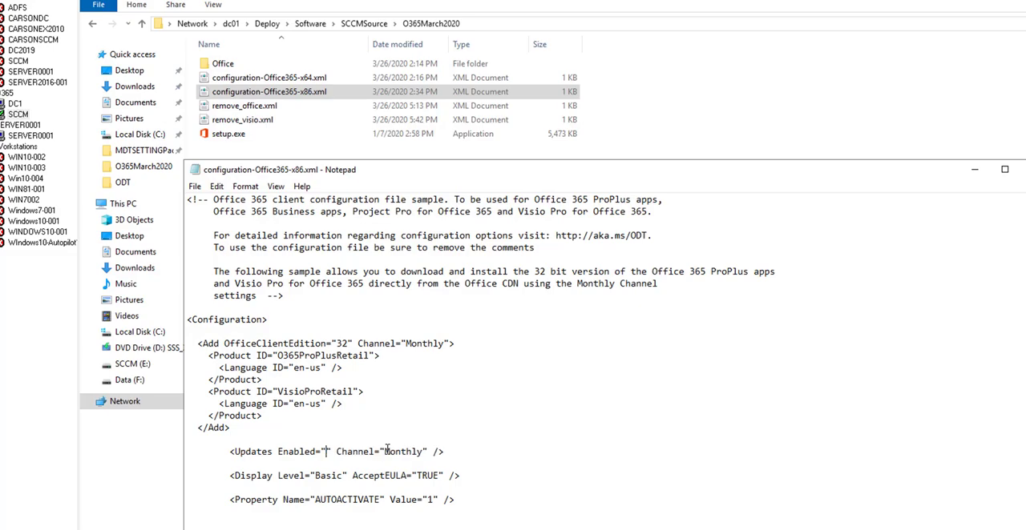
text(No)
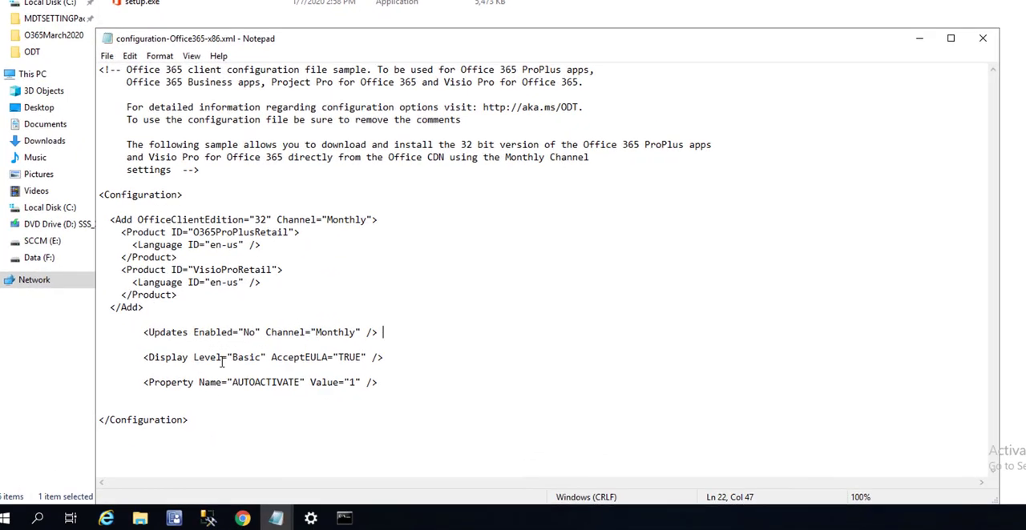
click(237, 357)
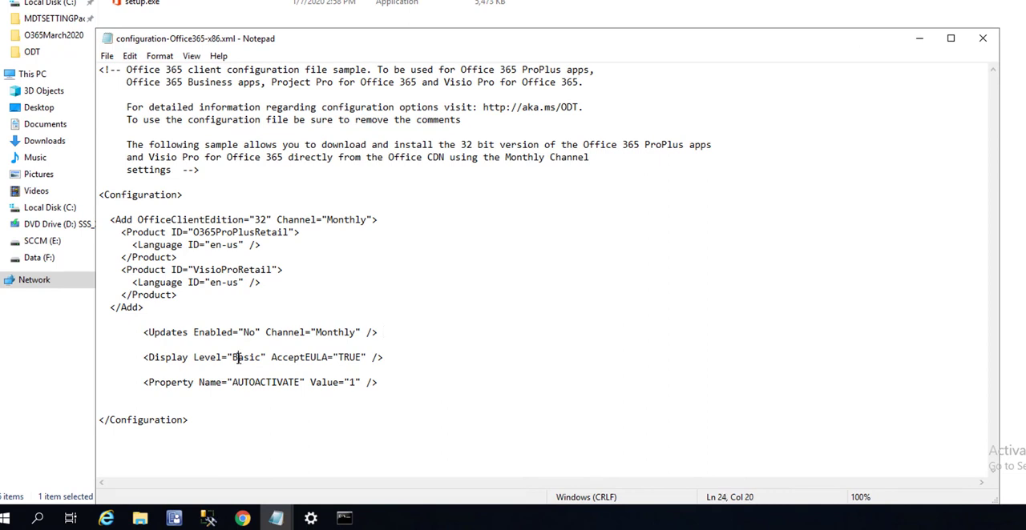
double_click(238, 357)
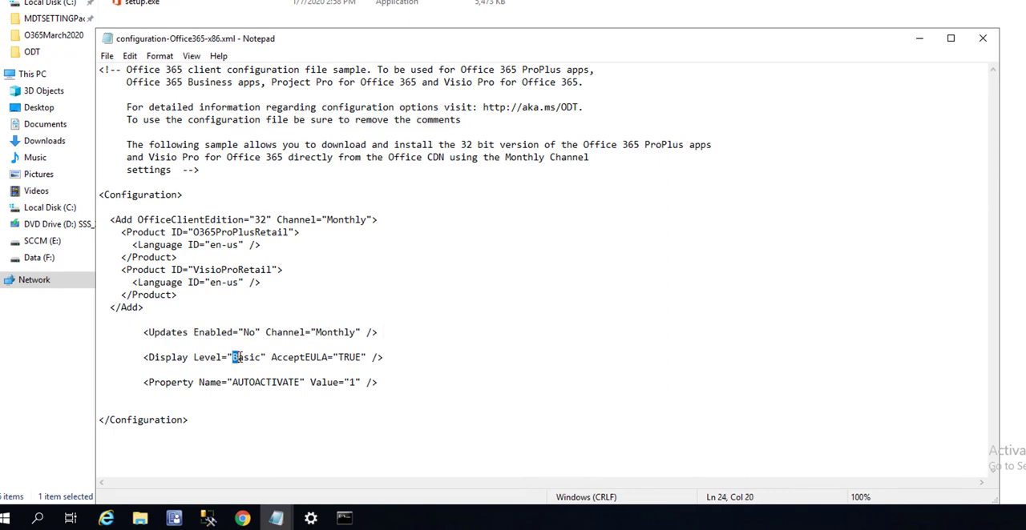
double_click(247, 358)
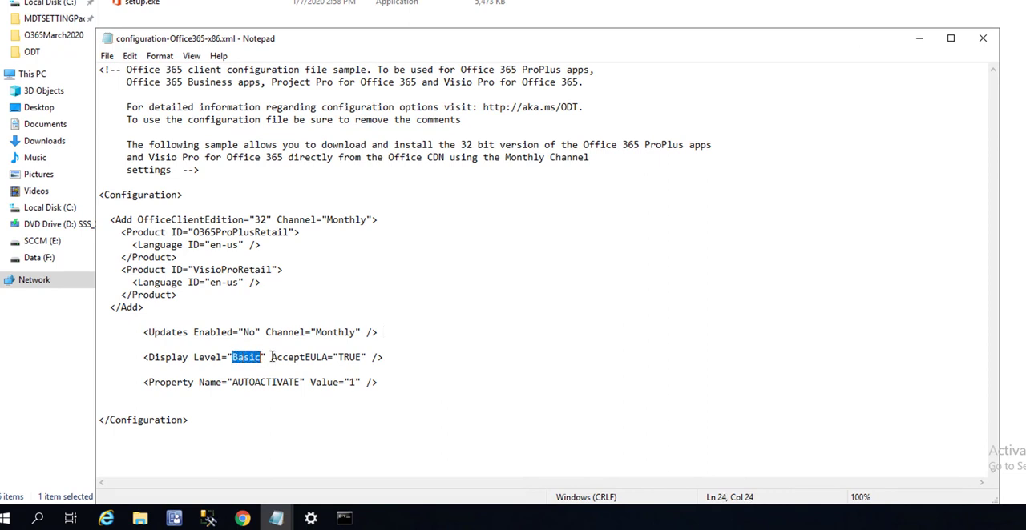
text(None)
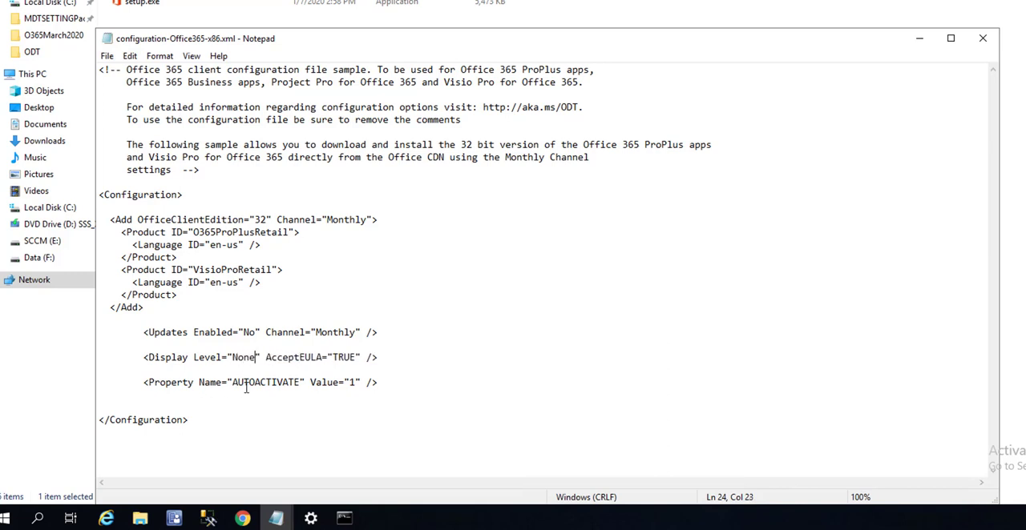
click(356, 383)
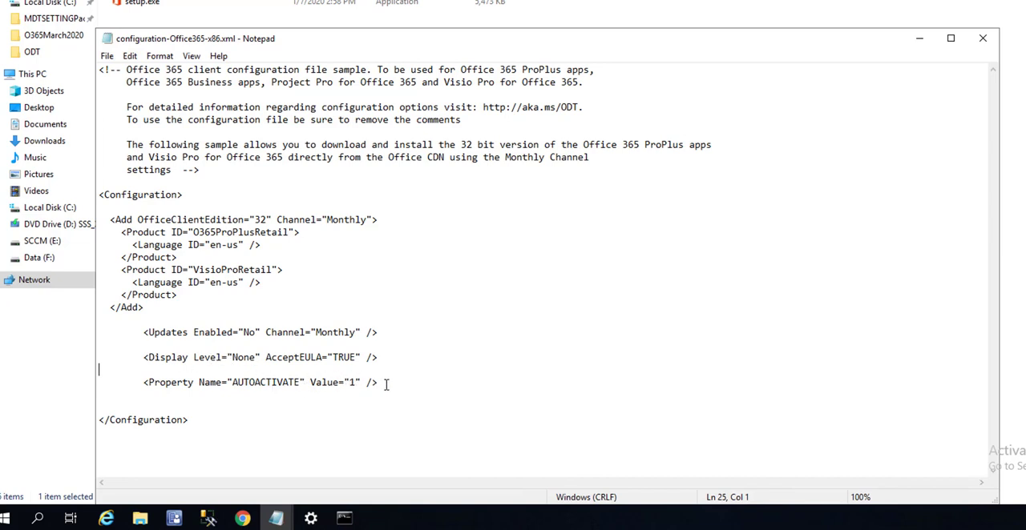
Save the edited configuration file and close Notepad
click(106, 54)
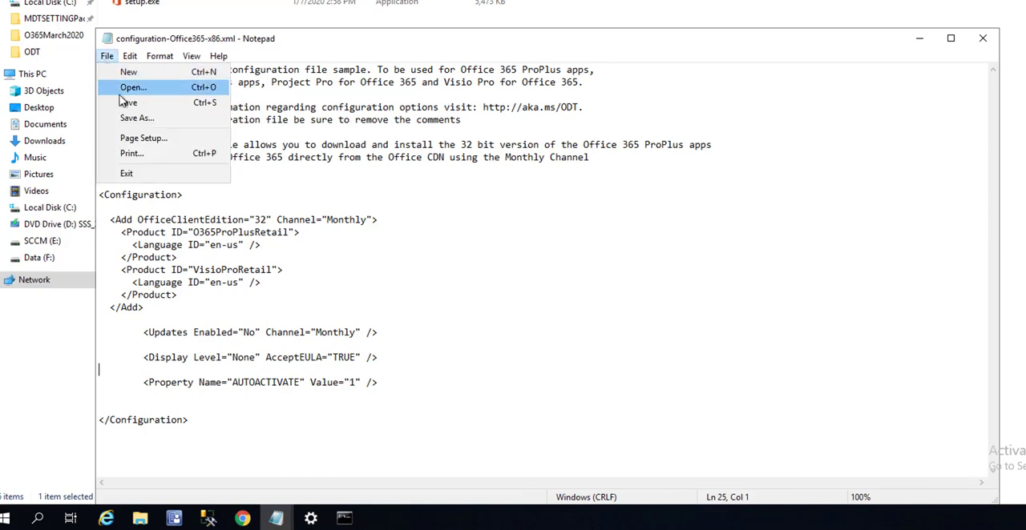
click(561, 241)
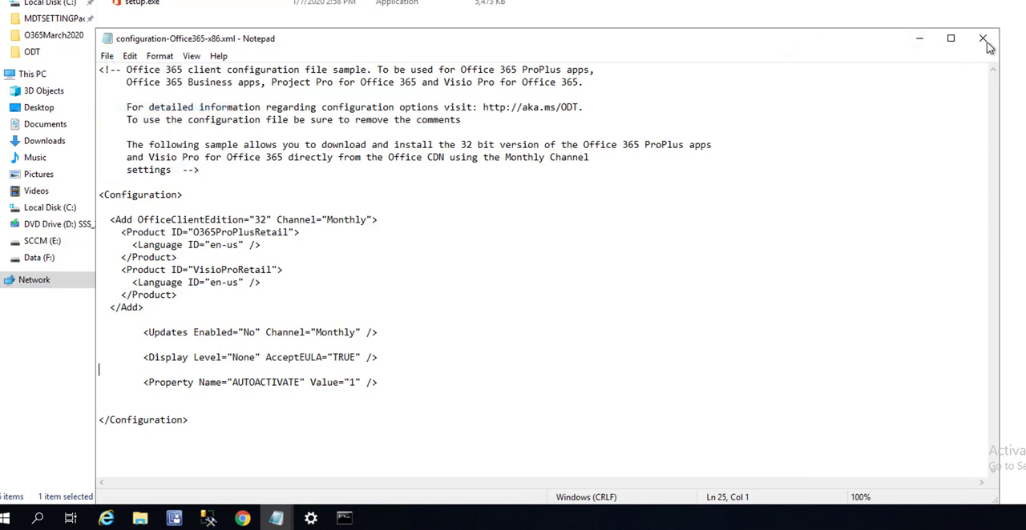
click(984, 39)
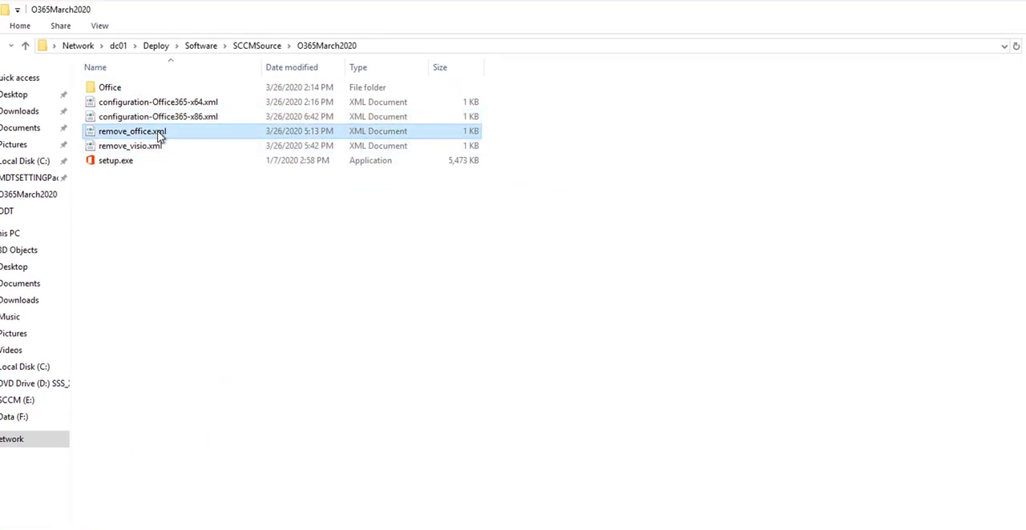
View remove_office.xml in Notepad, delete its leading blank lines and check Display Level None
right_click(131, 132)
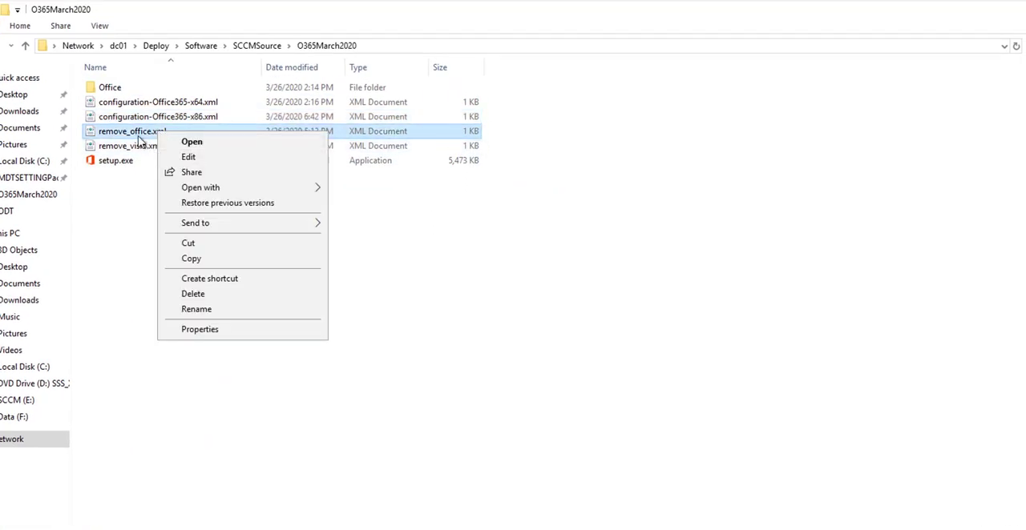
mouse_move(221, 201)
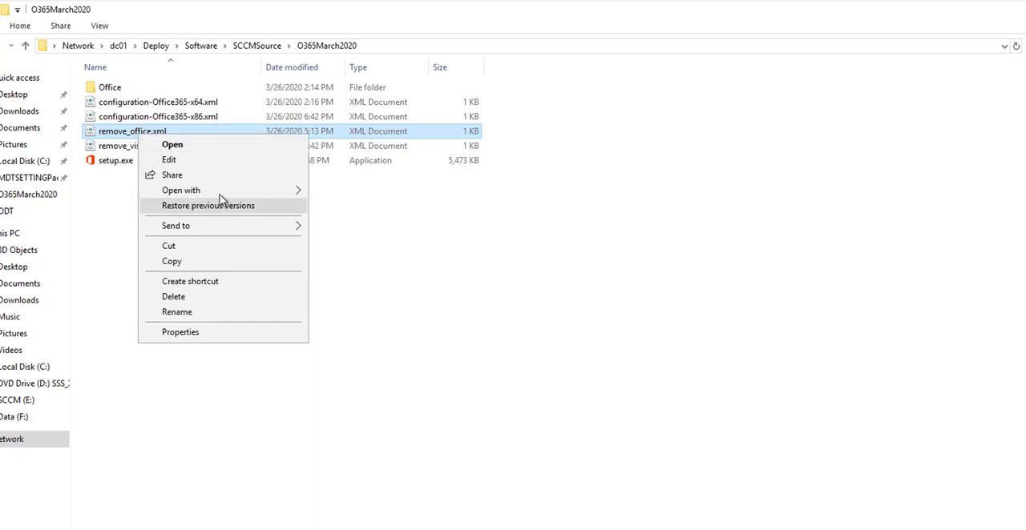
click(172, 144)
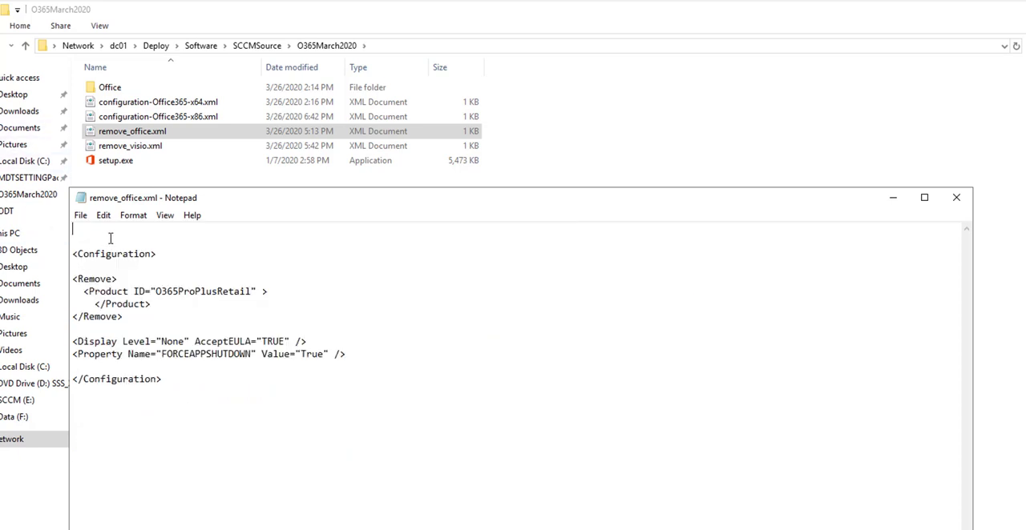
click(80, 215)
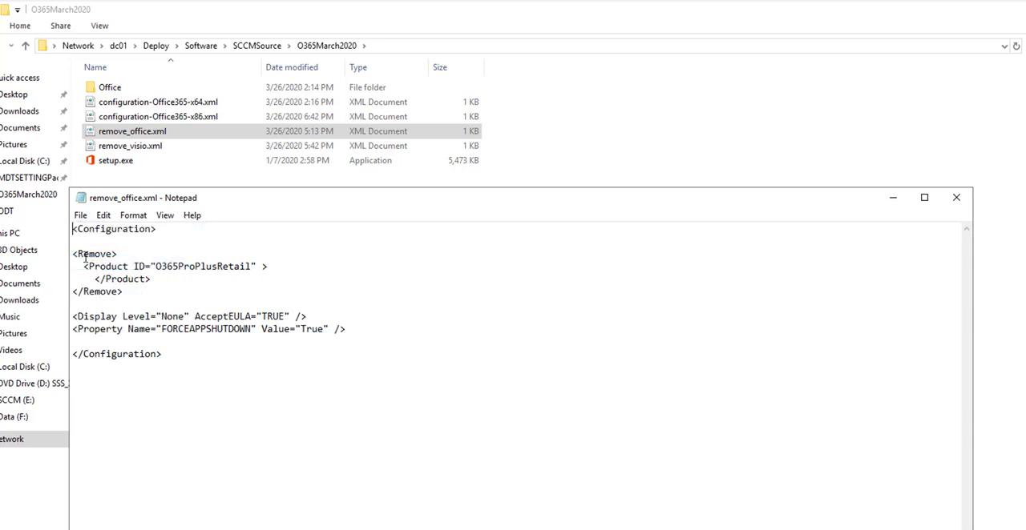
double_click(93, 253)
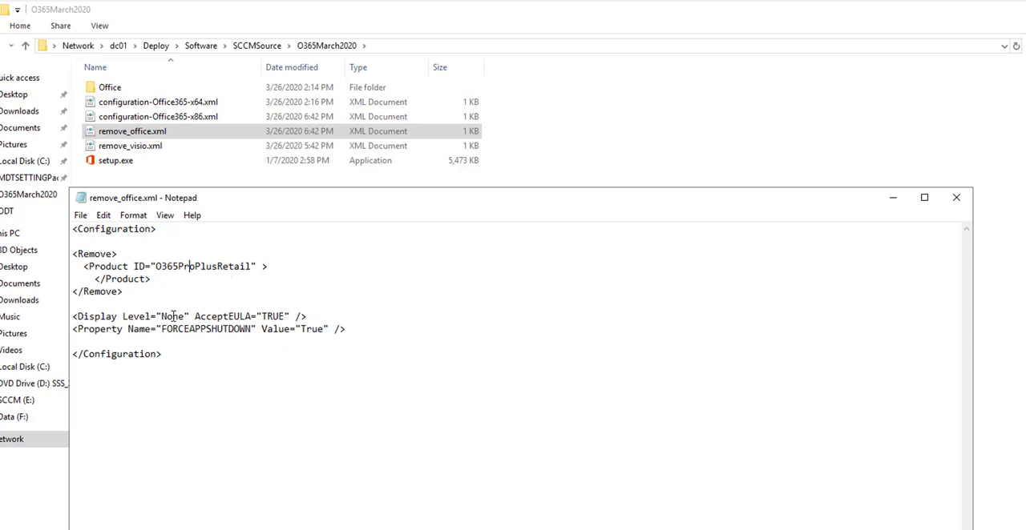
double_click(173, 315)
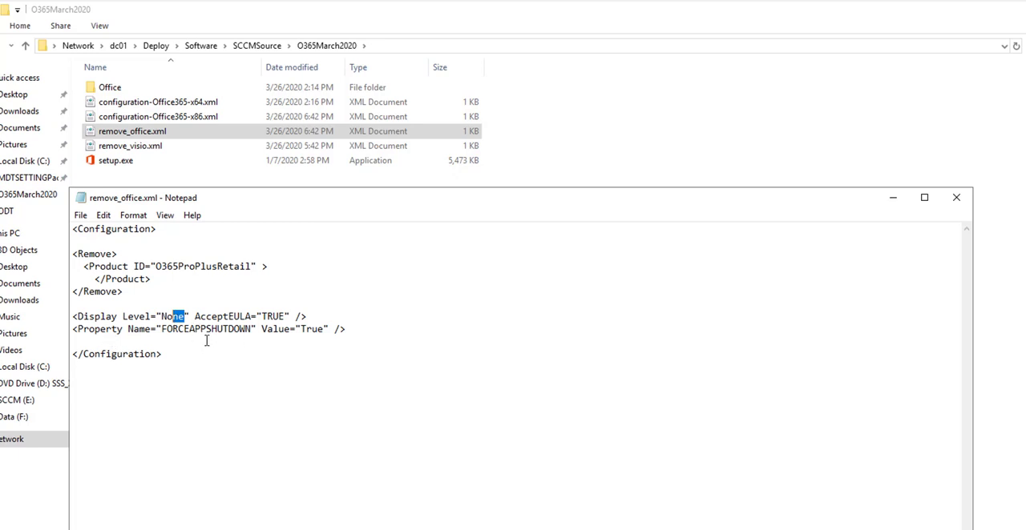
mouse_move(359, 334)
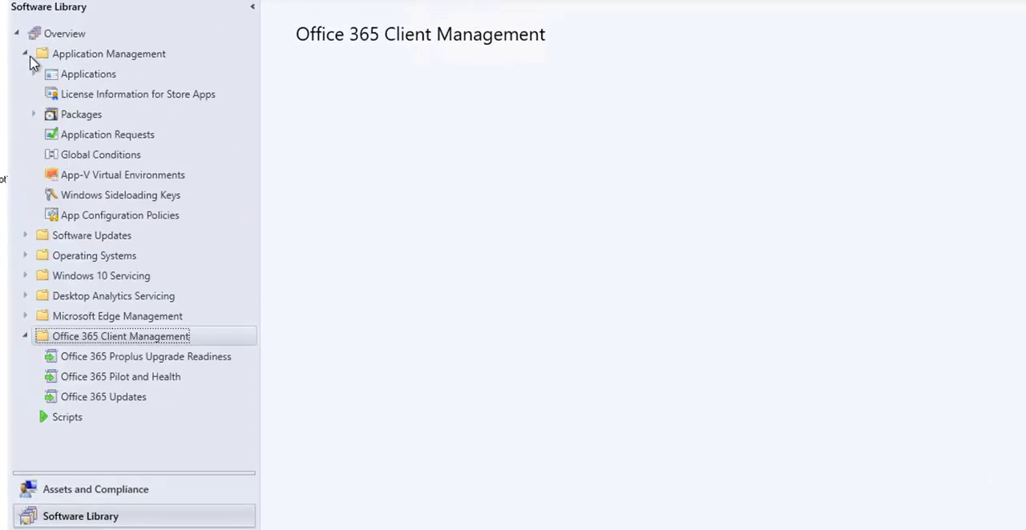
Bring up the actions menu on the Applications node in Software Library
click(86, 74)
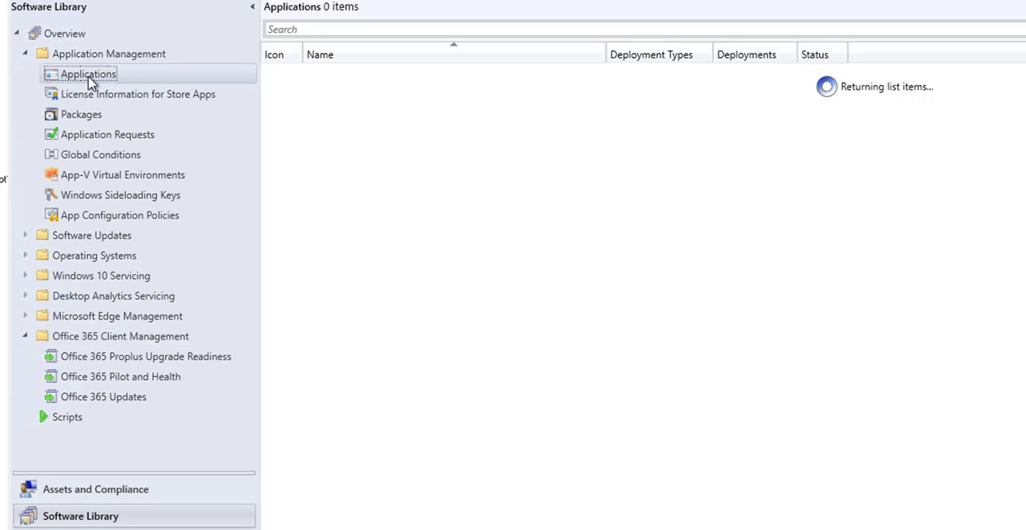
right_click(90, 74)
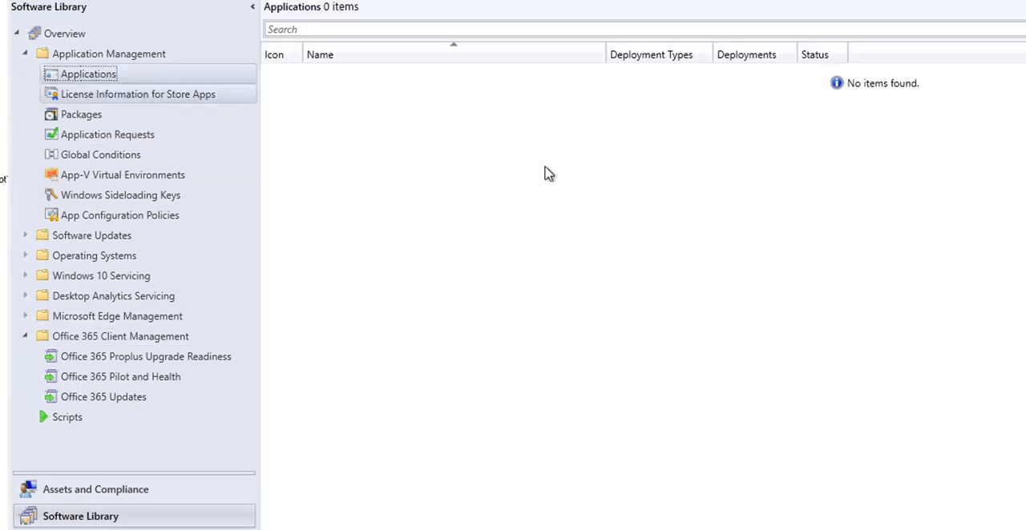
mouse_move(690, 218)
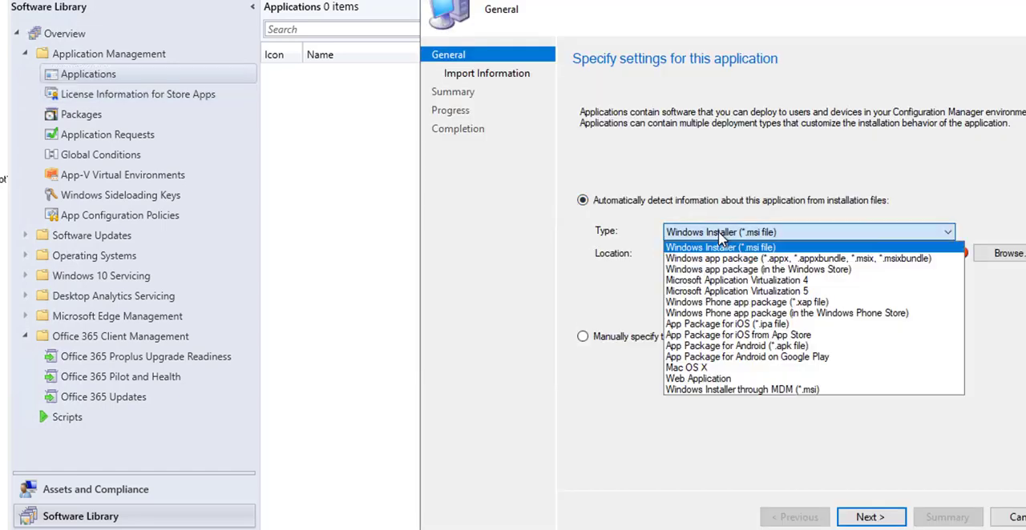
Choose 'Manually specify the application information' and continue to General Information
click(719, 247)
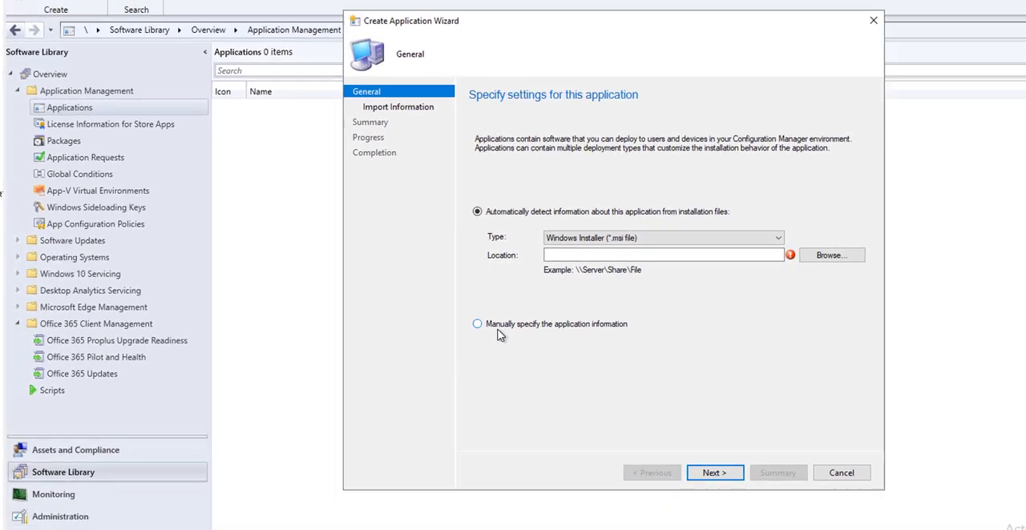
click(478, 324)
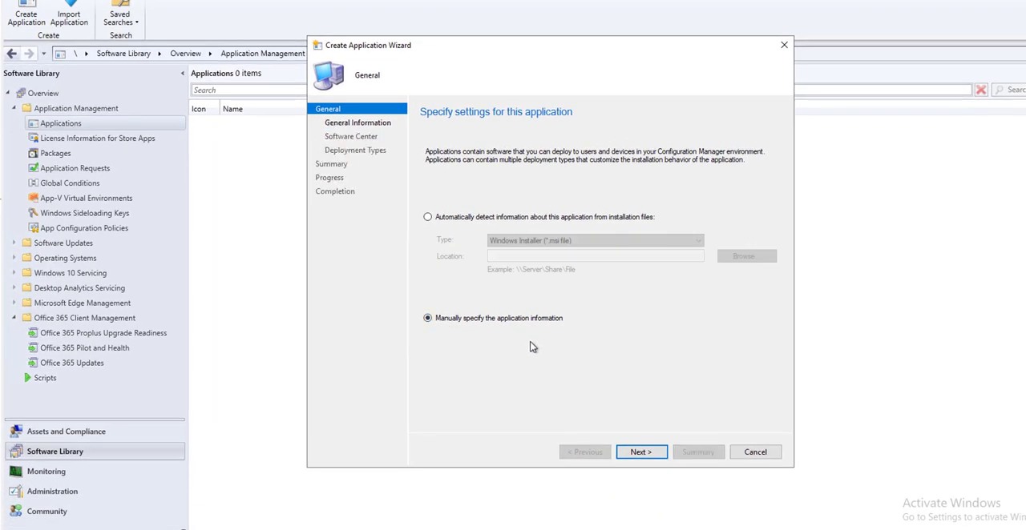
click(641, 452)
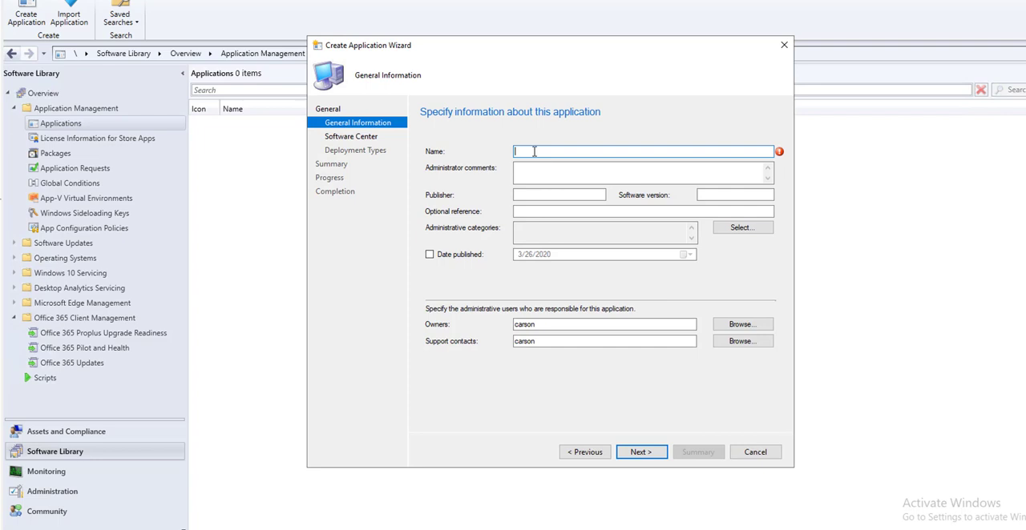
Enter the application name 'Office365 Proplus with Visio Professional 2016', correcting typos along the way
text(Office)
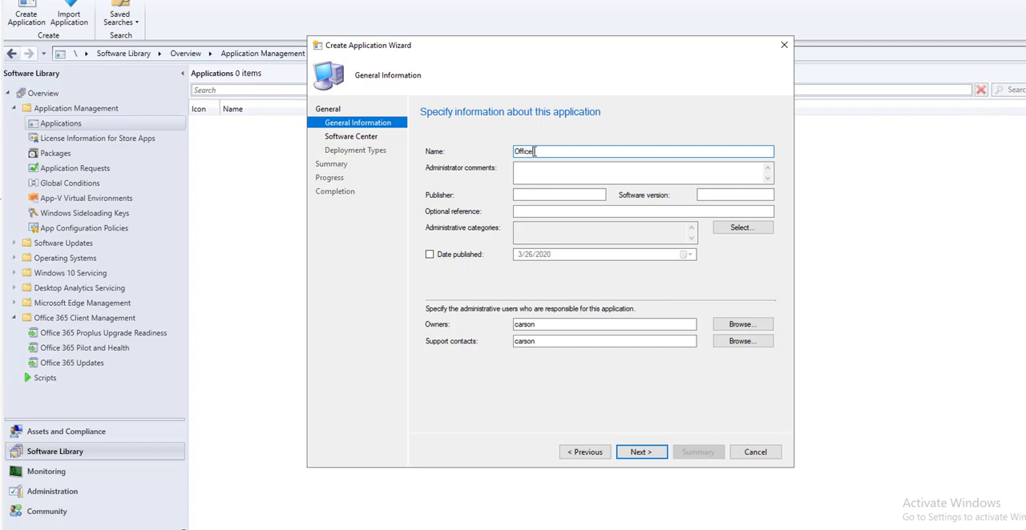
text(365)
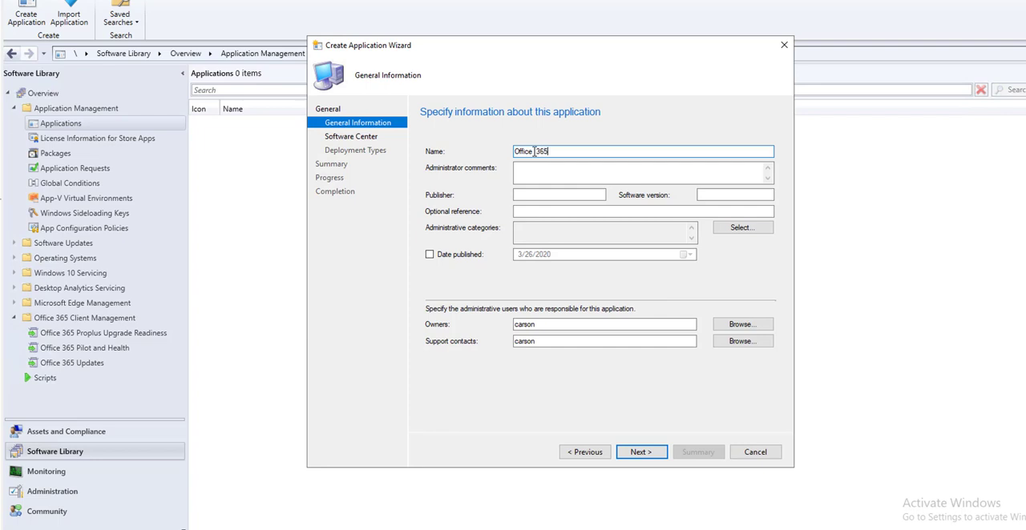
key(Backspace)
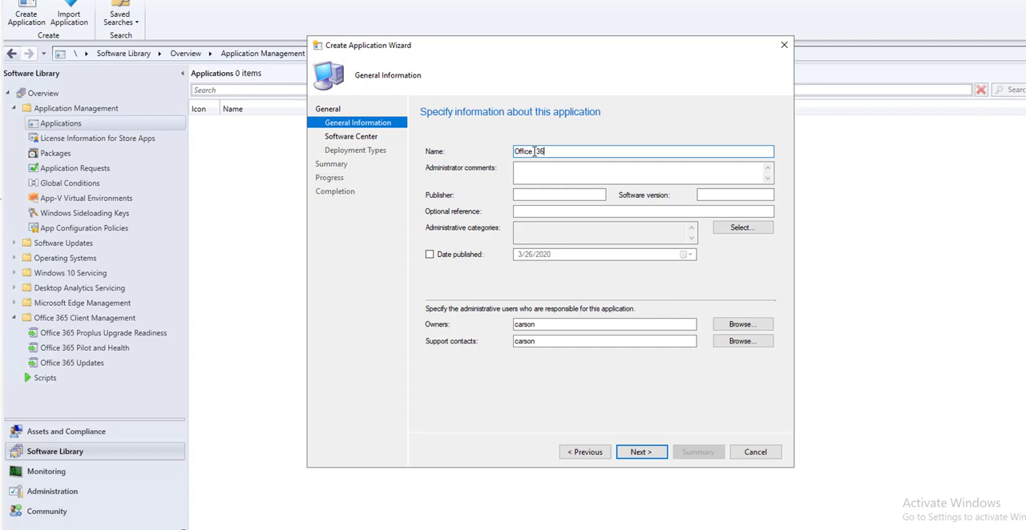
key(BackSpace)
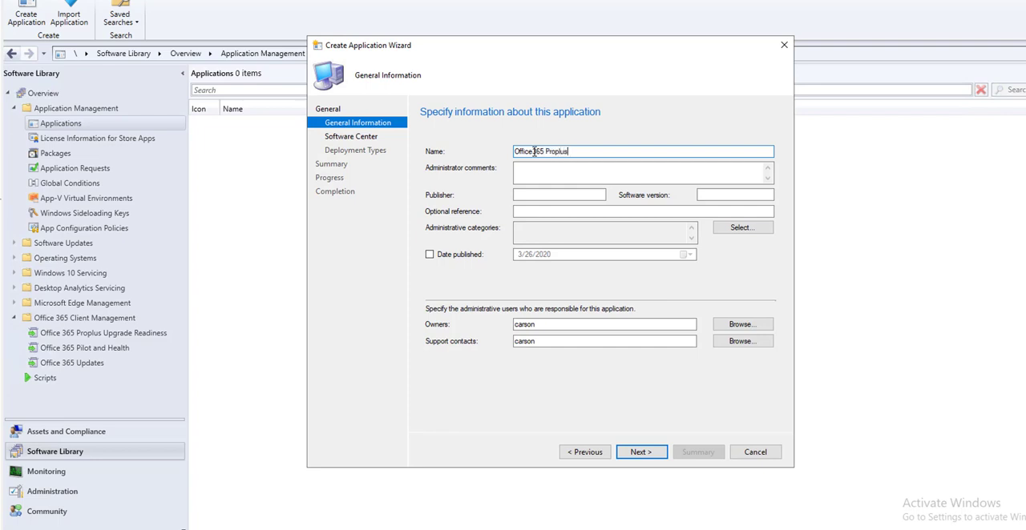
text(and)
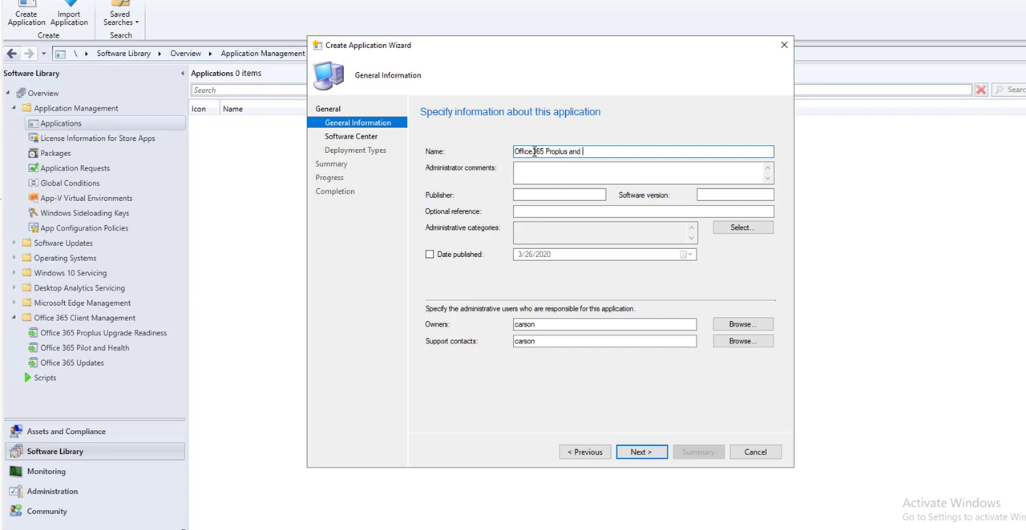
key(BackSpace)
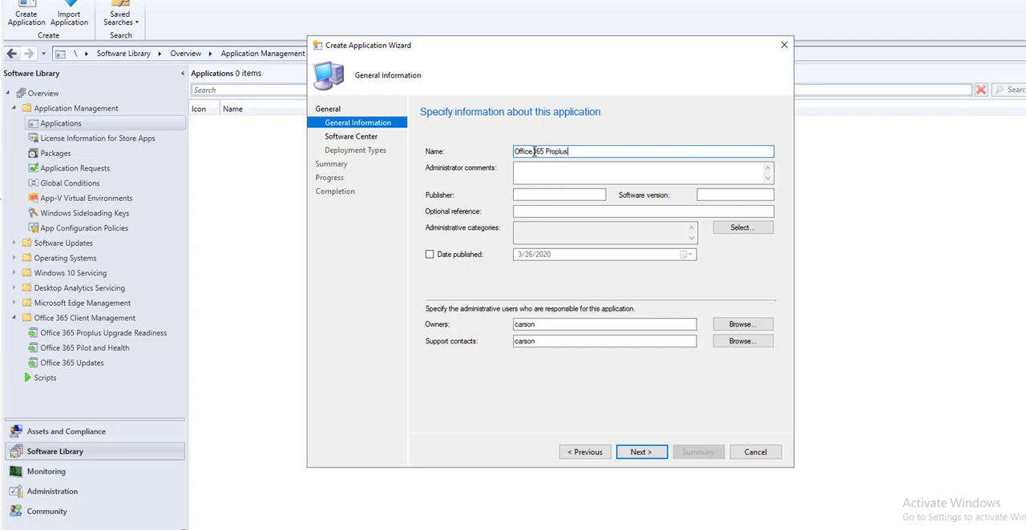
text(with)
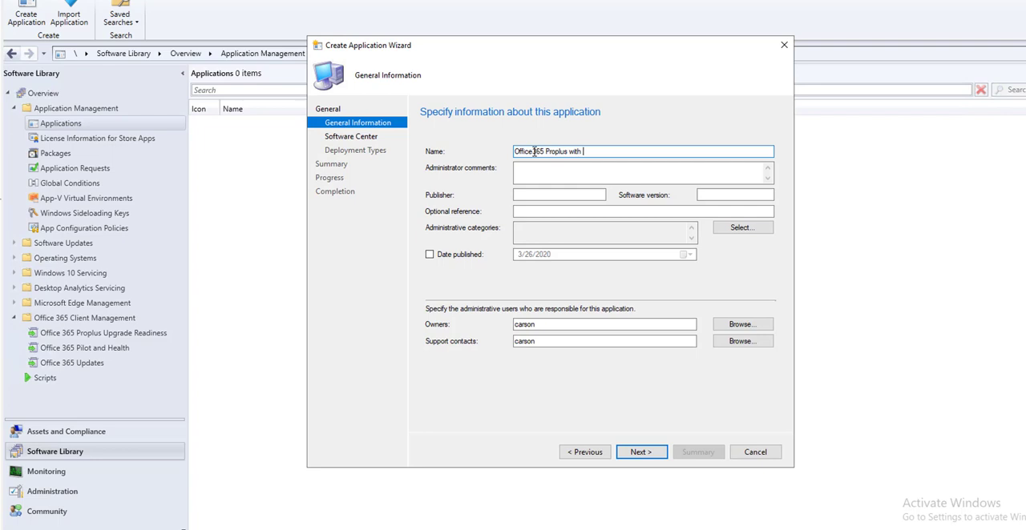
text(Visio)
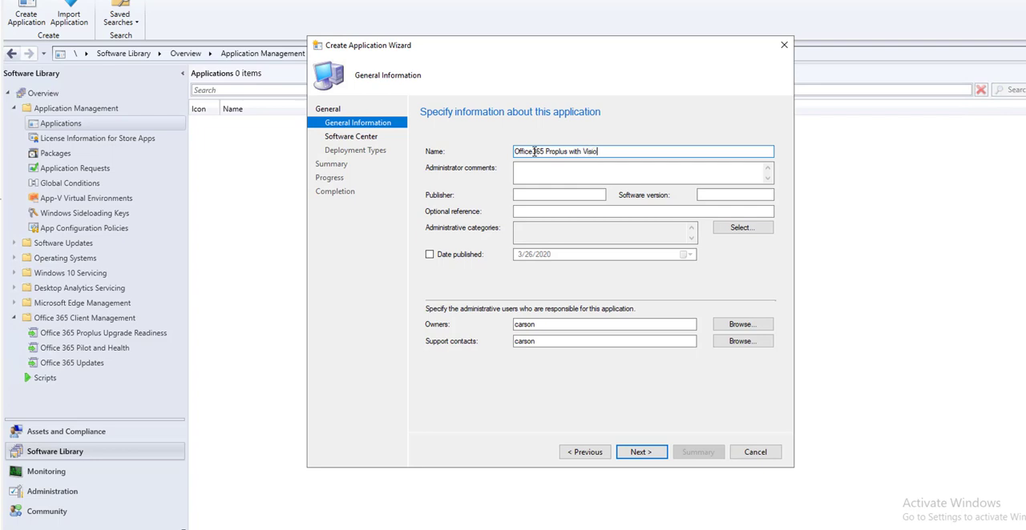
text(Pro)
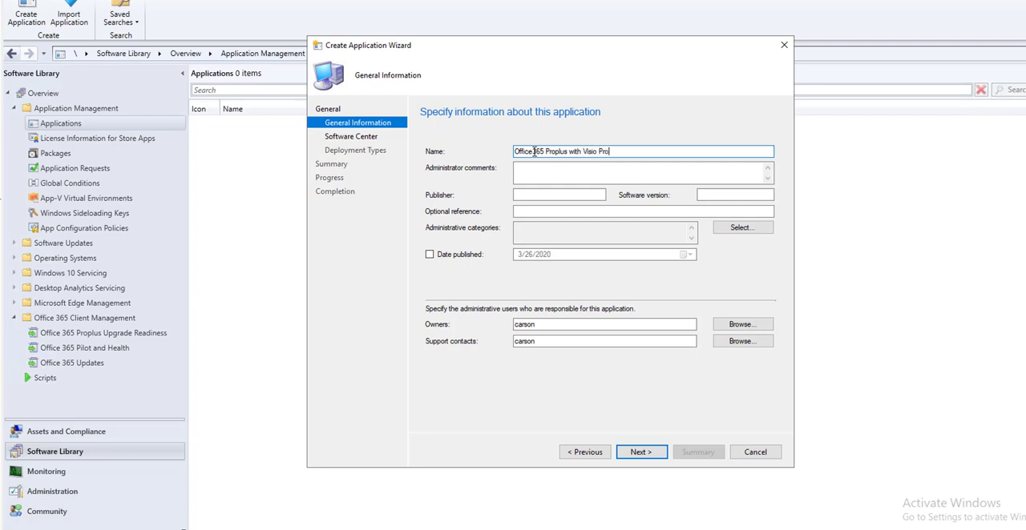
text(p)
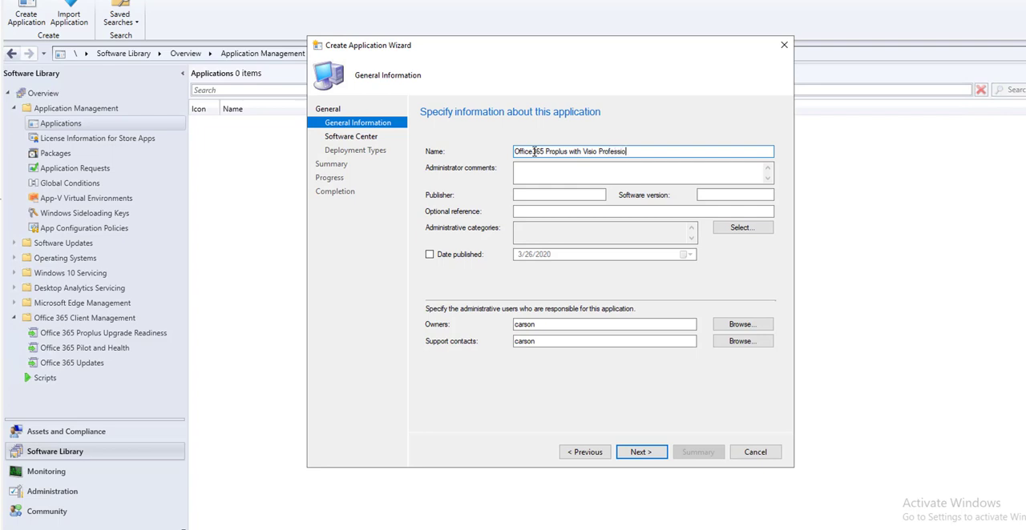
key(backspace)
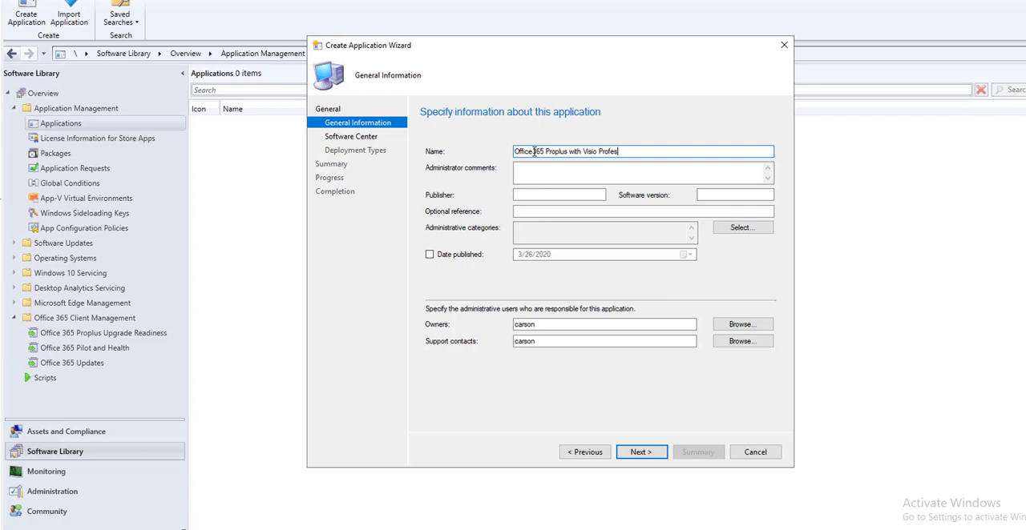
key(BackSpace)
text(sional 2016)
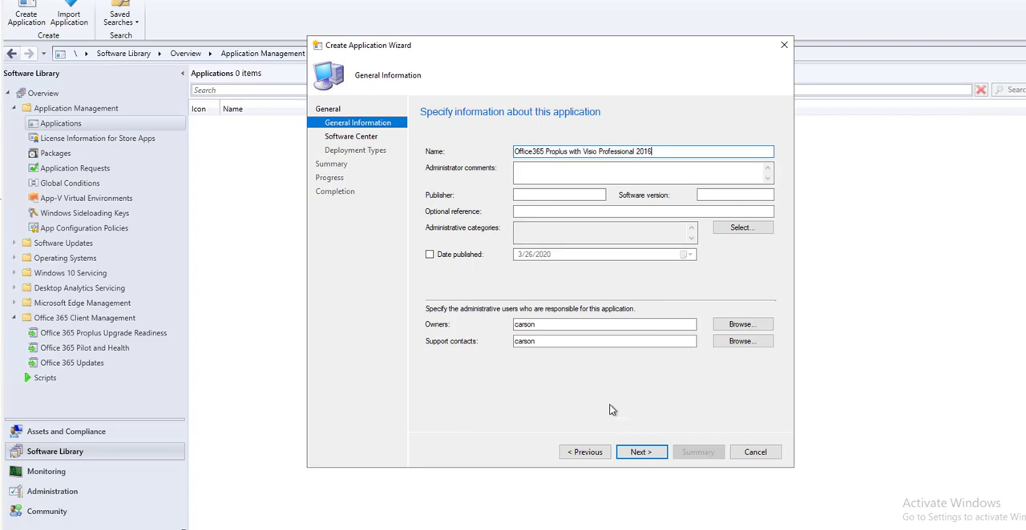
Enter Microsoft as the application's publisher
click(641, 173)
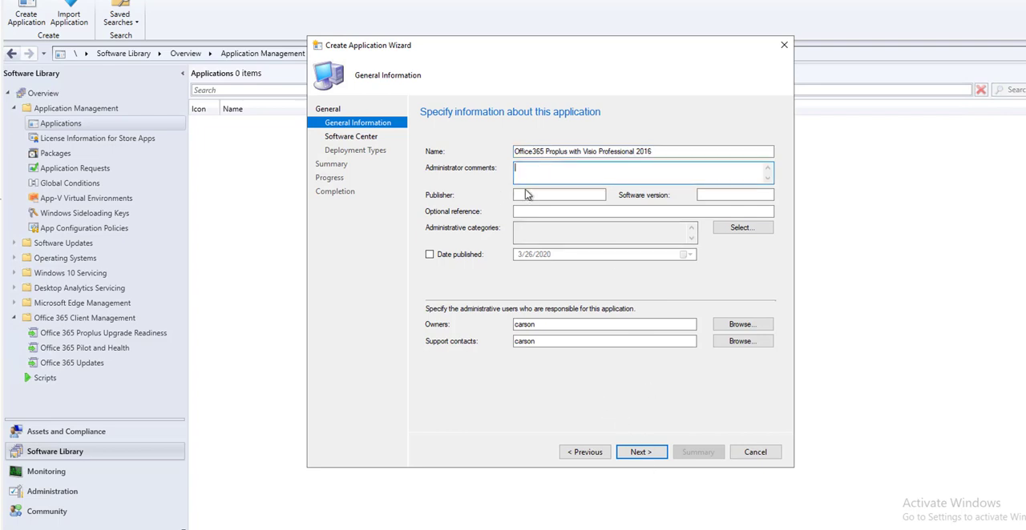
click(558, 194)
text(Micros)
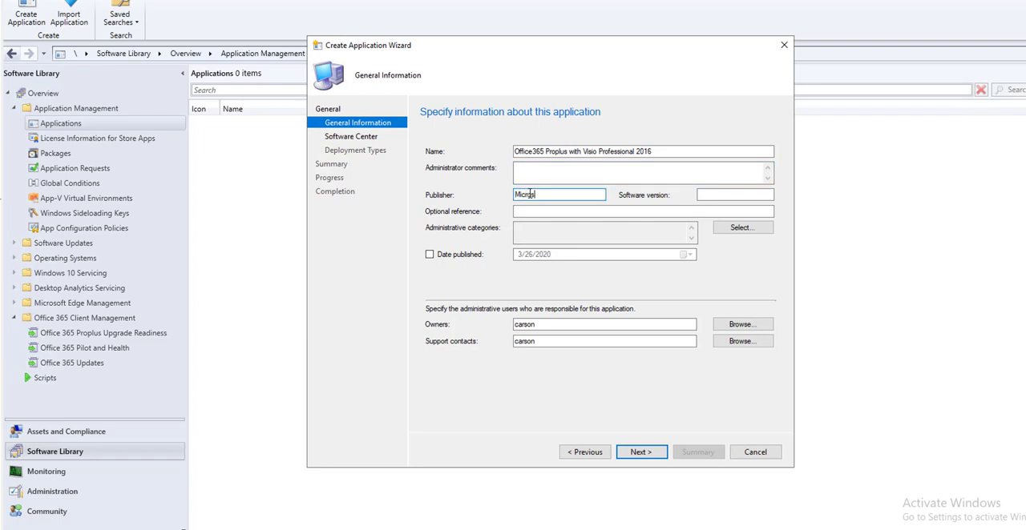
text(oft)
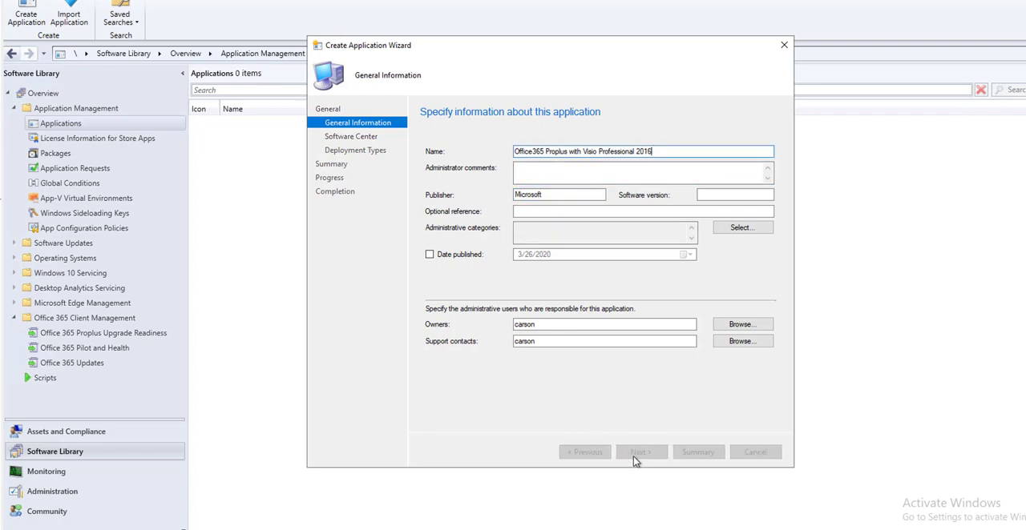
Set the Software Center keywords to 'Office,visio' and continue to Deployment Types
click(641, 452)
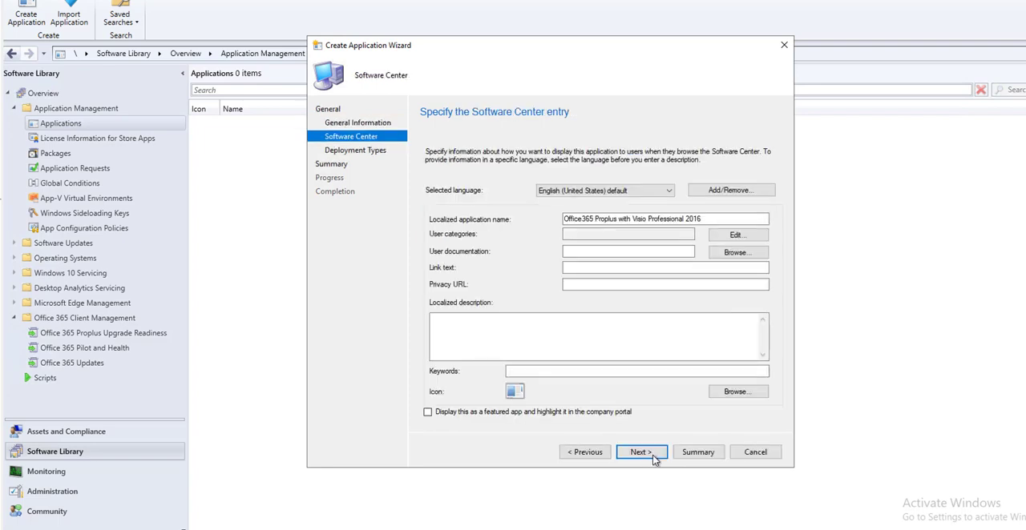
mouse_move(682, 351)
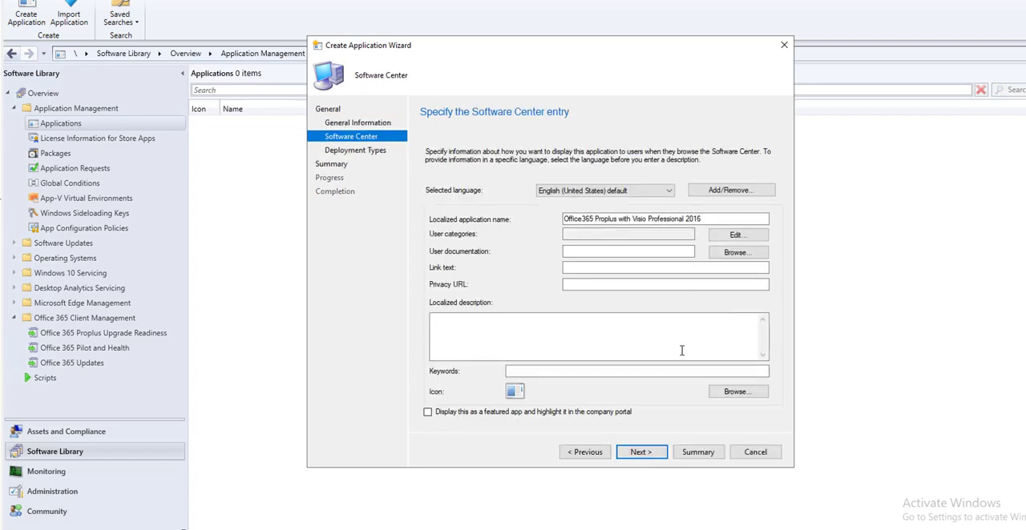
click(635, 372)
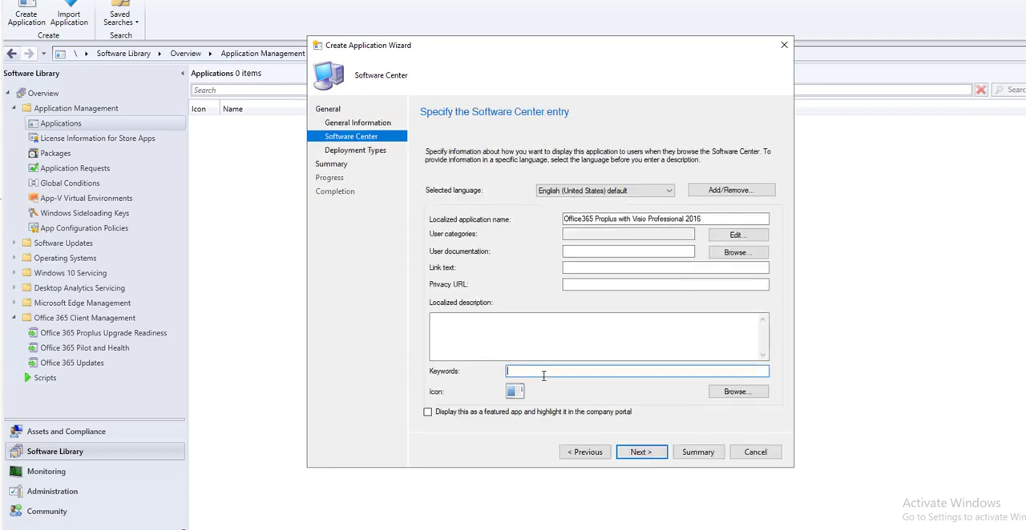
text(Office)
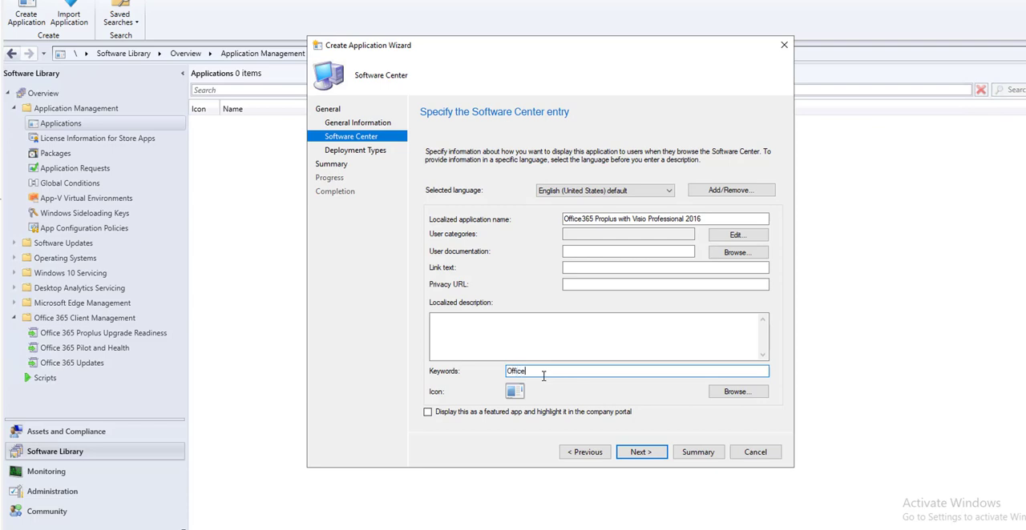
text(,visio)
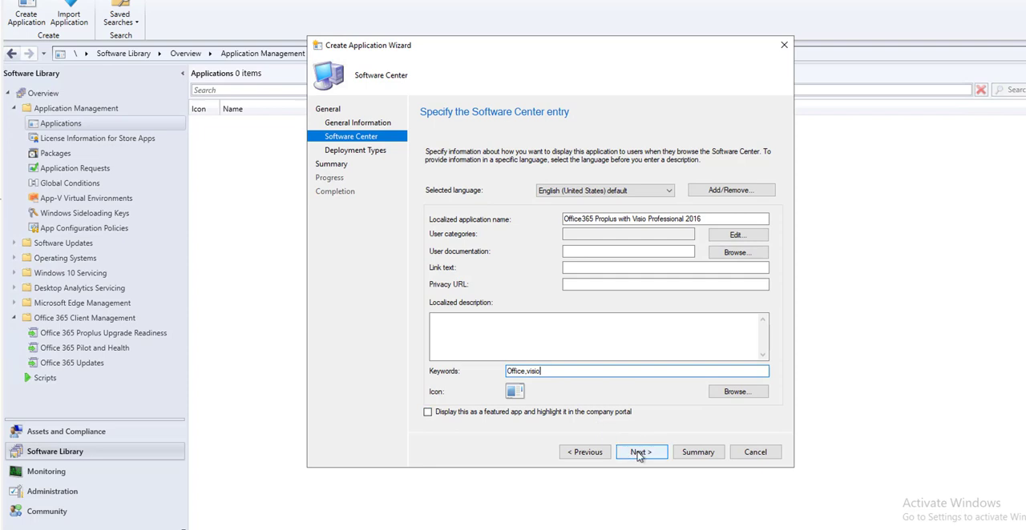
click(641, 452)
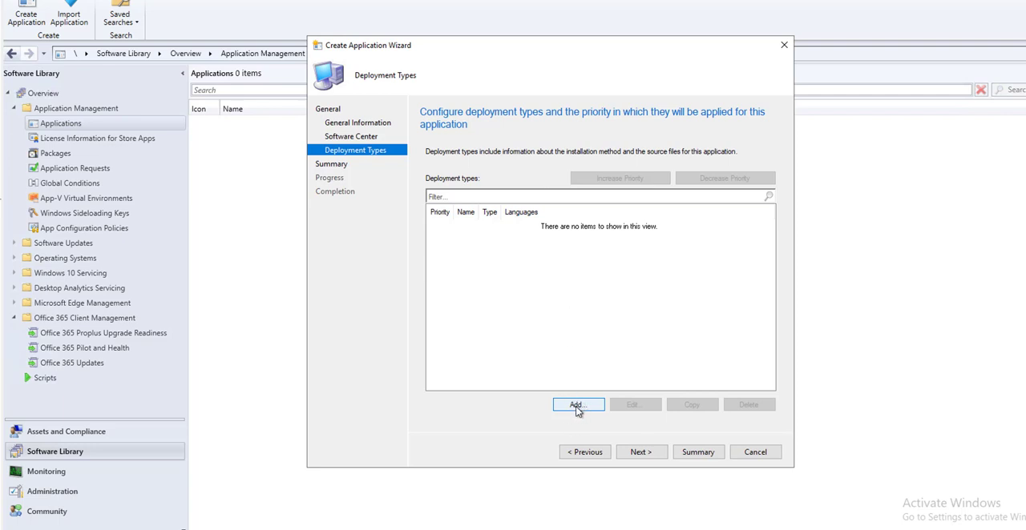
Add a new Script Installer deployment type and reach its General Information page
click(577, 404)
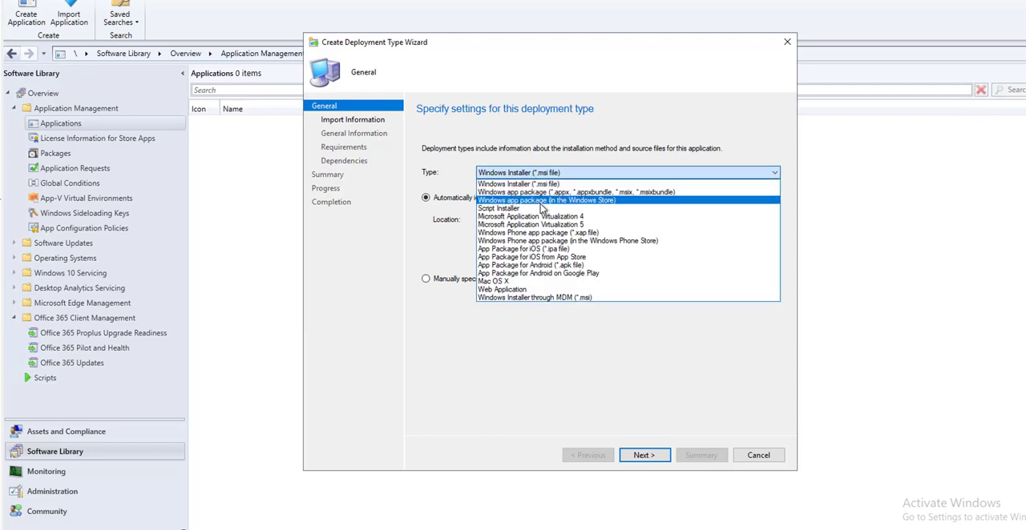
click(498, 208)
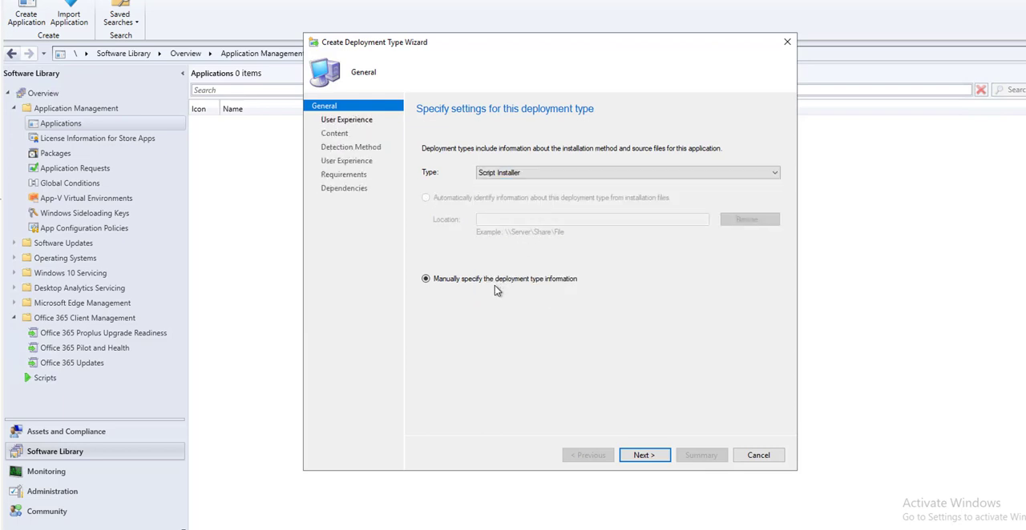
click(644, 456)
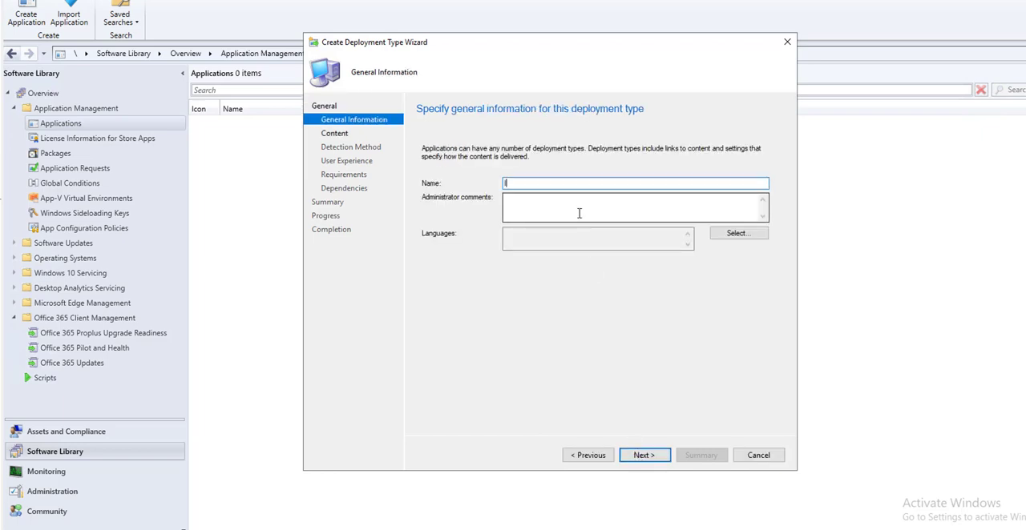
Name the deployment type 'Install Office 365 and Visio'
text(Install Office 365)
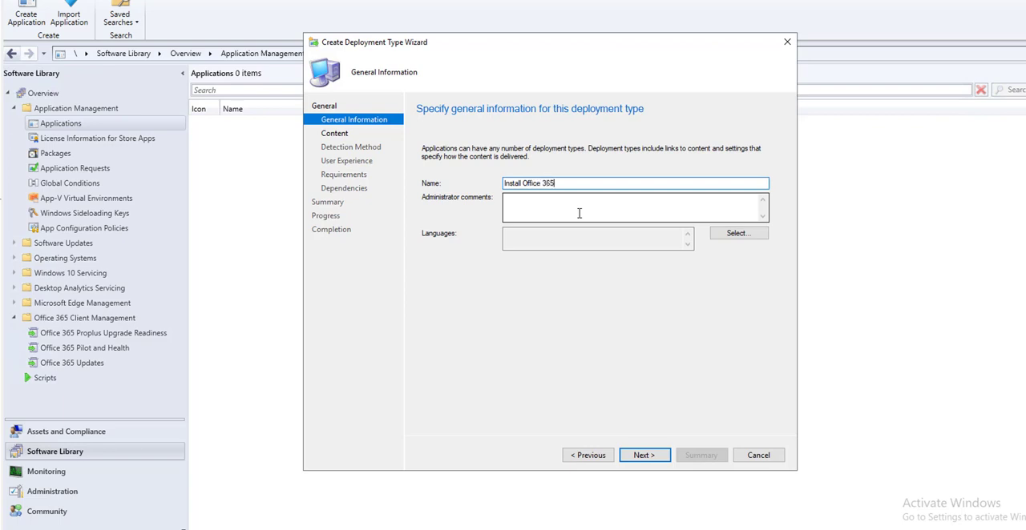
text(w)
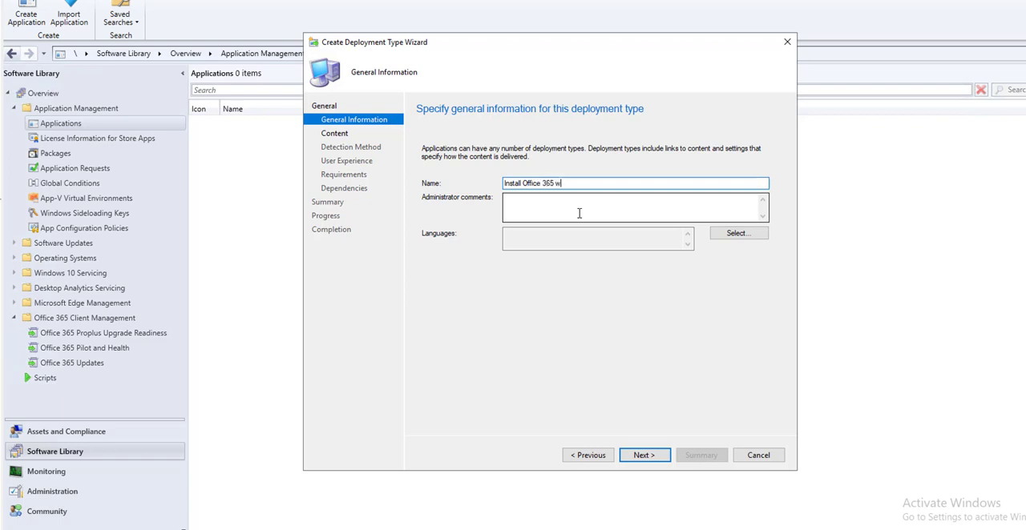
key(BackSpace)
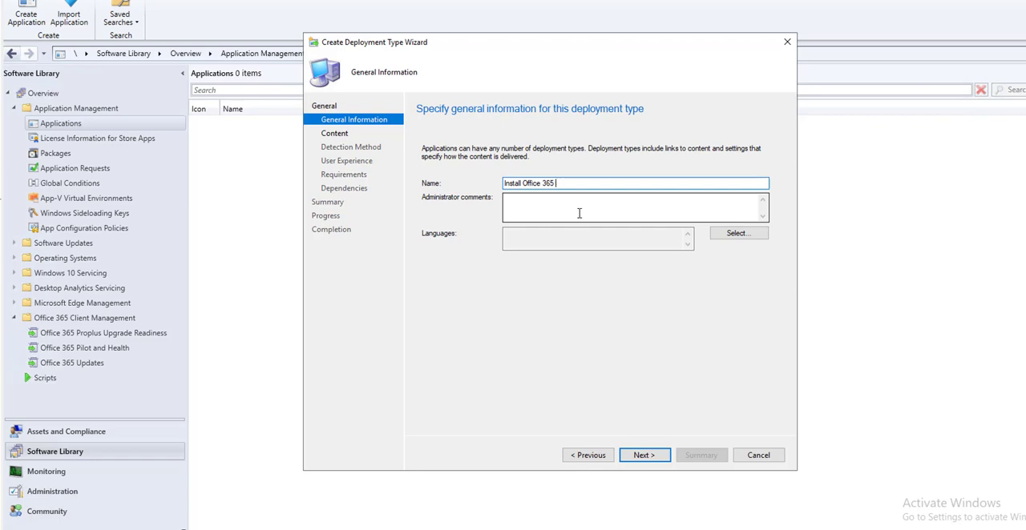
text(and)
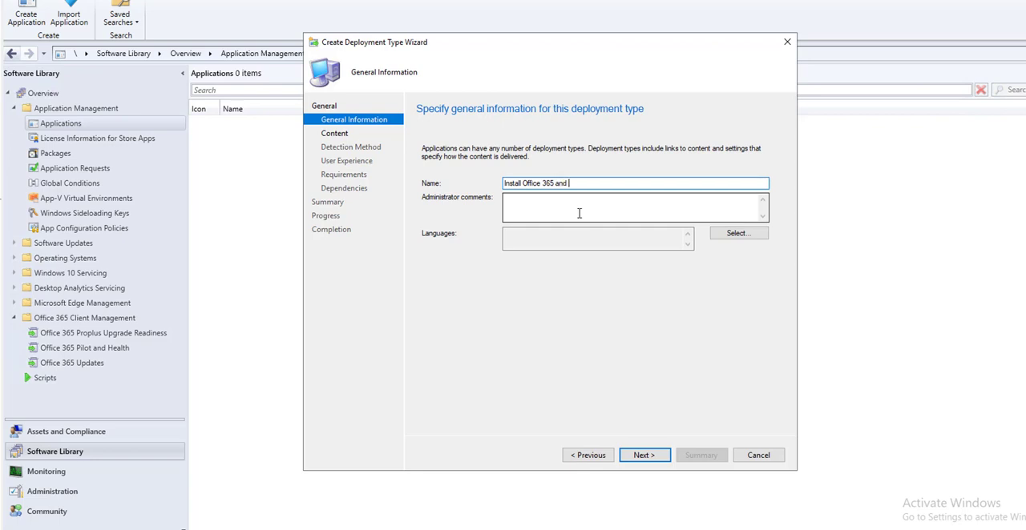
text(Visio)
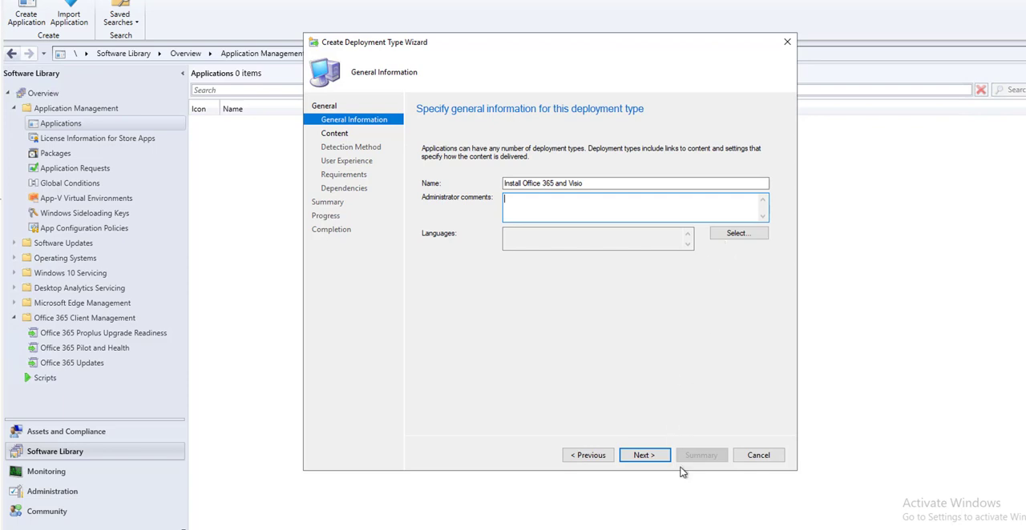
Set content location \\Deploy\Software\SCCMSource\O365March2020 and installation program setup.exe /configure
click(644, 456)
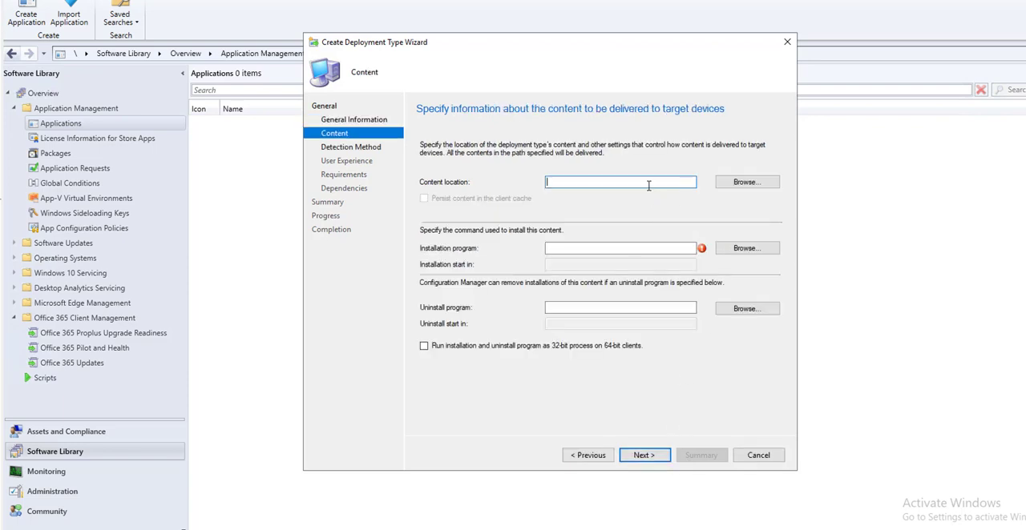
text(\\Deploy\Software\SCCMSource\O365March2020)
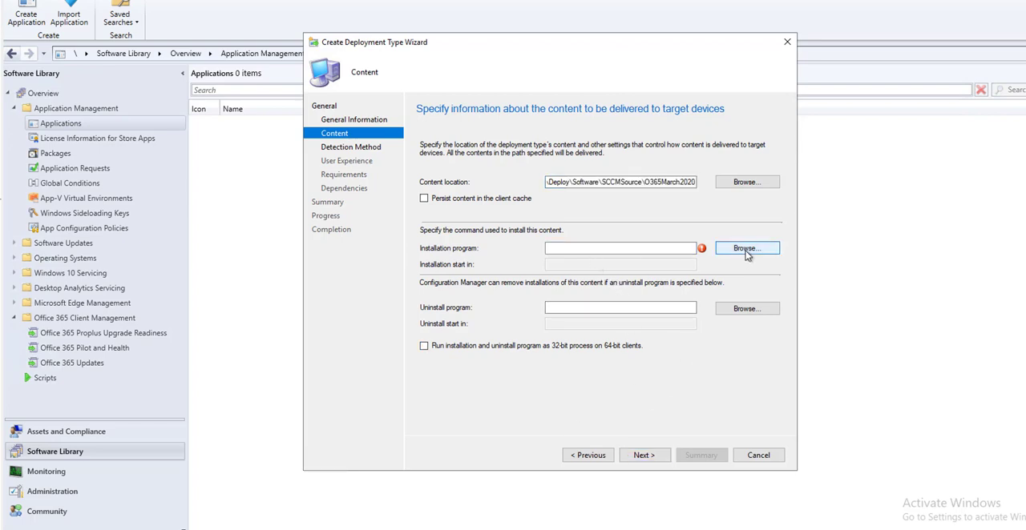
click(746, 247)
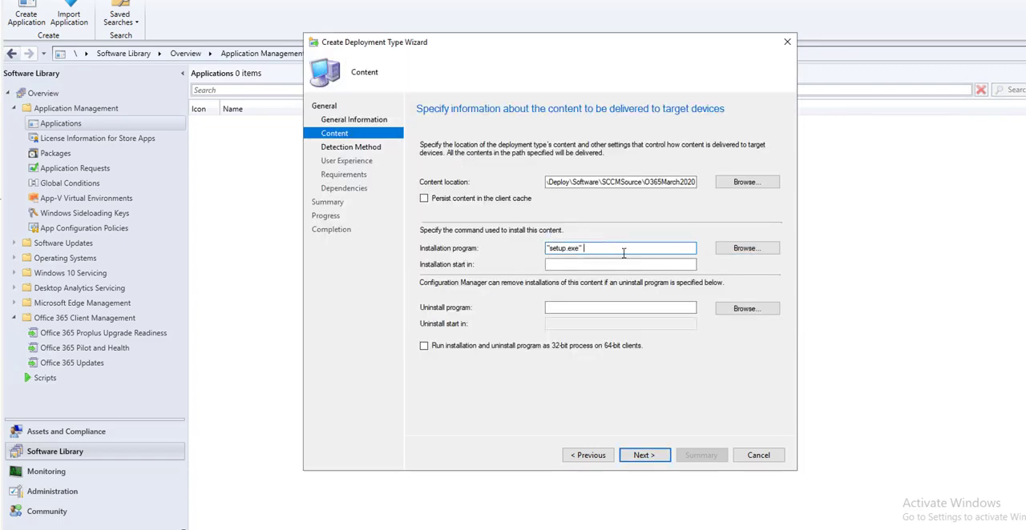
text(/)
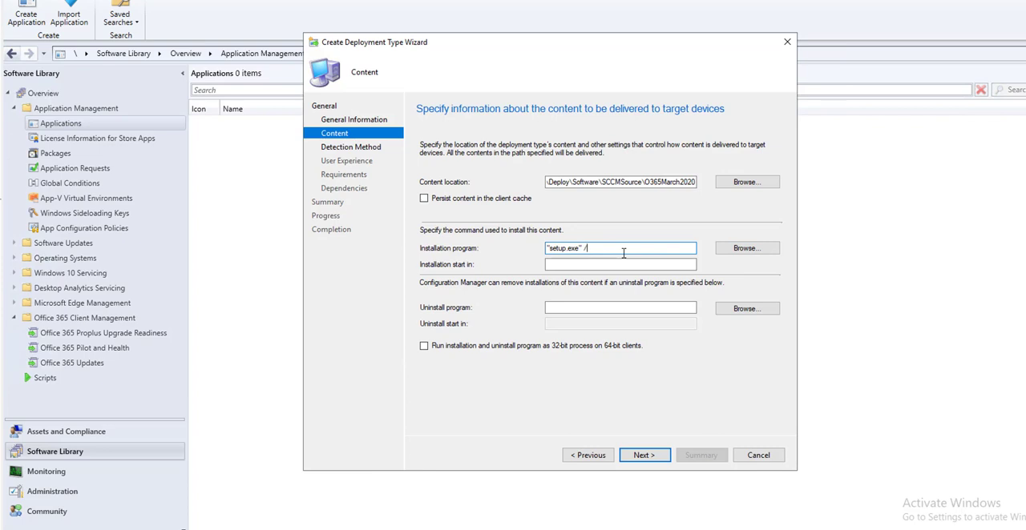
text(configure)
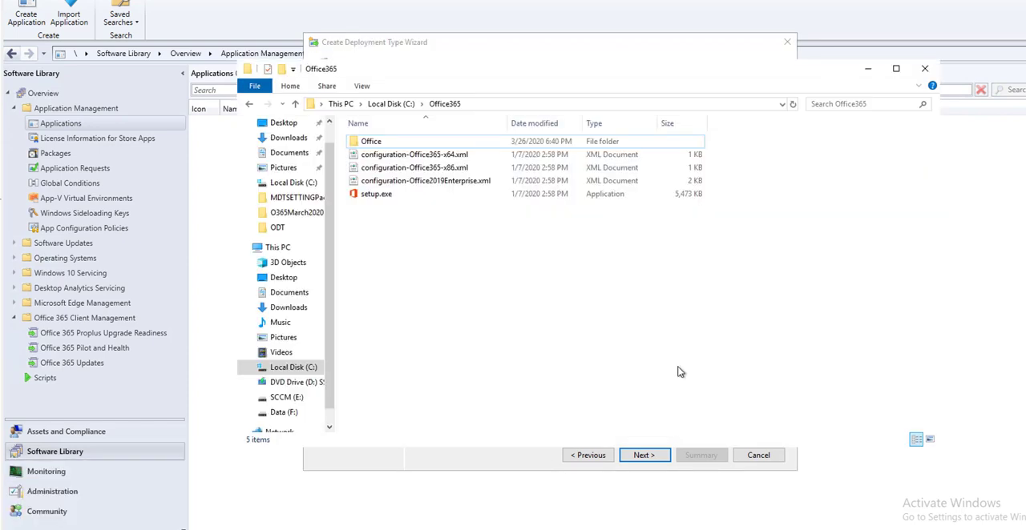
Copy the configuration-Office365-x86.xml file name from File Explorer for the install command
click(414, 166)
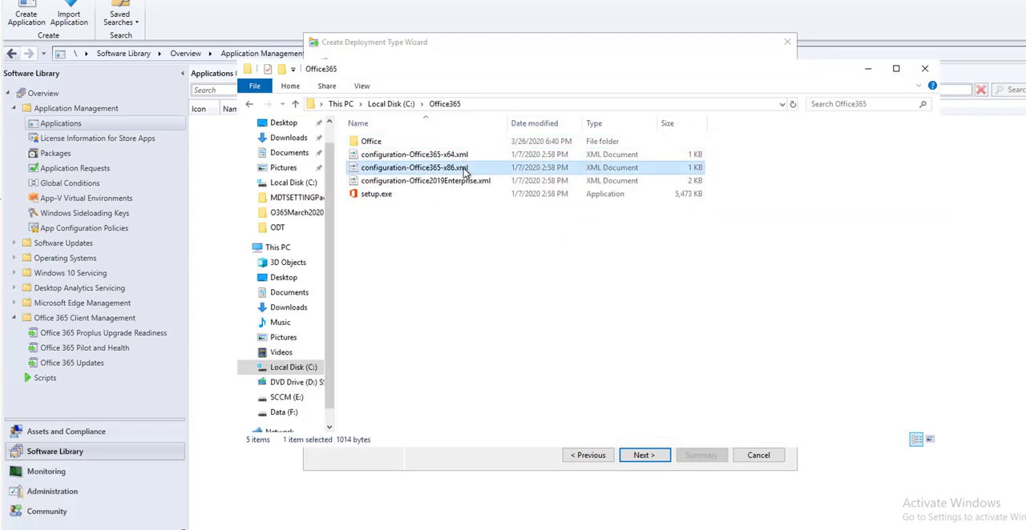
right_click(414, 167)
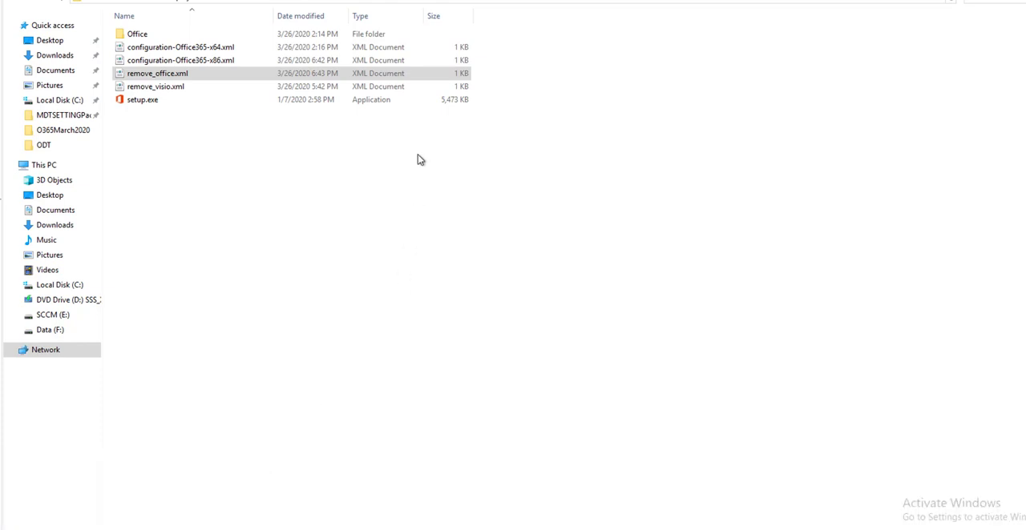
right_click(179, 61)
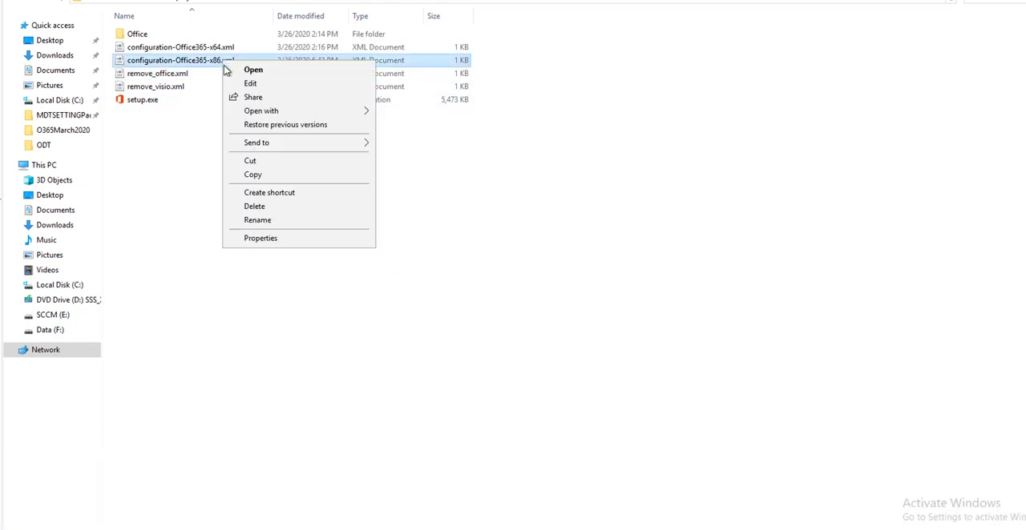
click(257, 220)
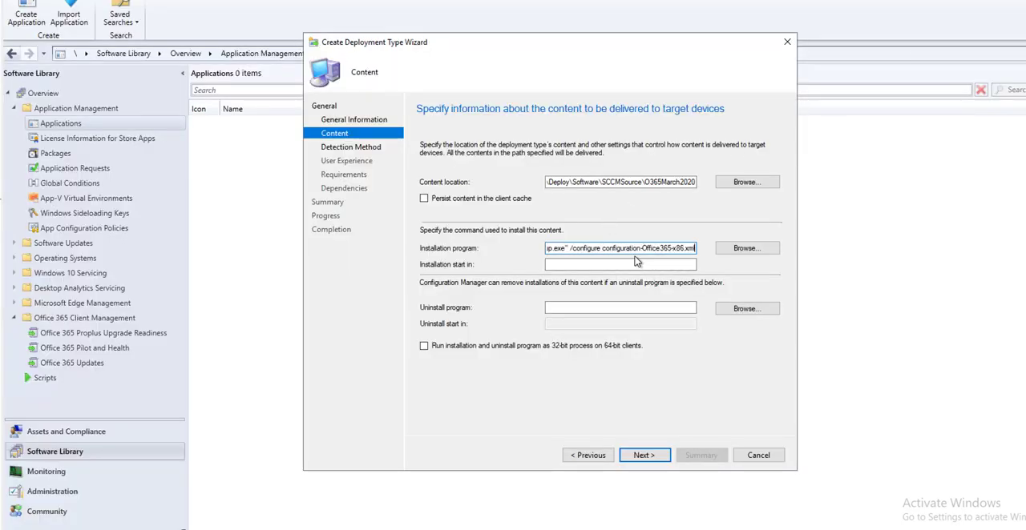
Set the uninstall program to setup.exe from the source share followed by /configure
click(620, 307)
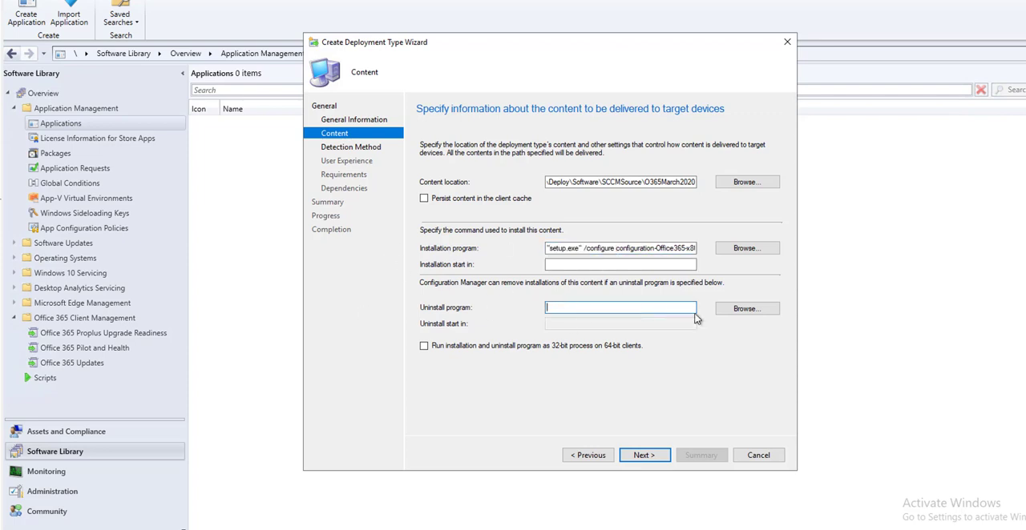
click(745, 308)
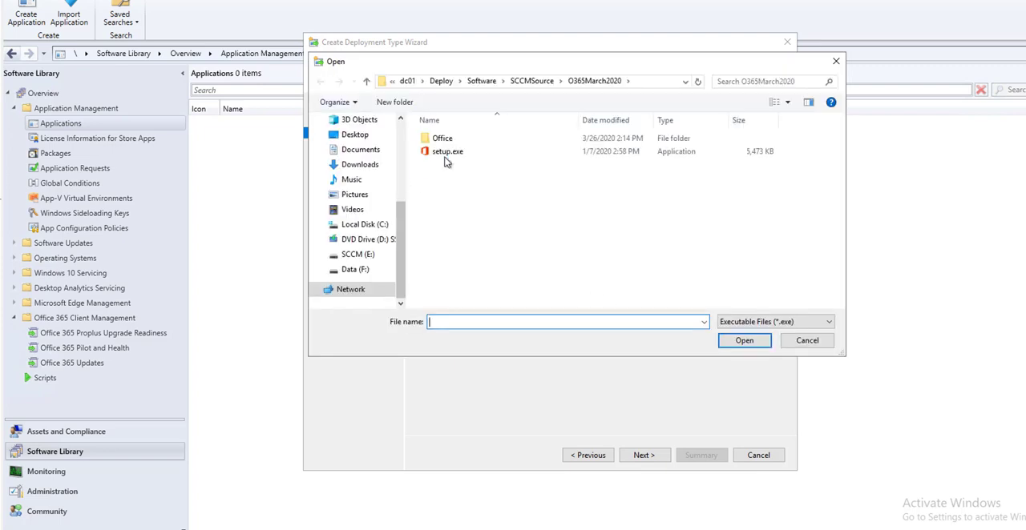
click(744, 340)
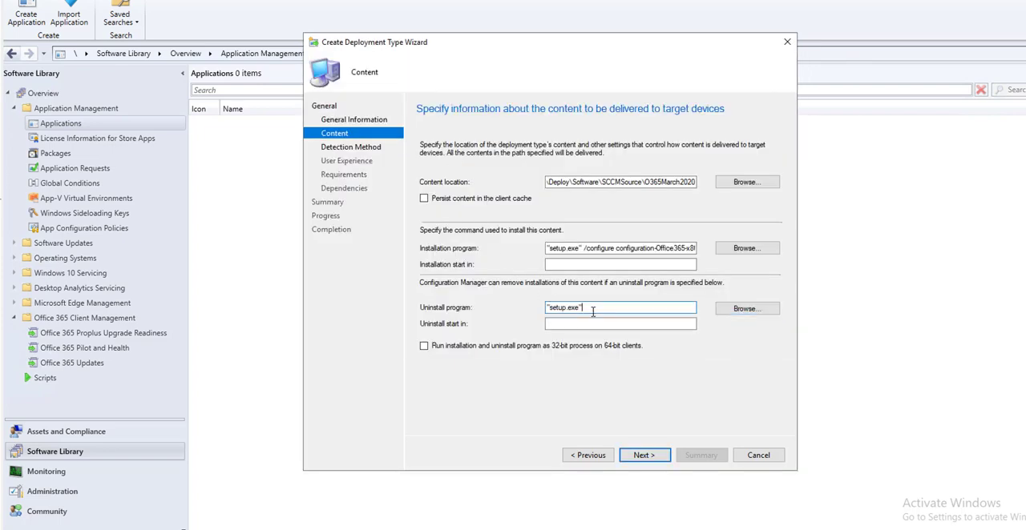
text(/)
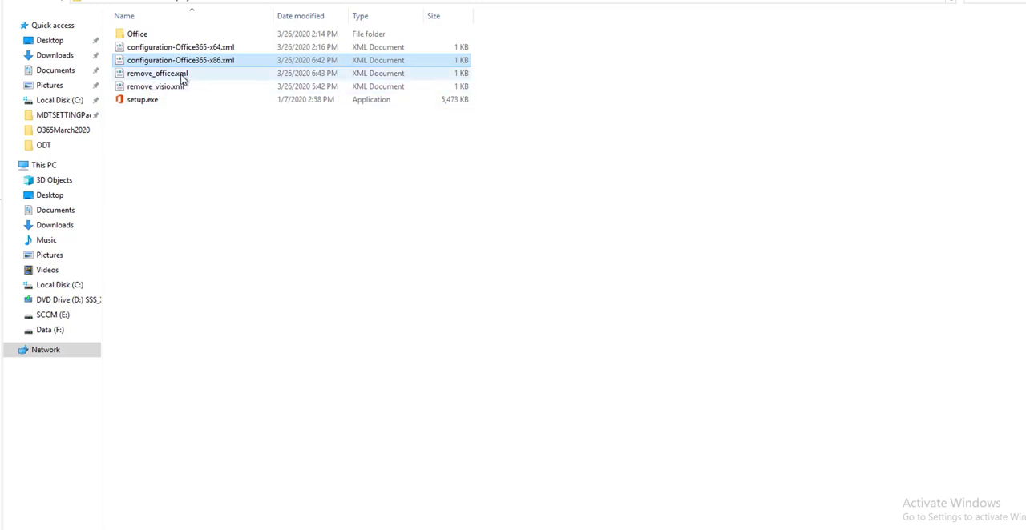
Copy the remove_office.xml file name from File Explorer for the uninstall command
right_click(157, 74)
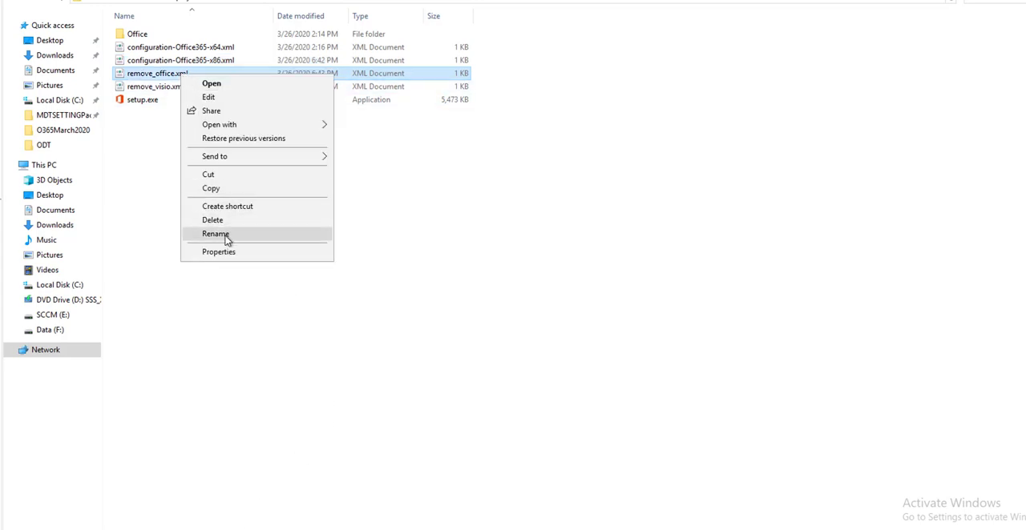
click(215, 234)
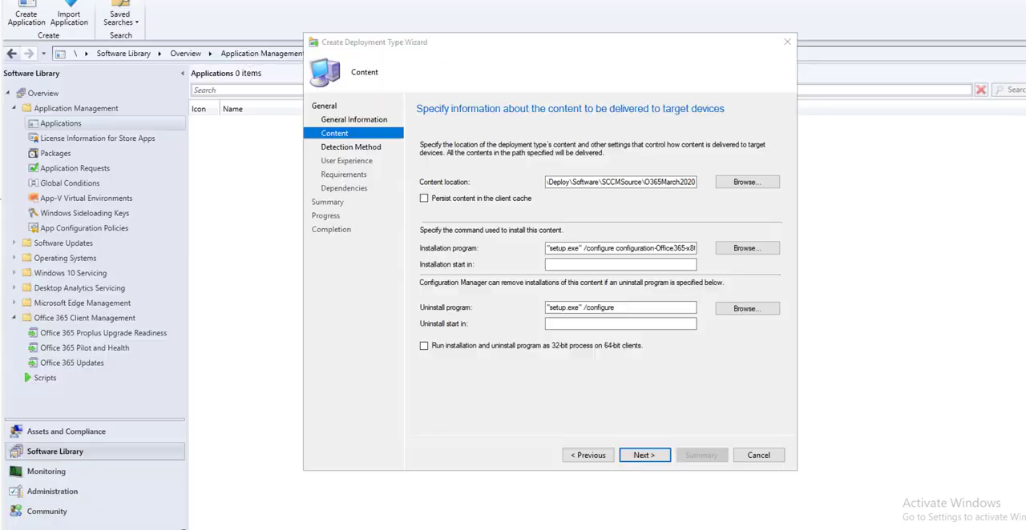
Complete the uninstall command with remove_office.xml and add a clause on Detection Method
click(619, 308)
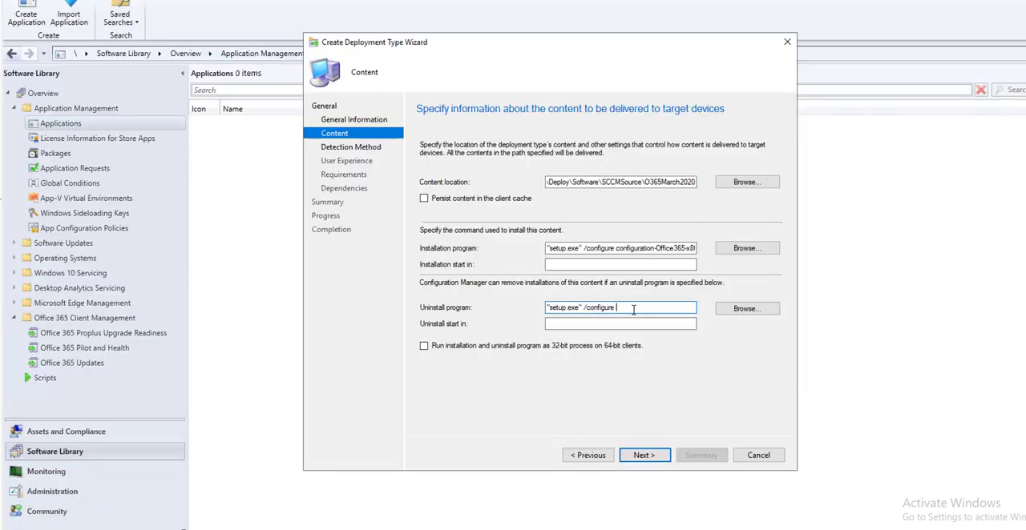
text(remove_office.xml)
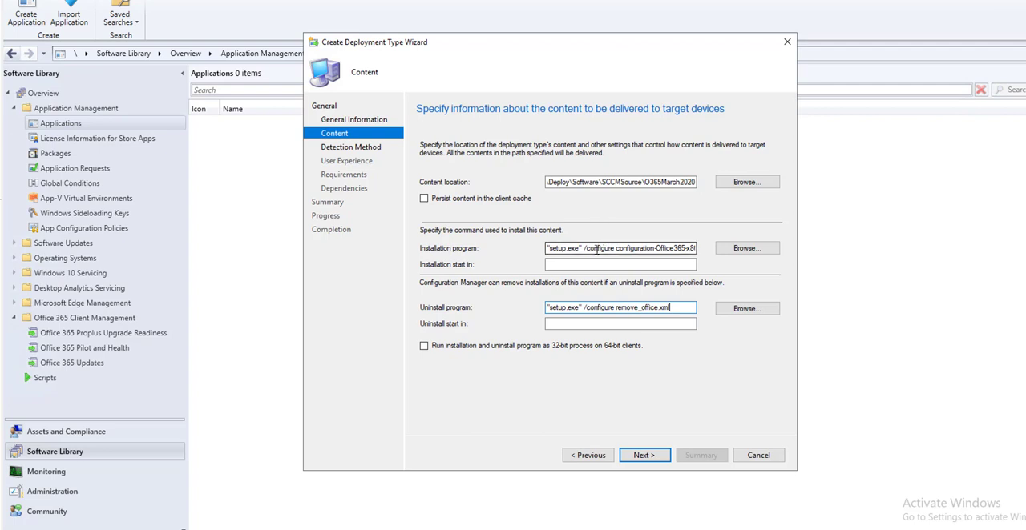
triple_click(618, 247)
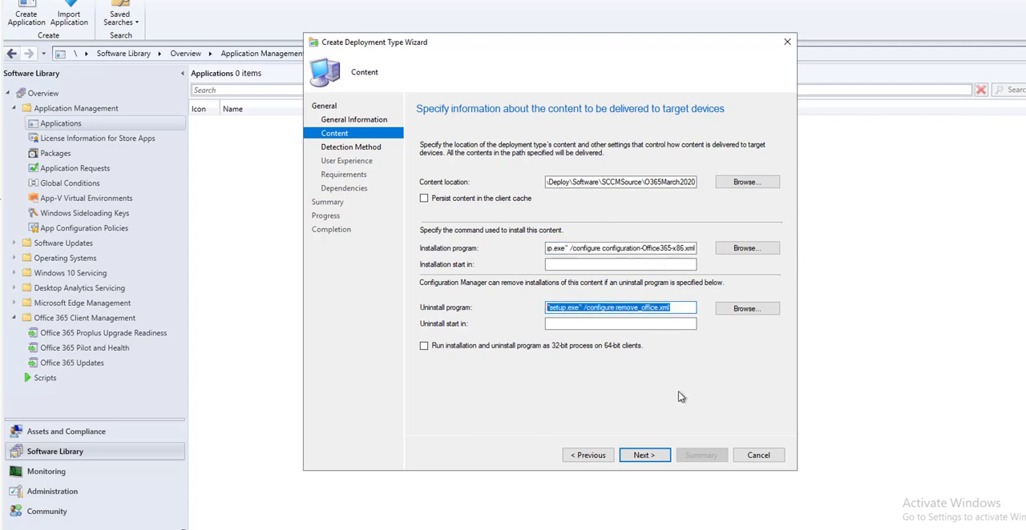
click(644, 455)
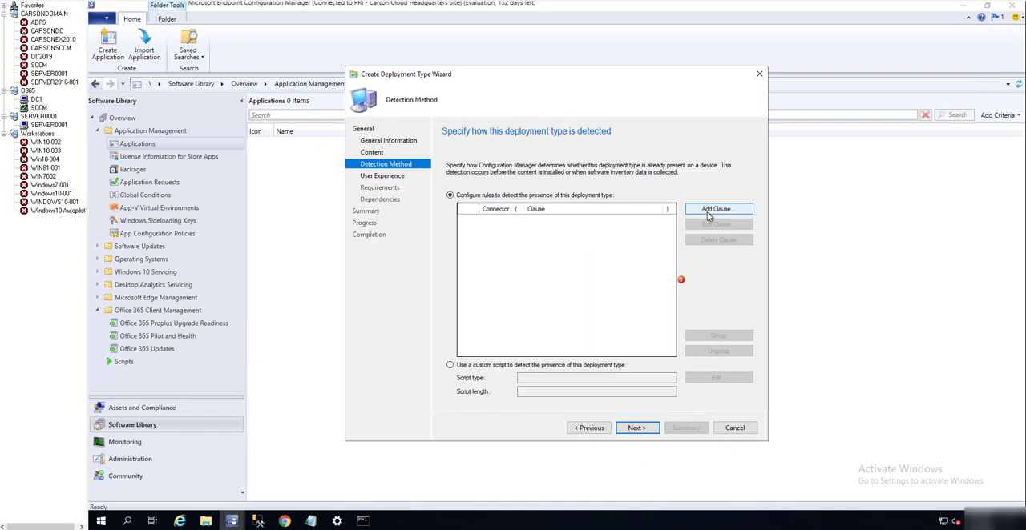
click(715, 208)
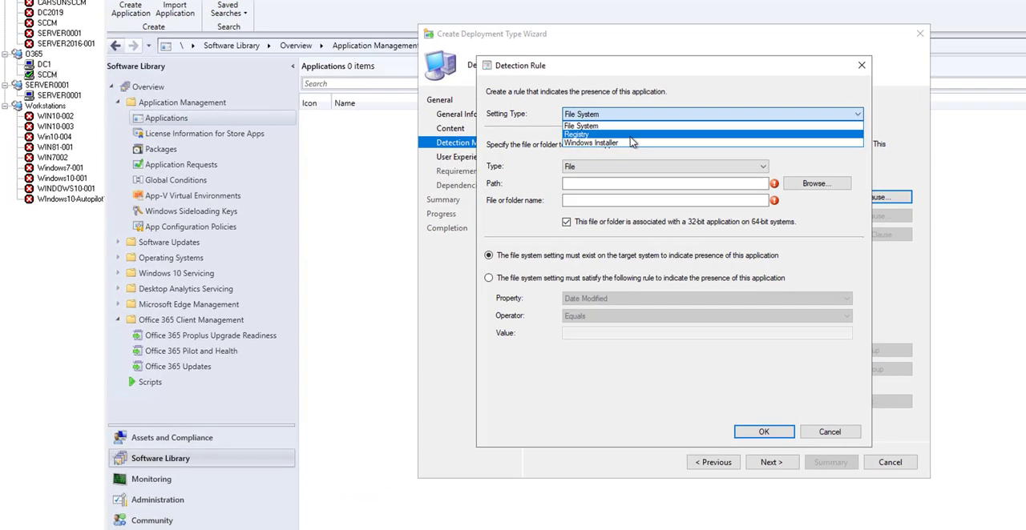
Make the detection rule a Registry setting on the HKEY_LOCAL_MACHINE hive
click(574, 135)
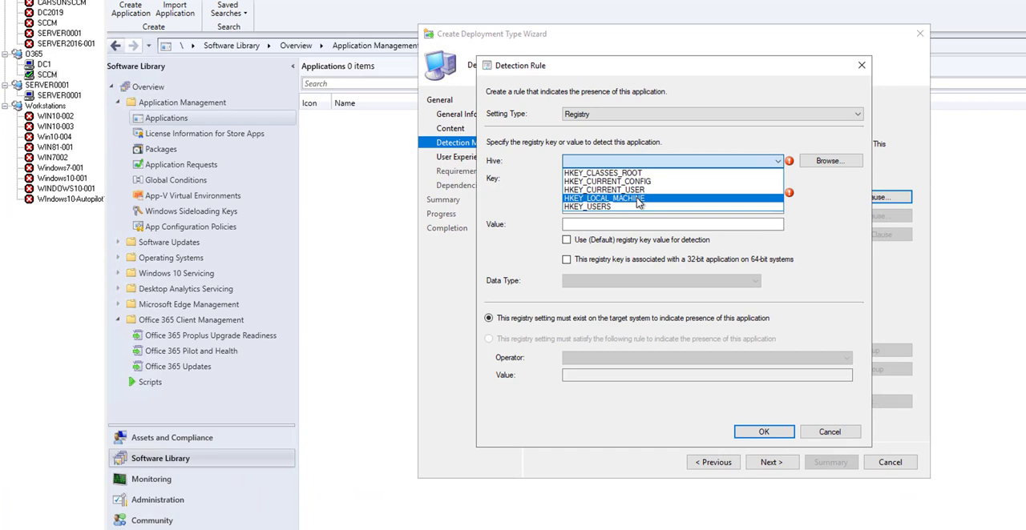
click(604, 199)
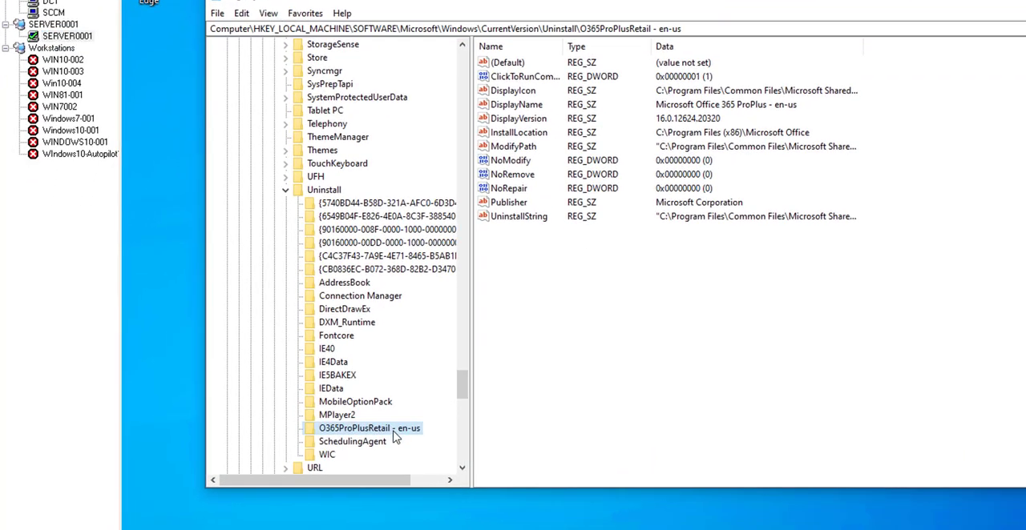
scroll(down, 3)
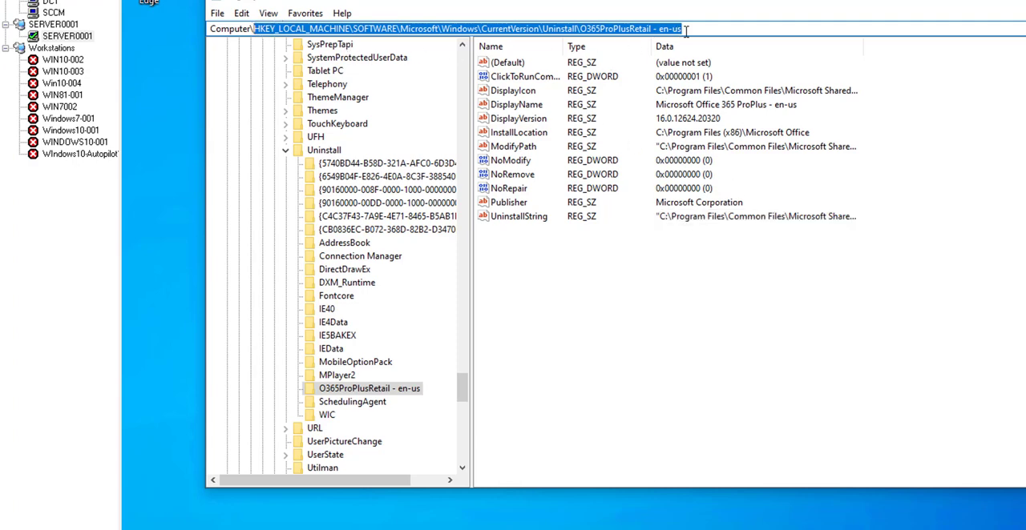
click(53, 13)
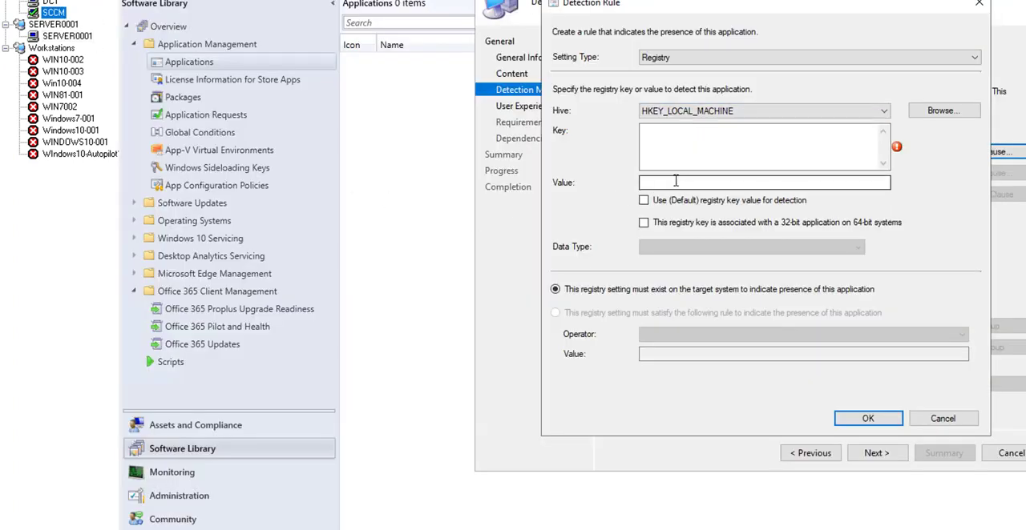
Enter the Uninstall\O365ProPlusRetail - en-us key path, clearing a misplaced entry first
text(Microsoft\Windows\CurrentVersion\Uninstall\O365ProPlusRetail - en-us)
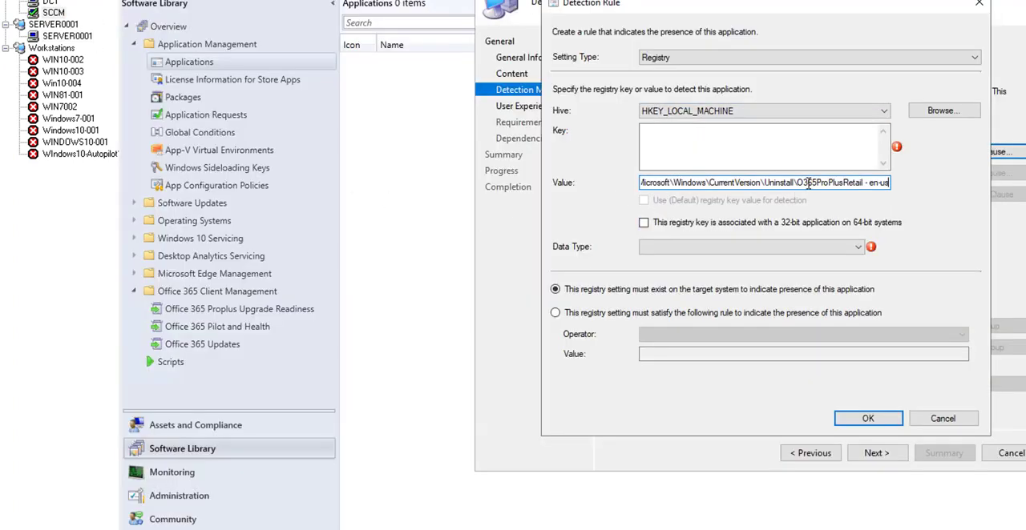
click(761, 146)
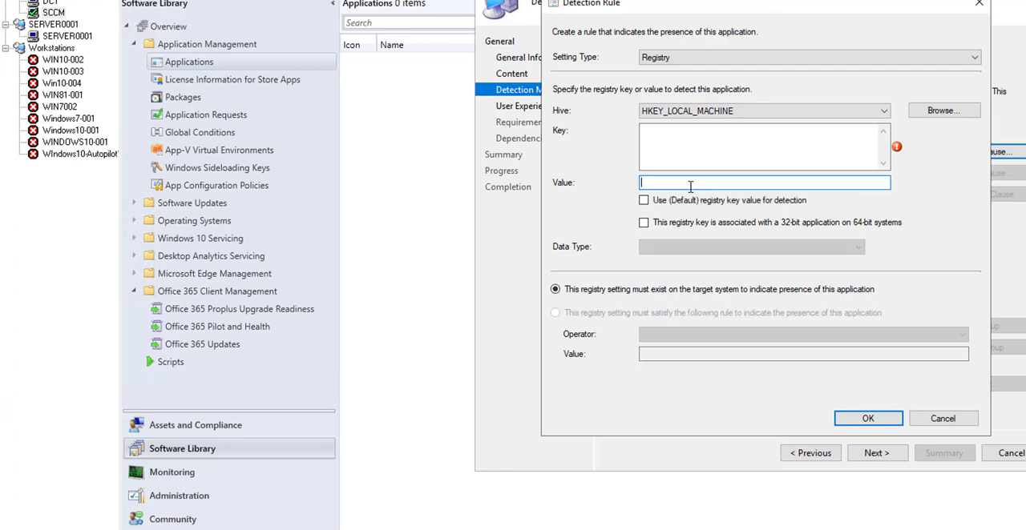
text(HKEY_LOCAL_MACHINE\SOFTWARE\Microsoft\Windows\CurrentVersion\Uninstall\O365ProPlusRetail - en-us)
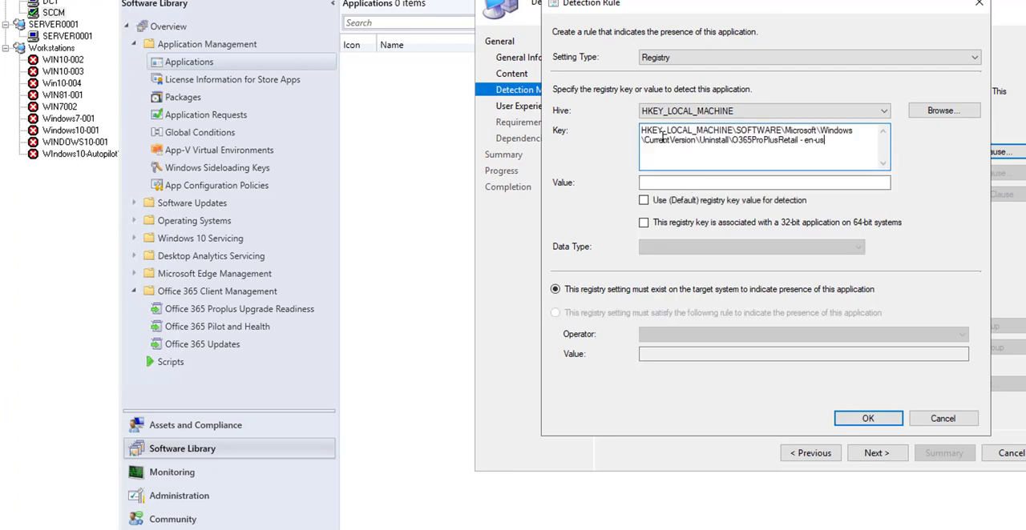
click(762, 183)
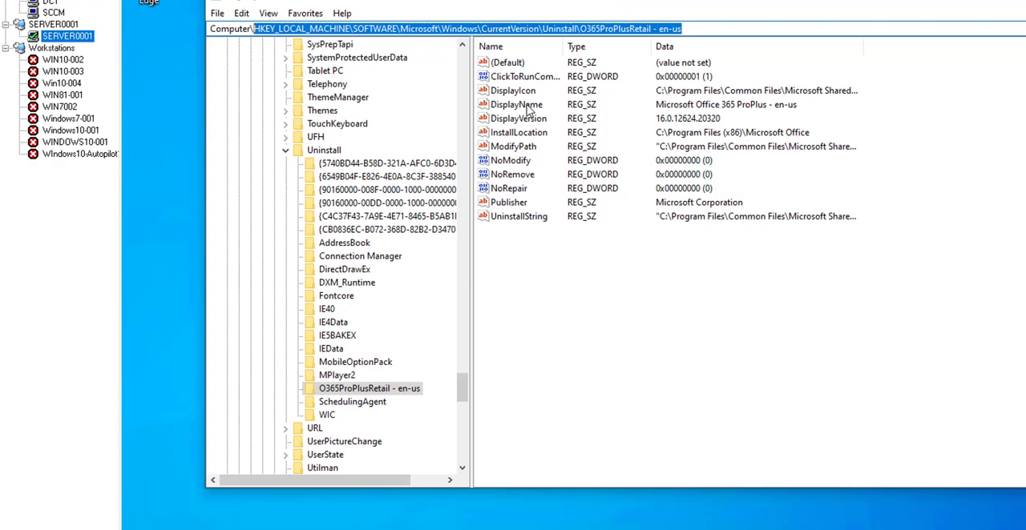
View the DisplayName value of the O365ProPlusRetail uninstall key in Registry Editor
click(516, 104)
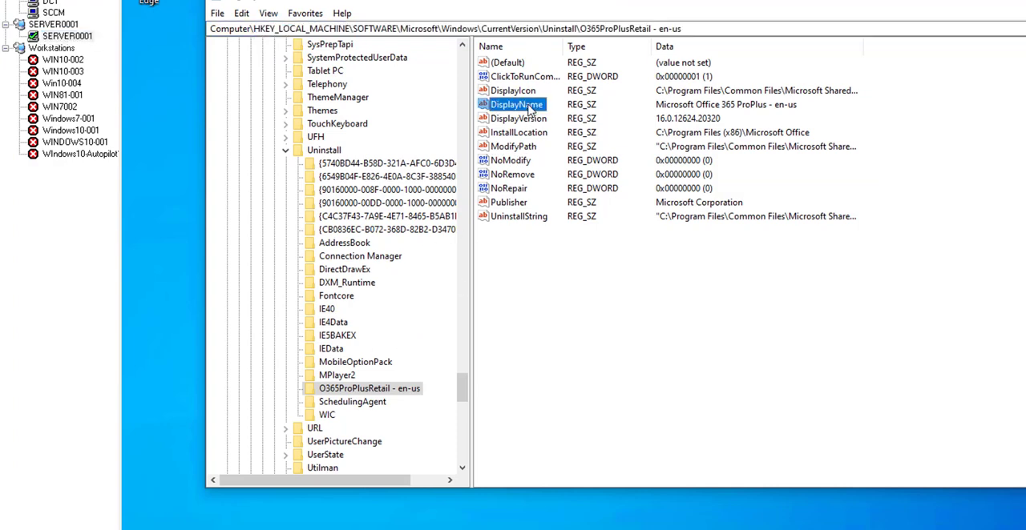
double_click(516, 104)
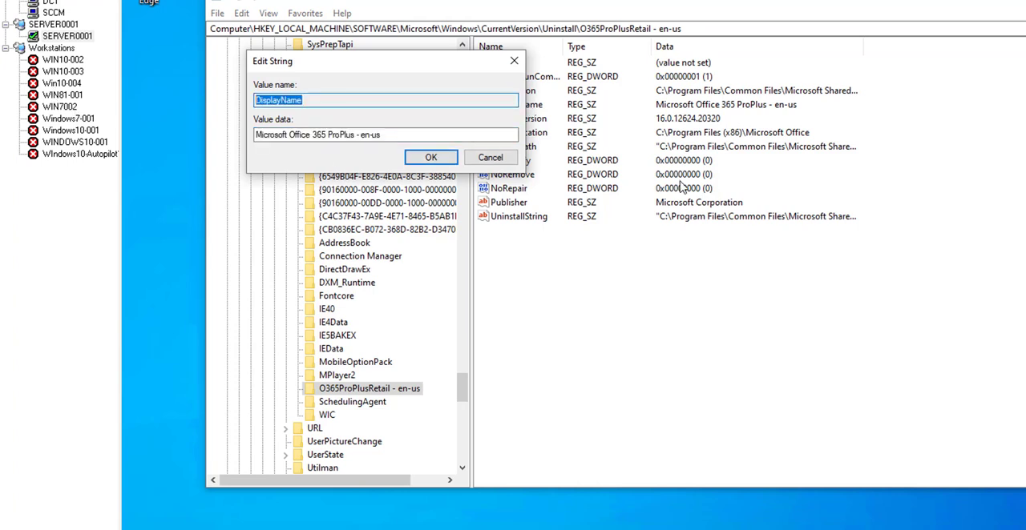
click(431, 157)
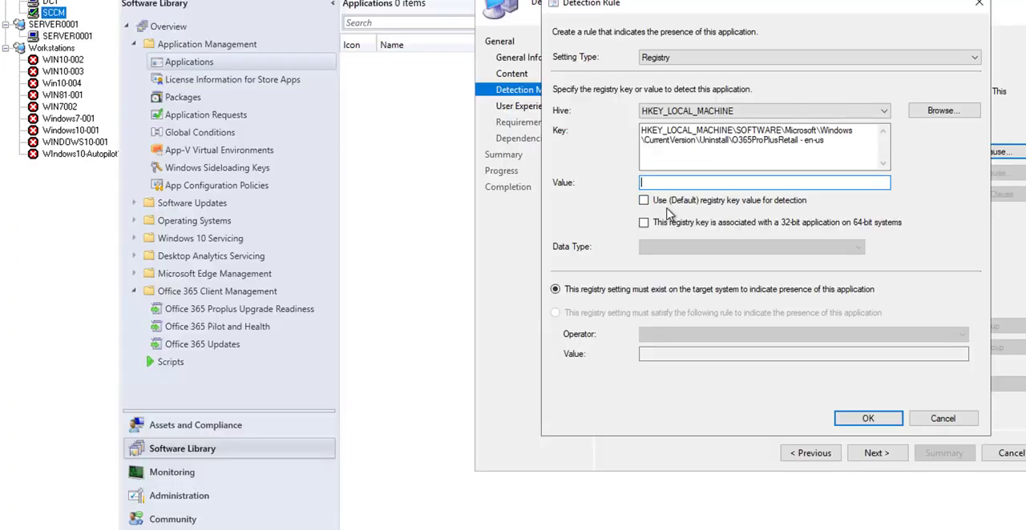
Target the DisplayName value as a String that must satisfy a rule
text(DisplayName)
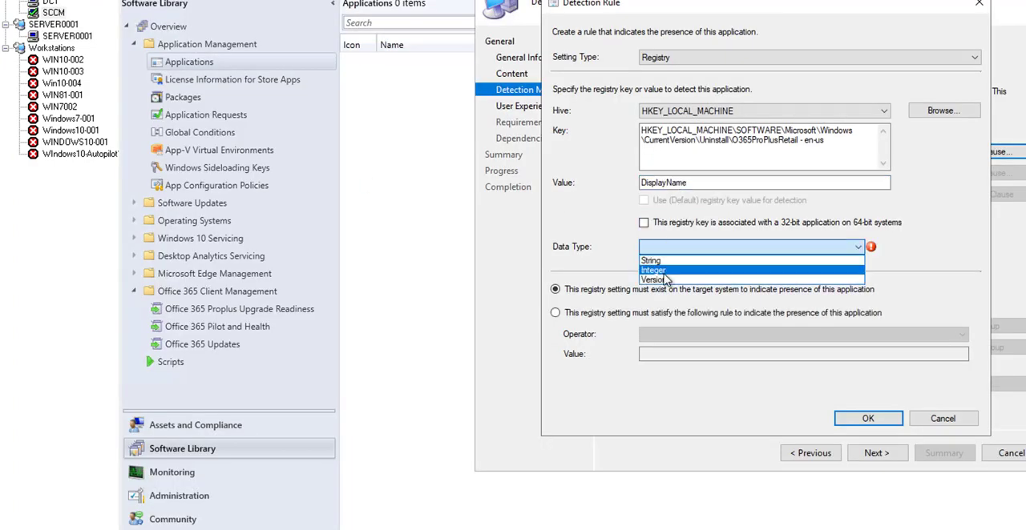
click(651, 260)
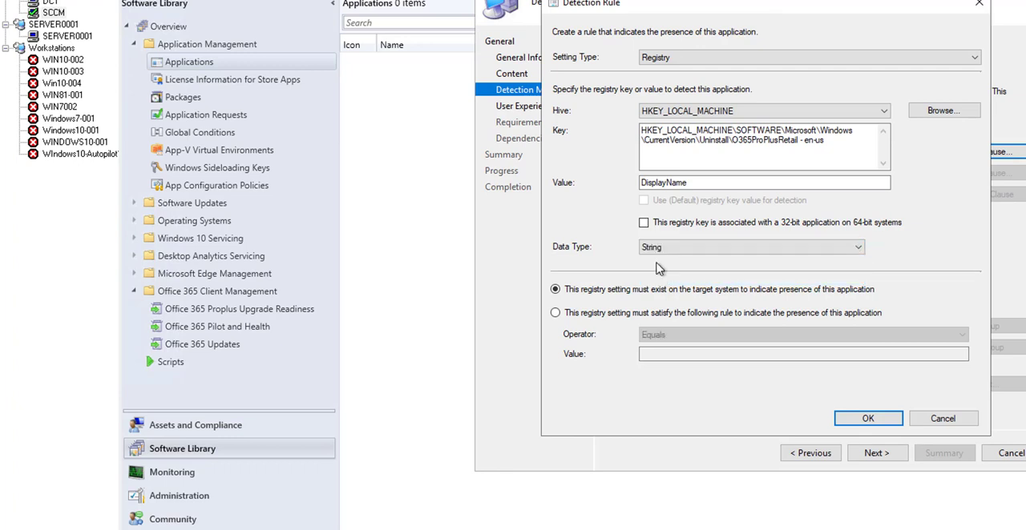
click(555, 312)
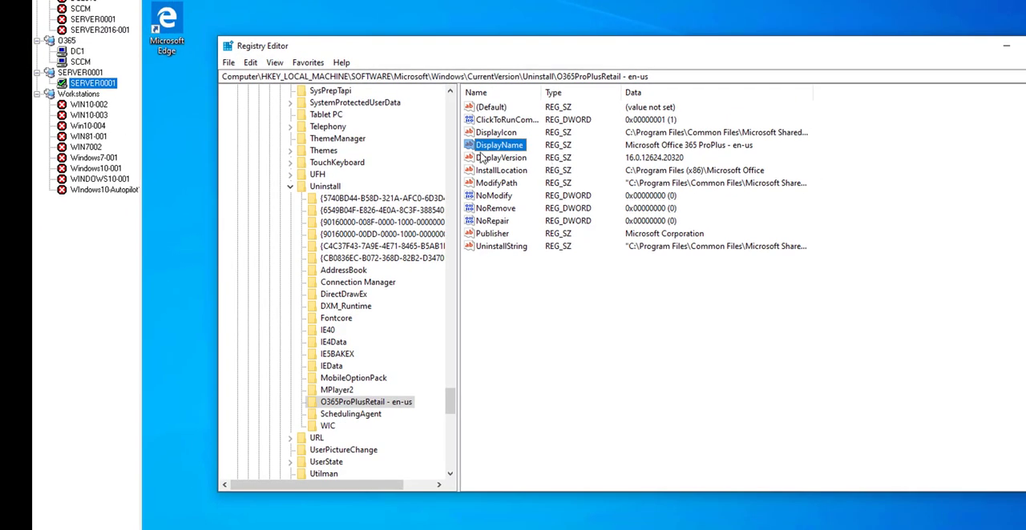
Require DisplayName to equal 'Microsoft Office 365 ProPlus - en-us' and save the detection rule
double_click(497, 144)
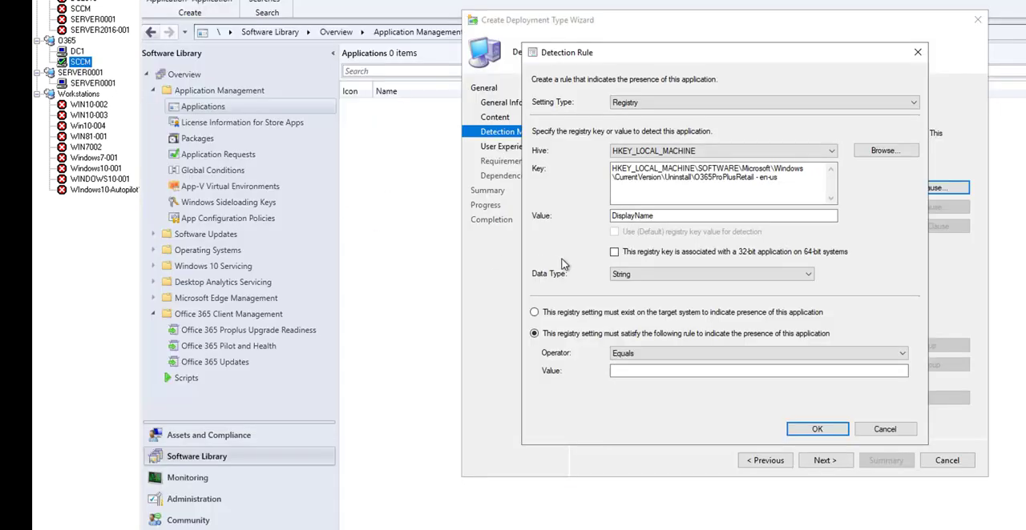
text(Microsoft Office 365 ProPlus - en-us)
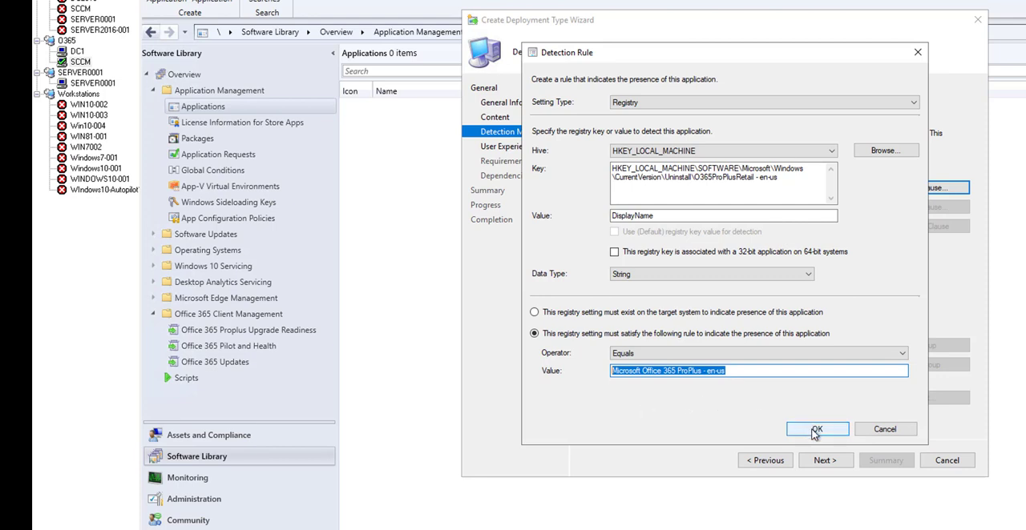
click(818, 430)
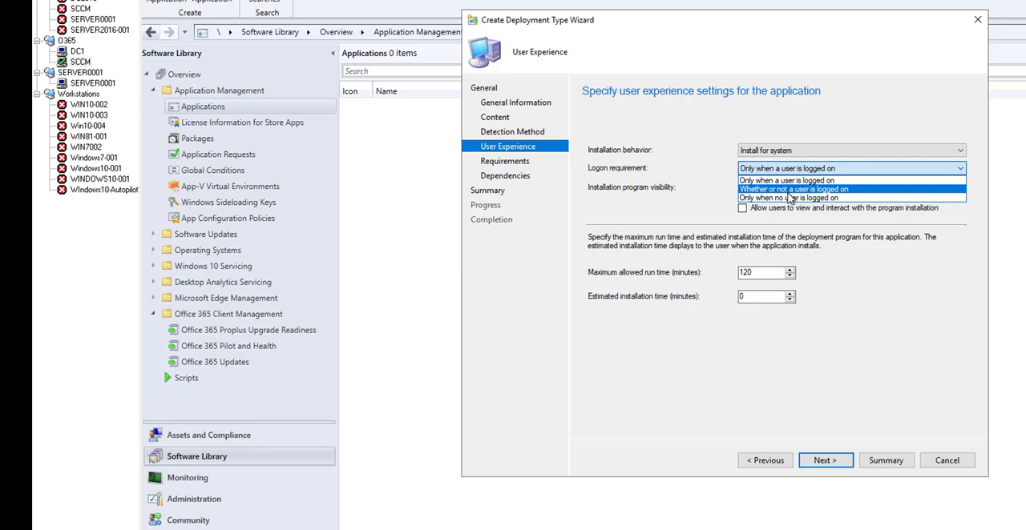
Install whether or not a user is logged on, with a 30-minute maximum run time
click(793, 189)
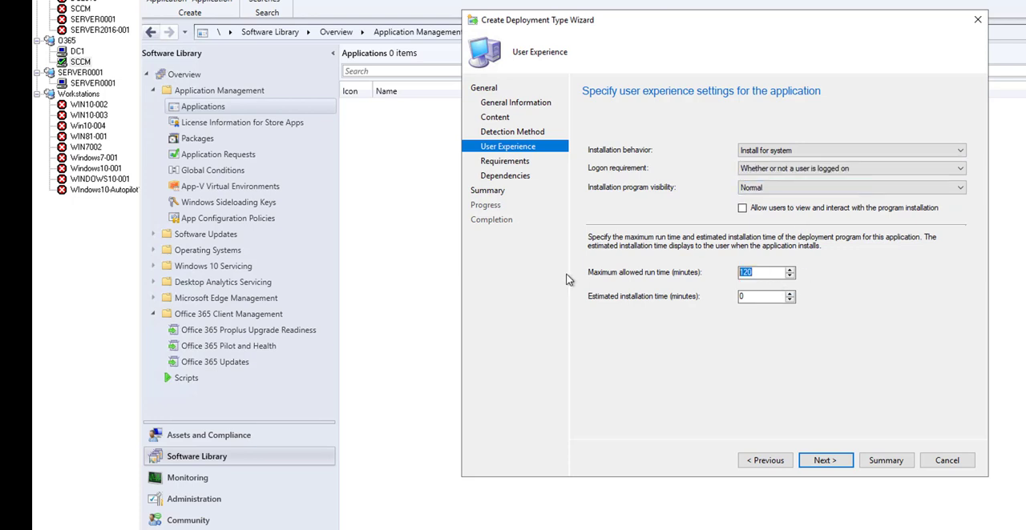
text(30)
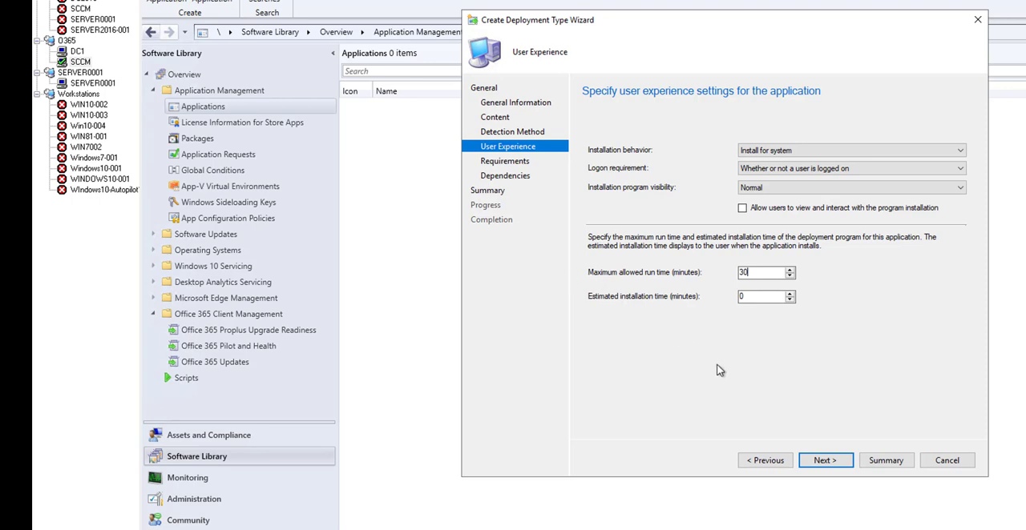
mouse_move(805, 413)
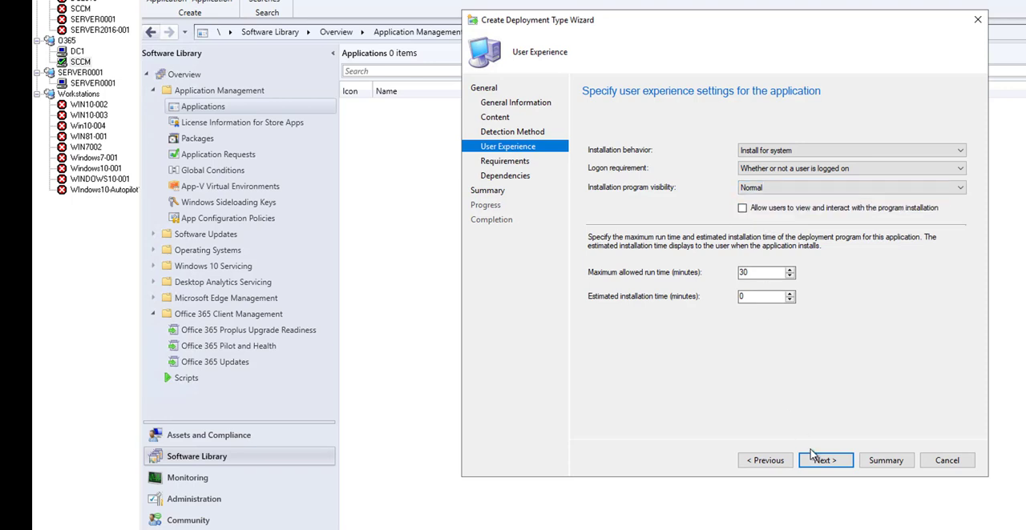
click(824, 460)
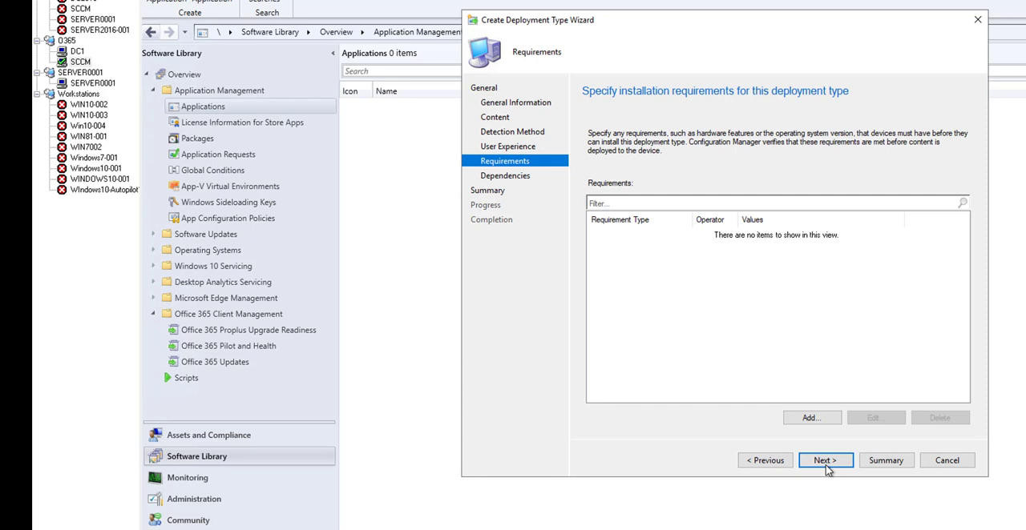
mouse_move(710, 319)
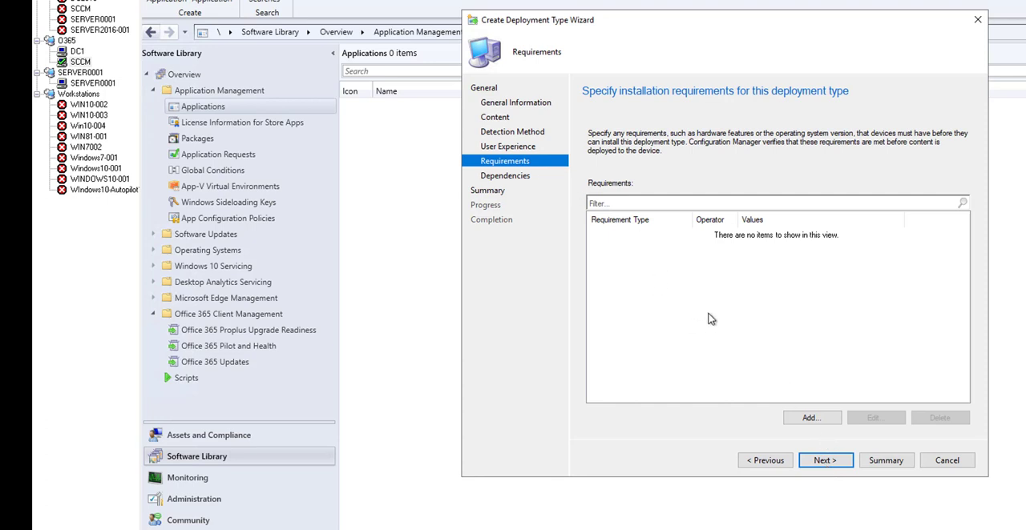
mouse_move(579, 199)
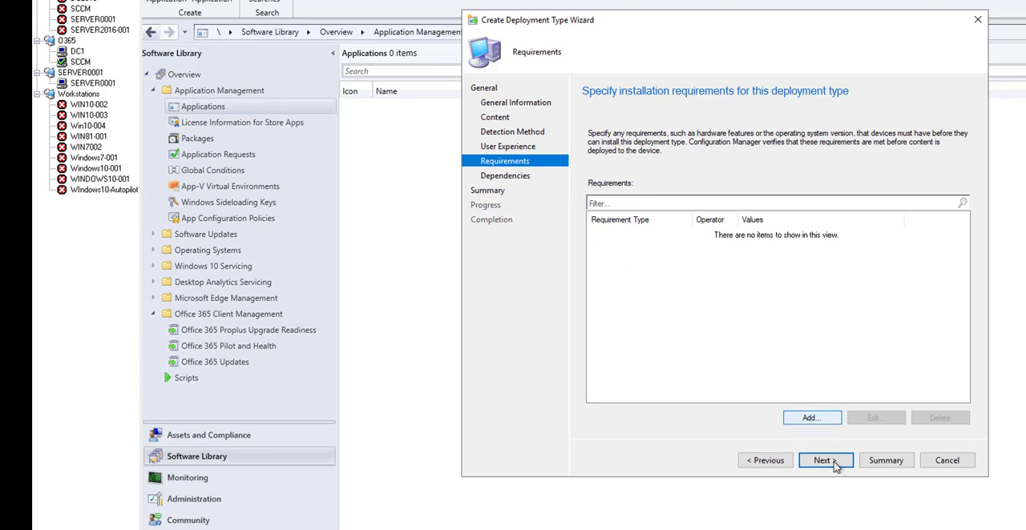
Accept requirements and dependencies and create the Install Office 365 and Visio deployment type
click(824, 460)
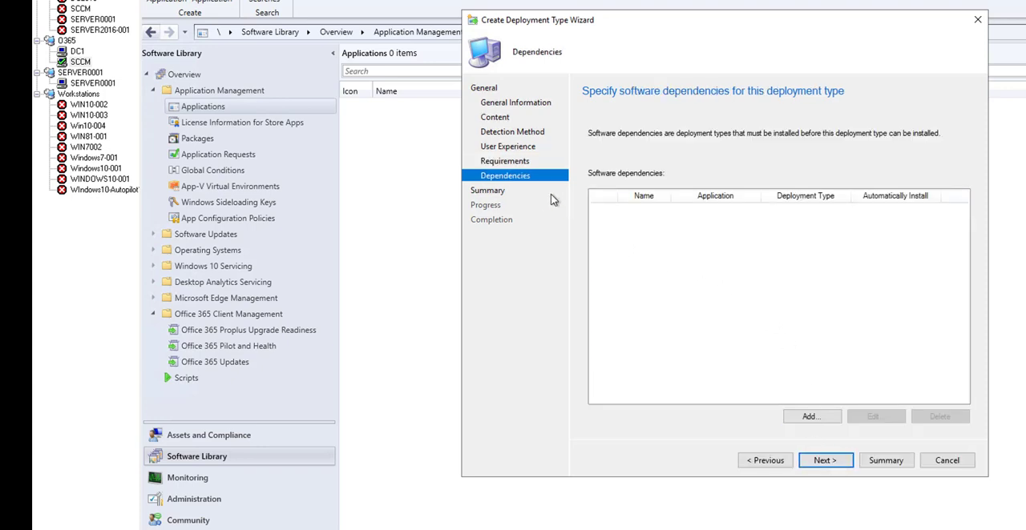
click(823, 459)
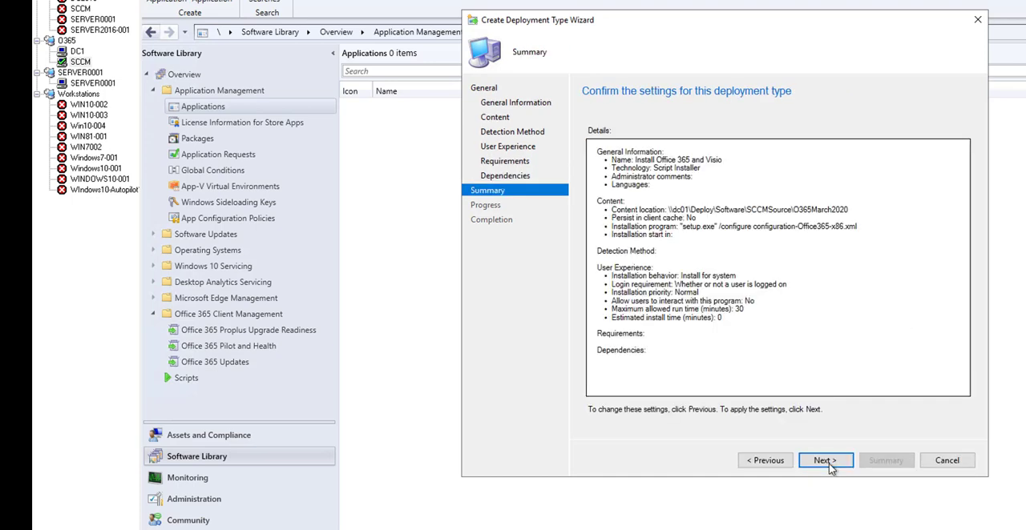
click(825, 460)
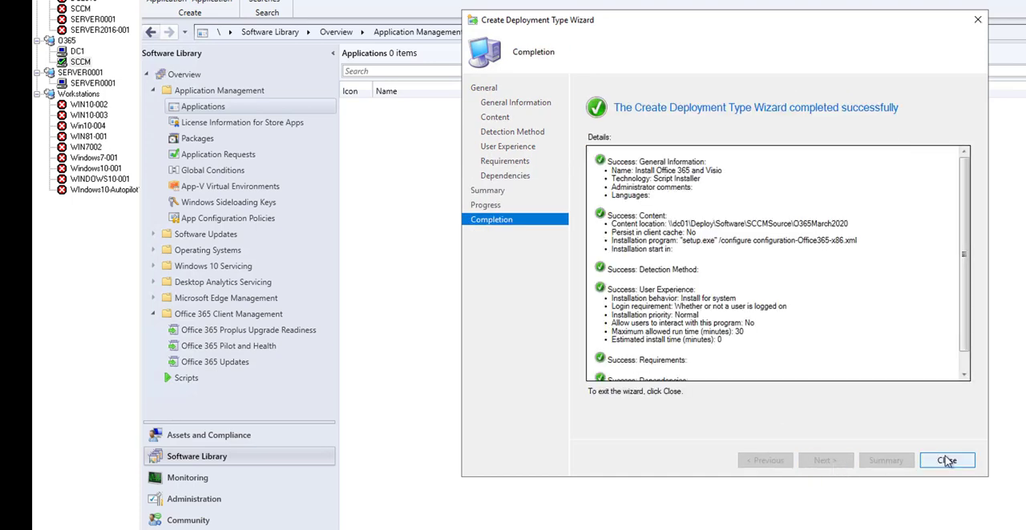
click(945, 460)
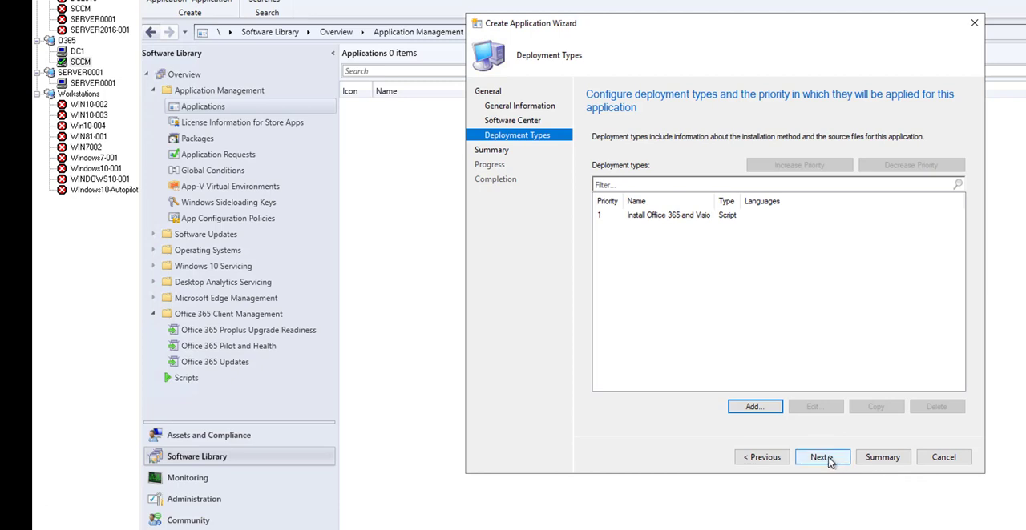
Confirm the summary and create the Office365 Proplus with Visio Professional 2016 application
click(819, 457)
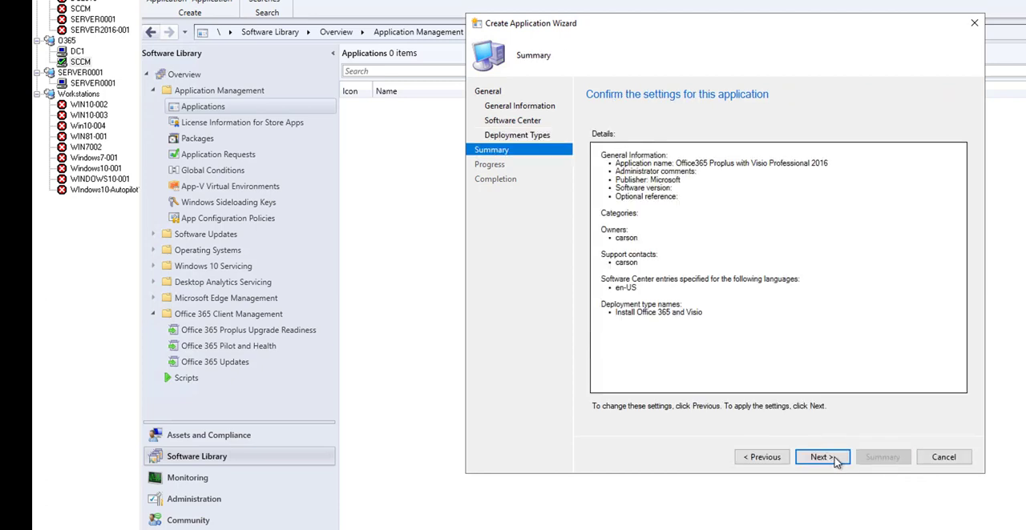
click(821, 457)
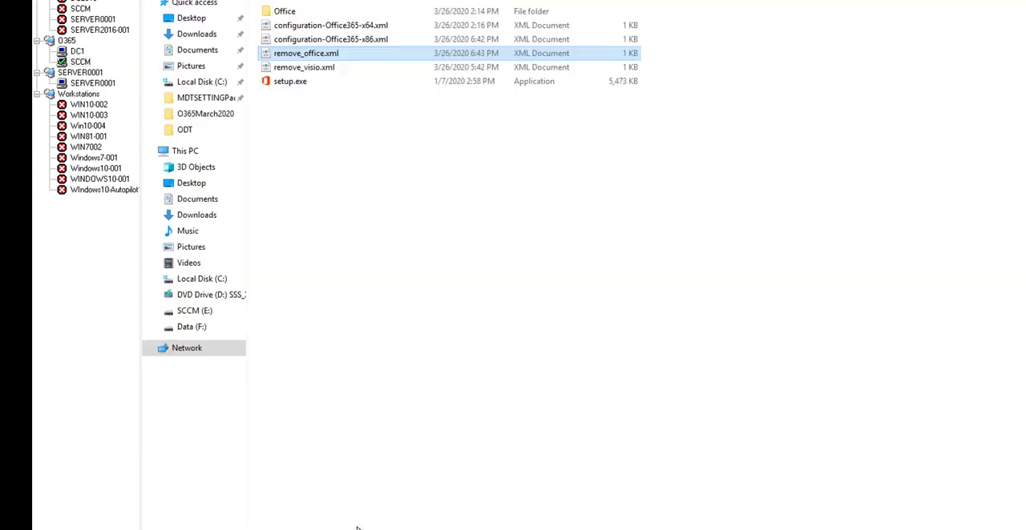
mouse_move(335, 63)
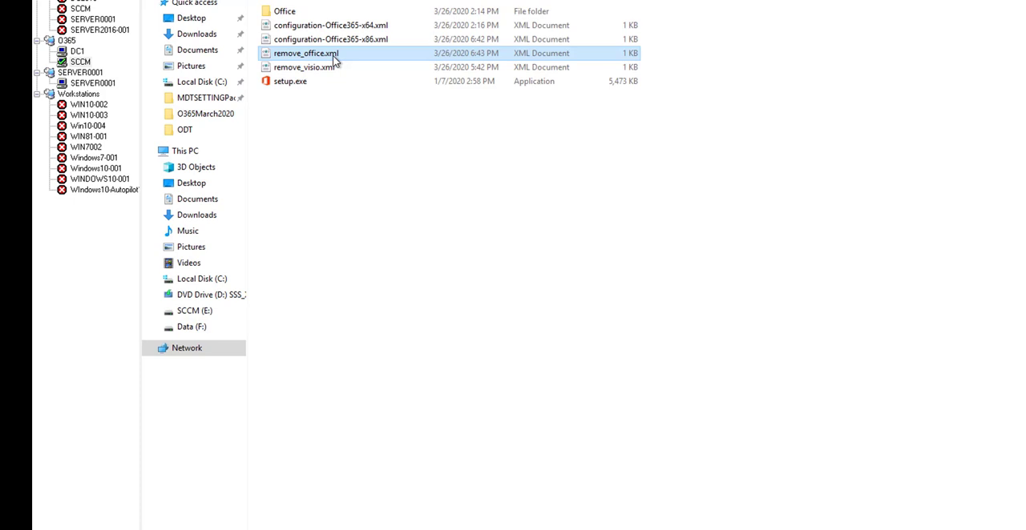
Open remove_office.xml from the source share to review its contents
right_click(305, 53)
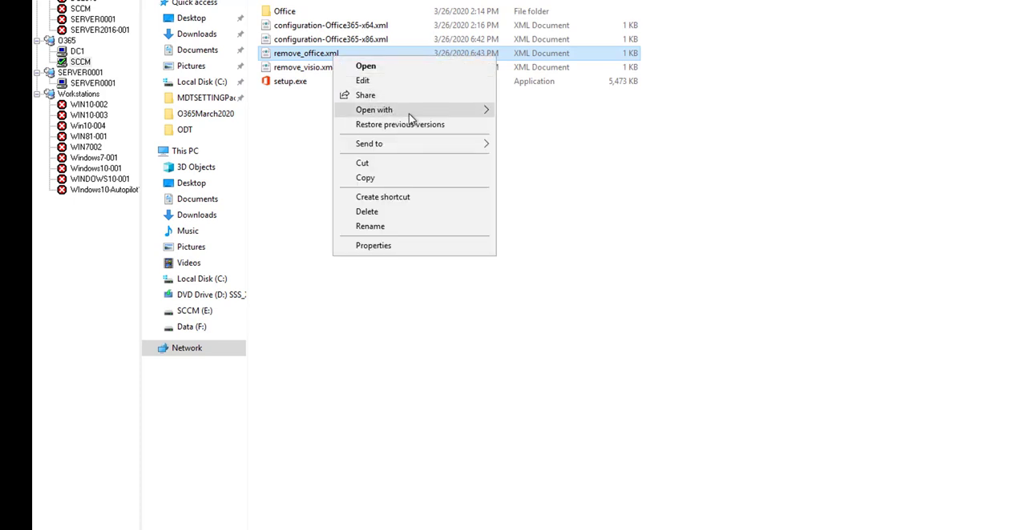
click(365, 66)
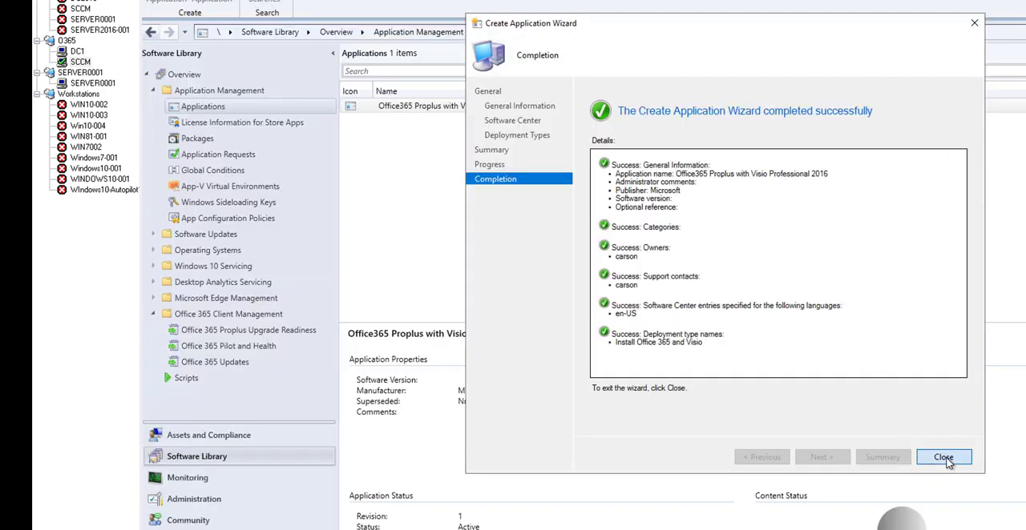
Finish the wizard and bring up actions for the new Office365 application
click(942, 457)
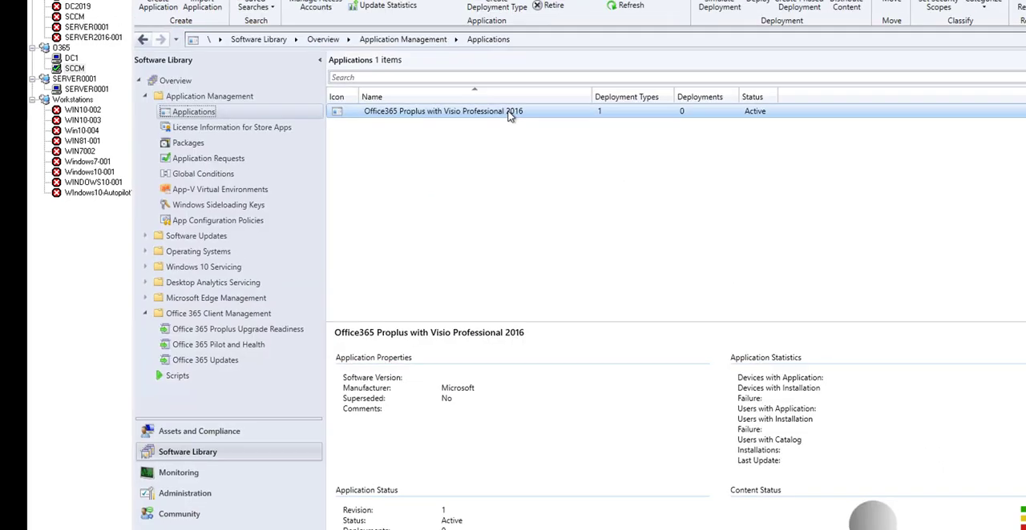
right_click(441, 110)
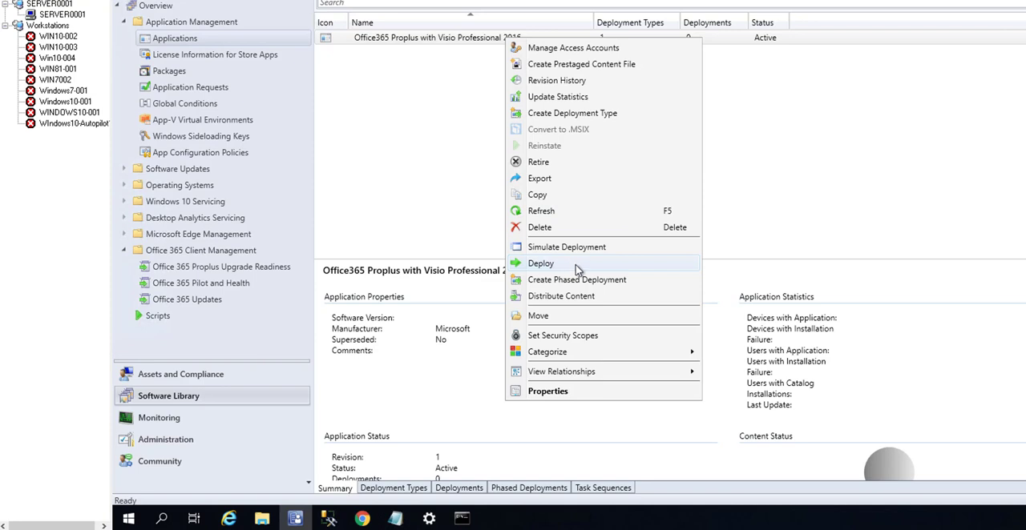
Distribute the application's content to the SCCM.O365.LOCAL distribution point
click(541, 263)
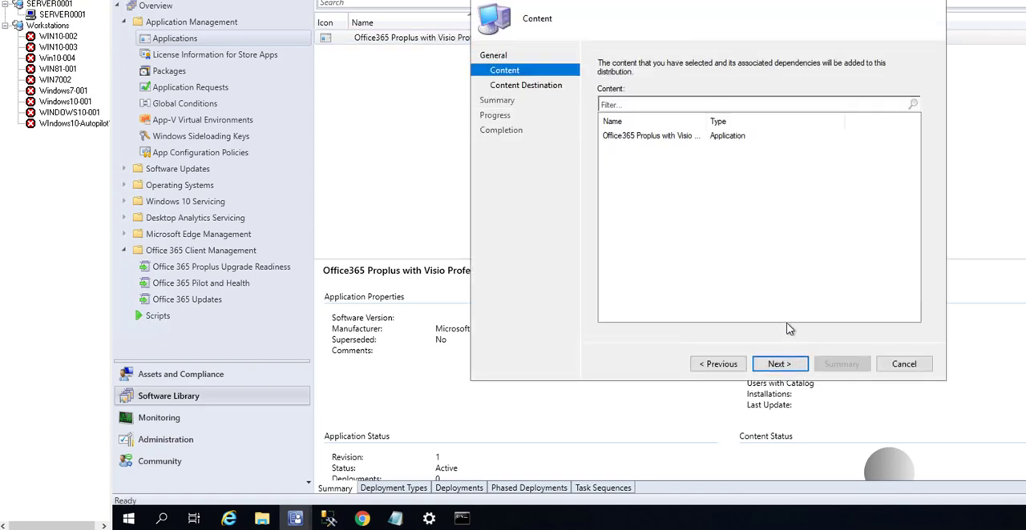
click(779, 364)
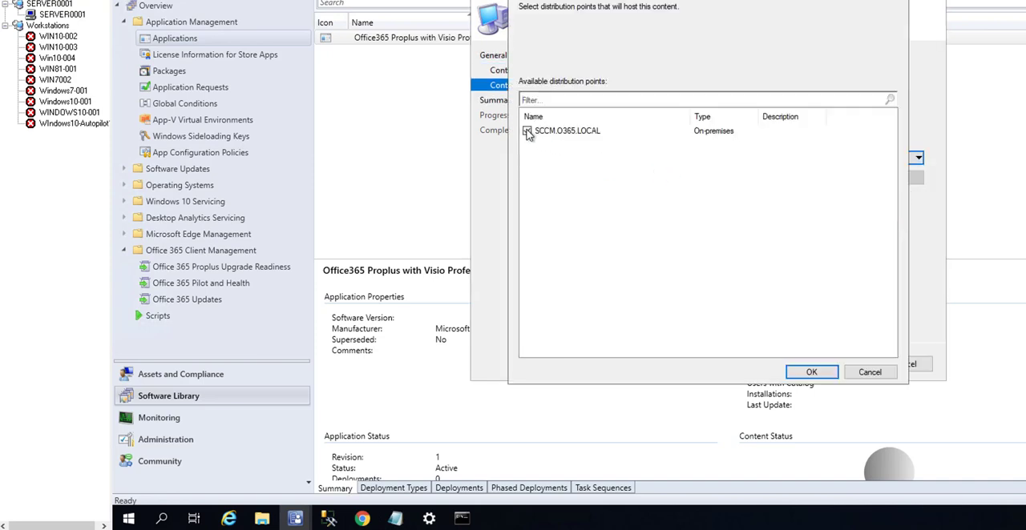
click(811, 372)
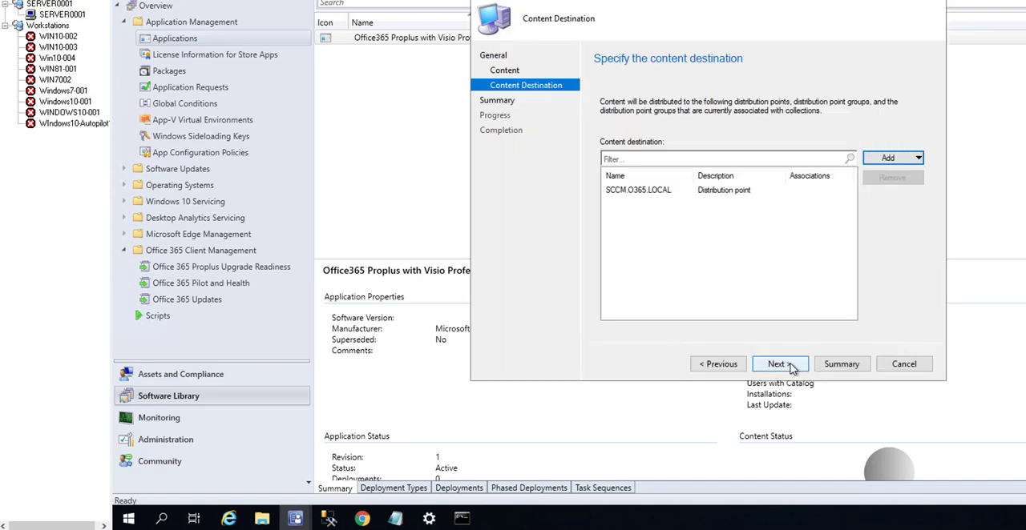
click(779, 363)
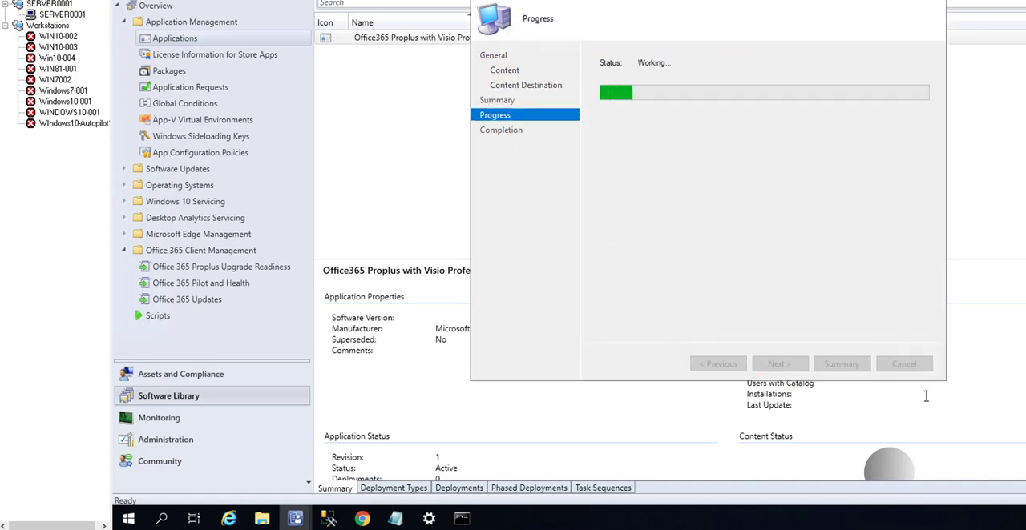